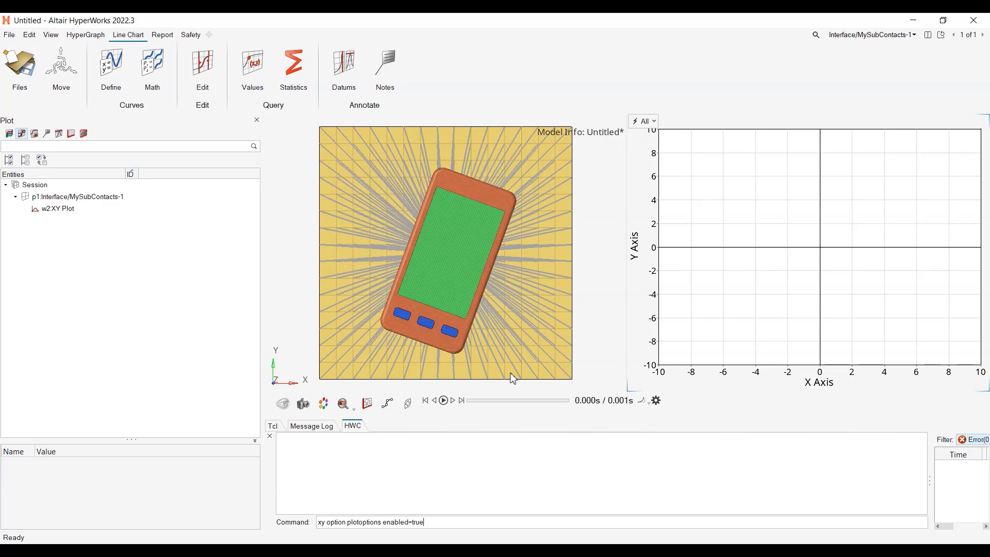
mouse_move(497, 377)
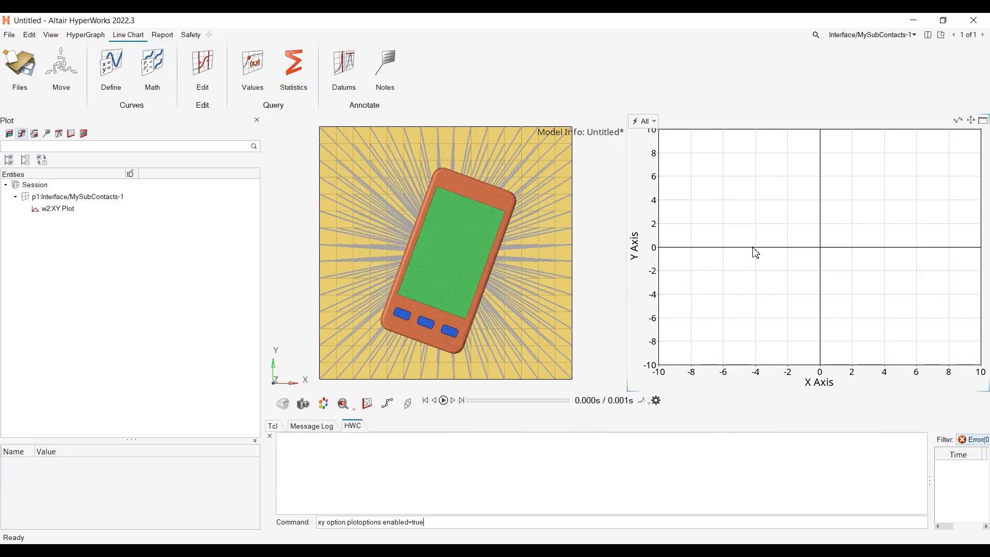
mouse_move(766, 265)
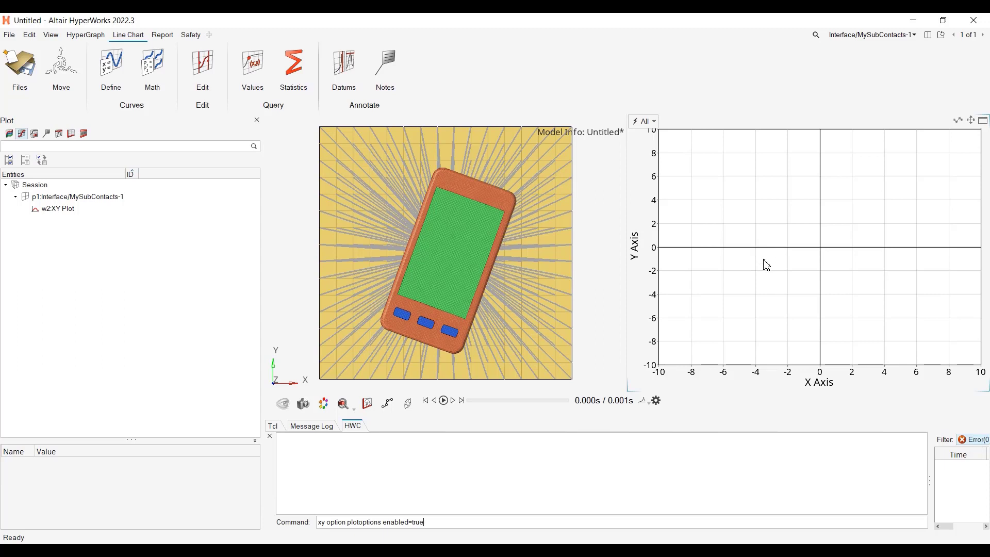
mouse_move(742, 245)
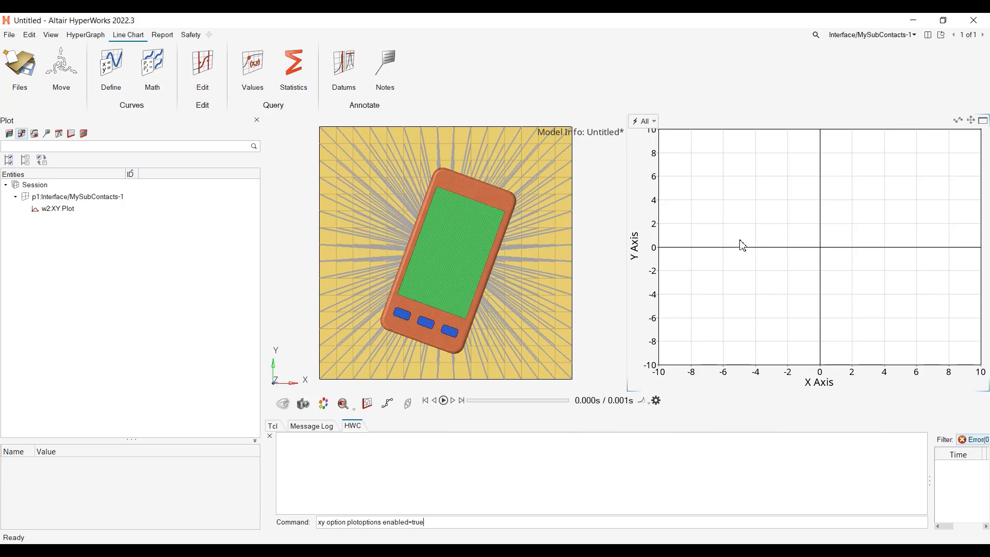
mouse_move(876, 169)
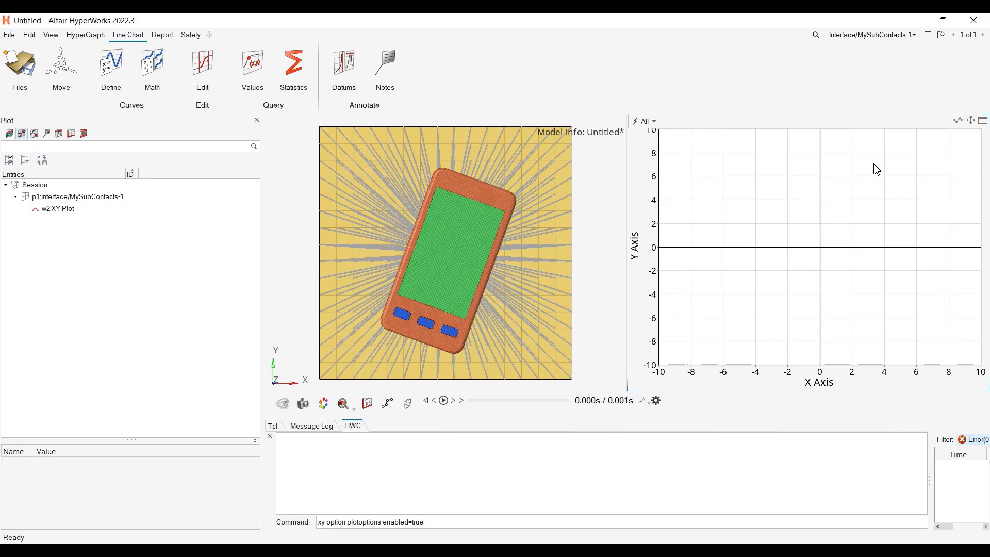
mouse_move(730, 99)
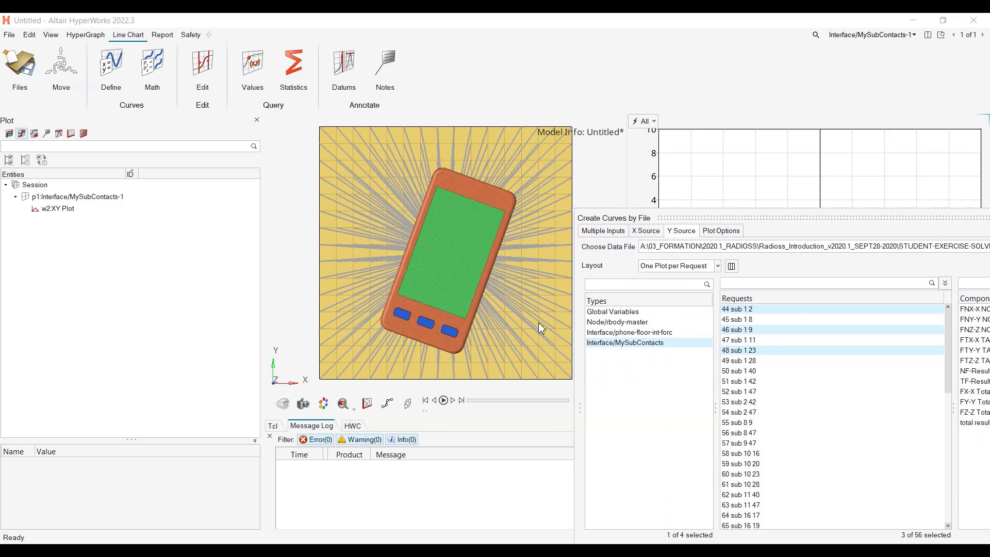
mouse_move(328, 243)
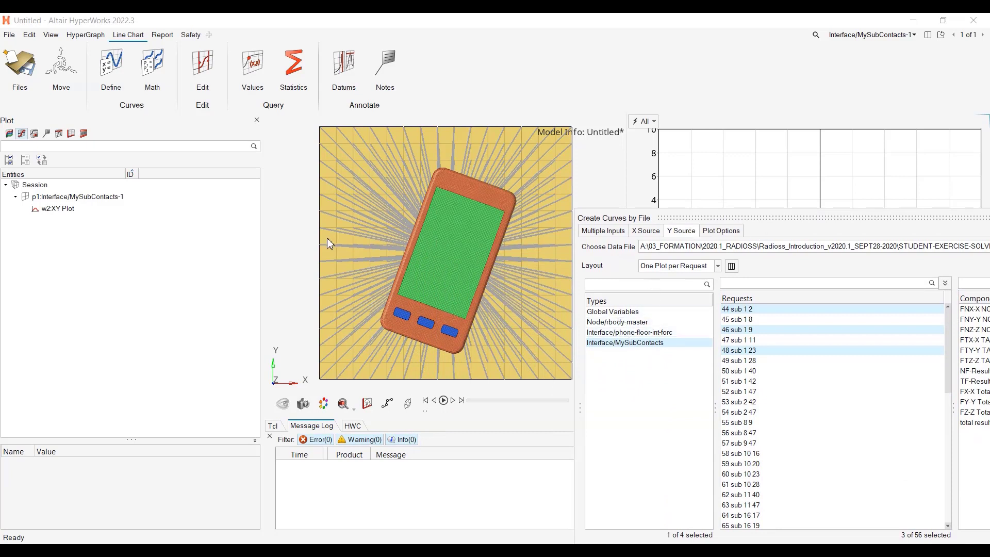
mouse_move(408, 324)
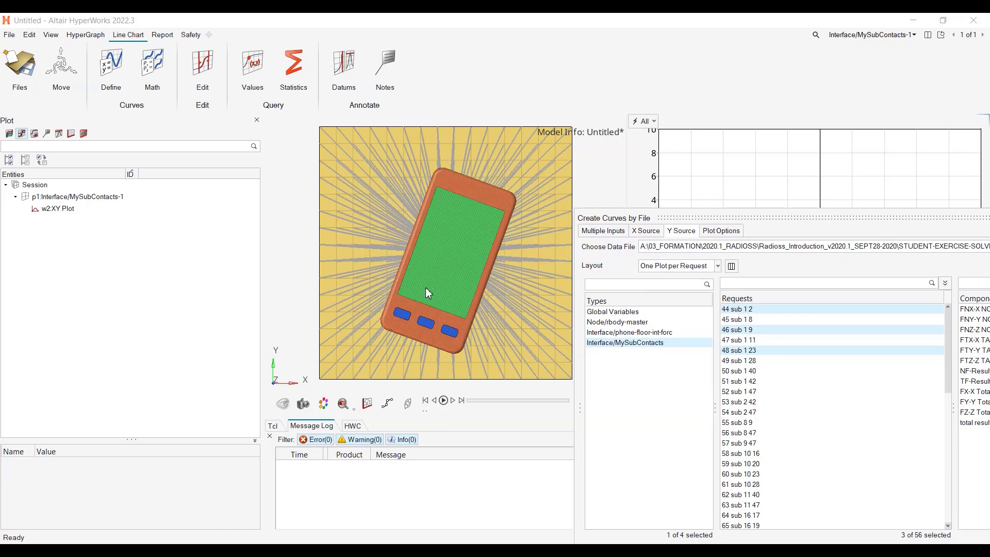
mouse_move(787, 215)
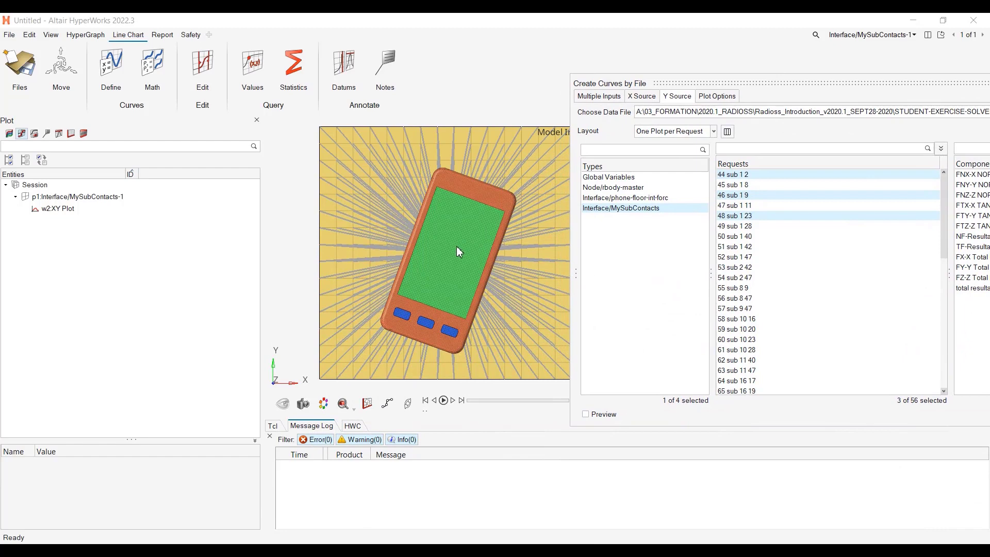
mouse_move(458, 302)
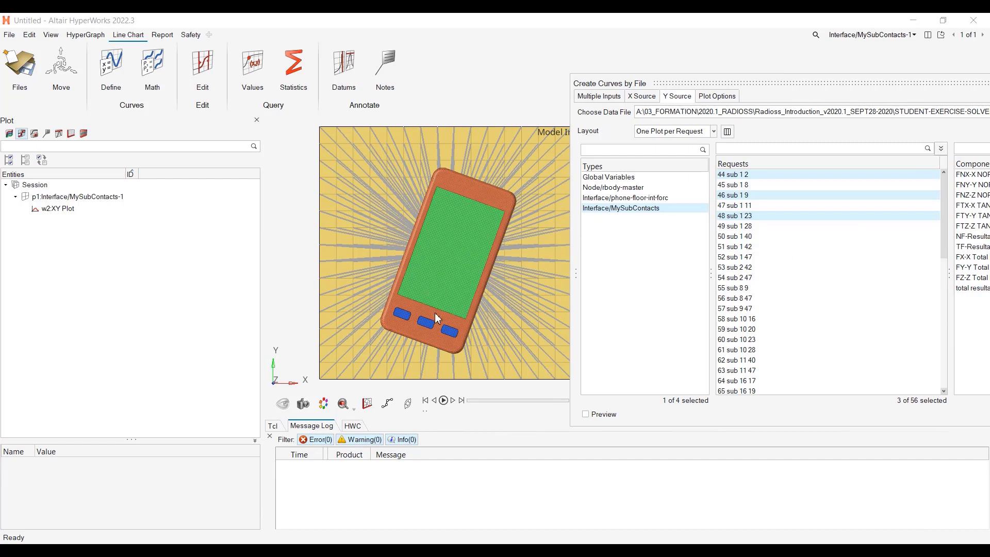
mouse_move(405, 315)
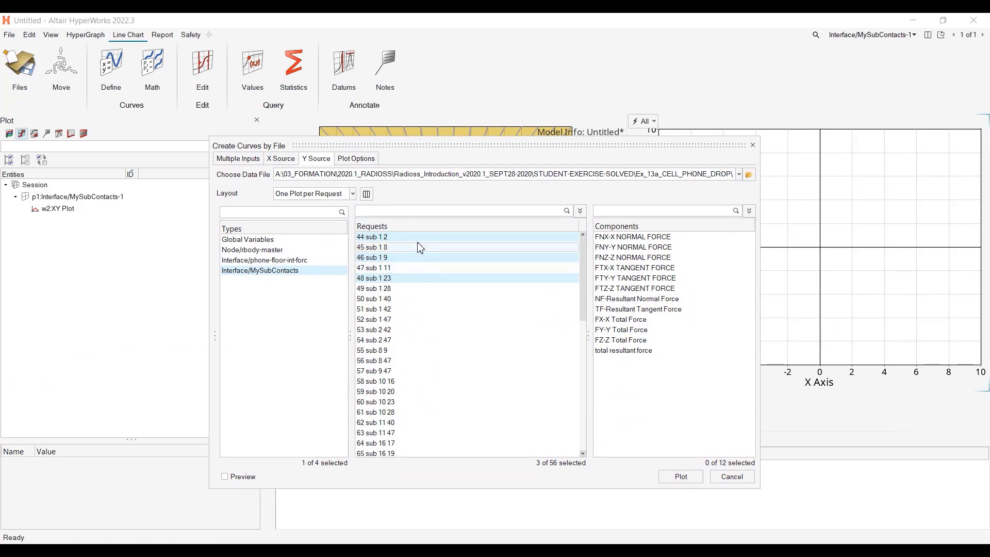
Target the current plot and choose the FNX-X, FNY-Y and FNZ-Z normal force components for request 44 sub 1 2
left_click(353, 193)
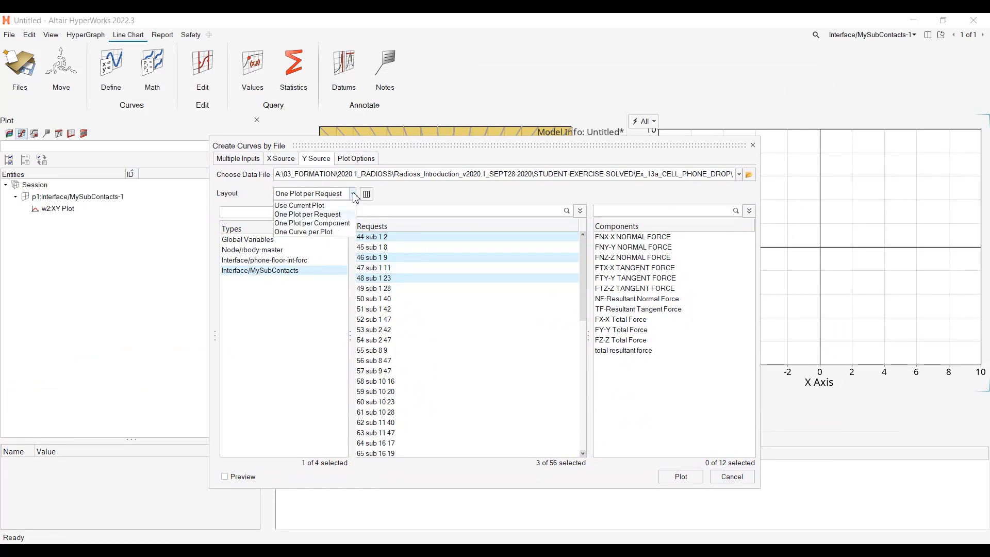
left_click(299, 205)
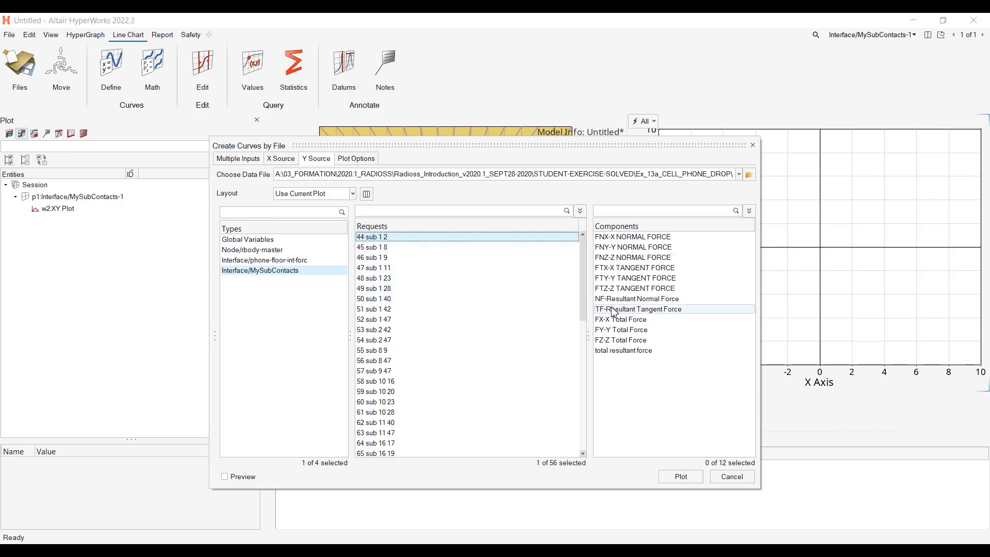
left_click(631, 236)
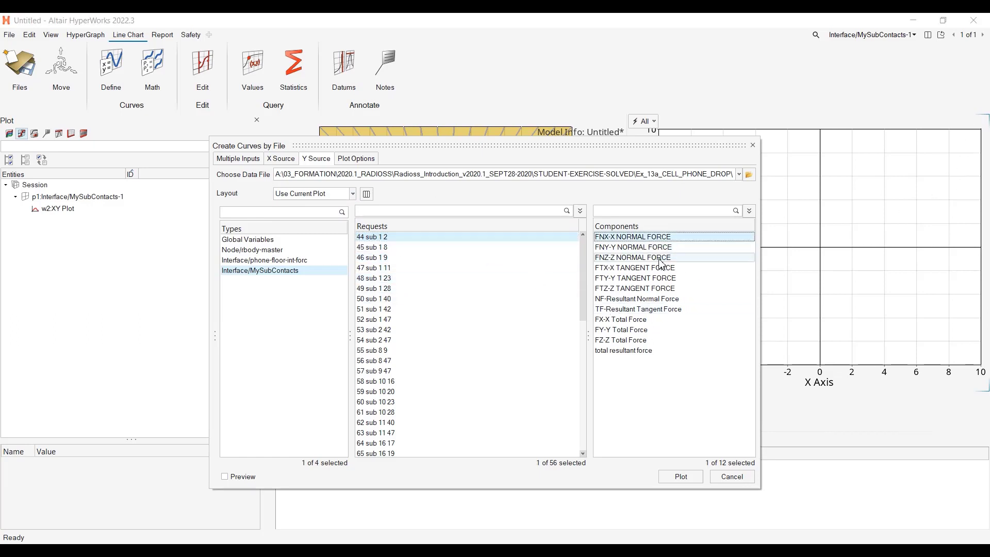
left_click(632, 258)
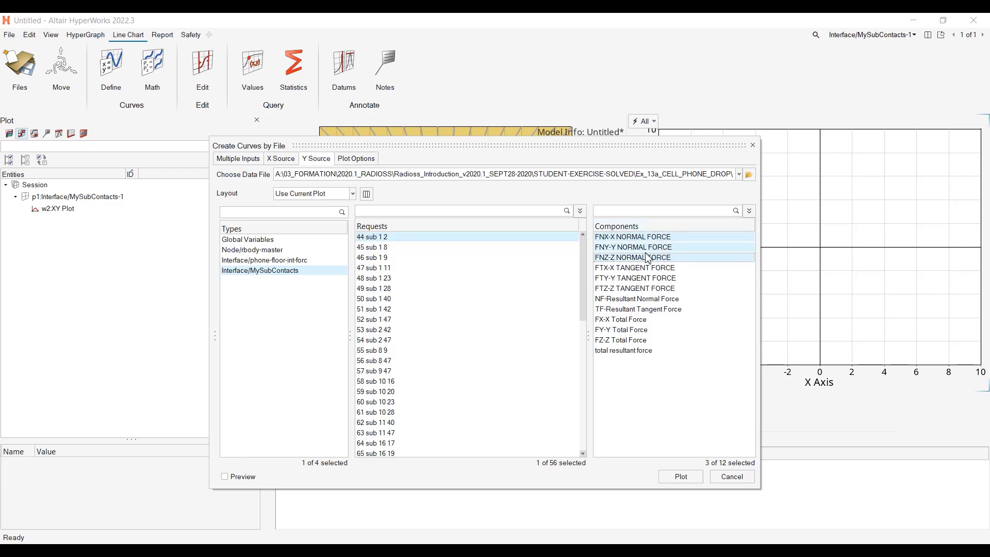
left_click(632, 257)
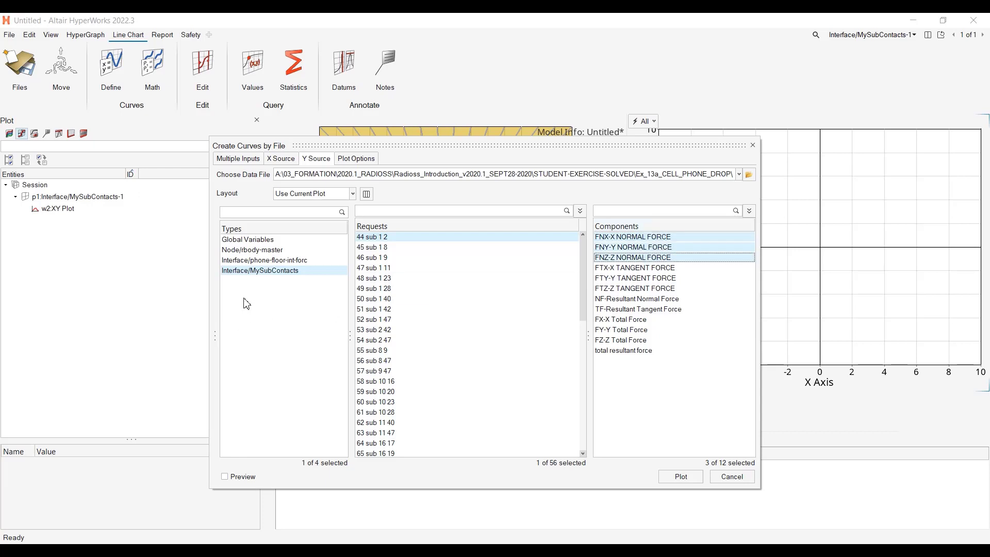
mouse_move(284, 330)
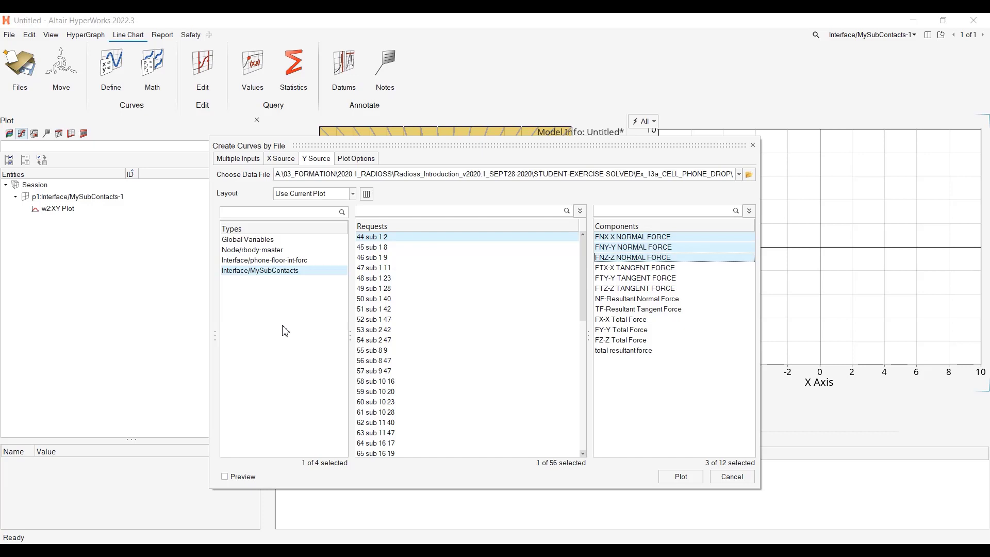
mouse_move(290, 356)
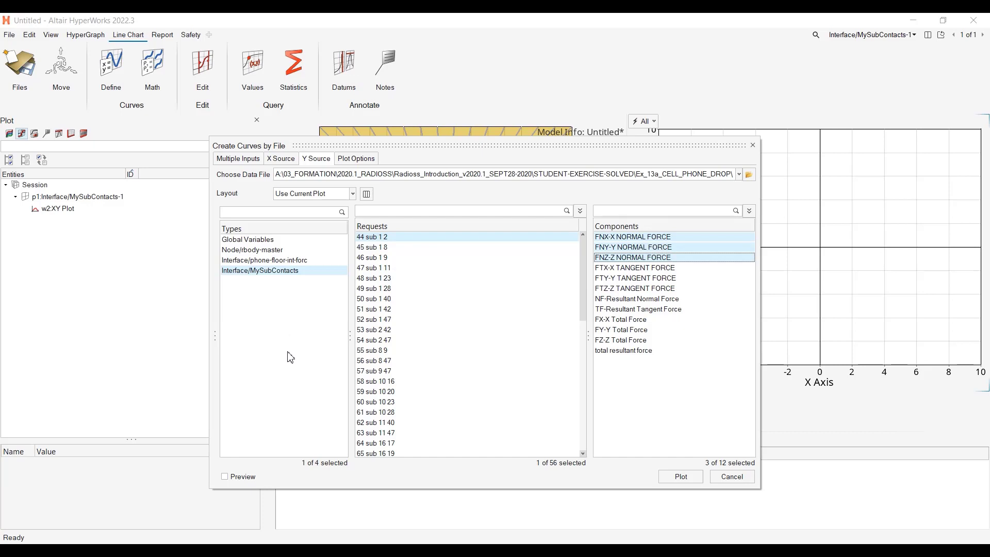
mouse_move(757, 179)
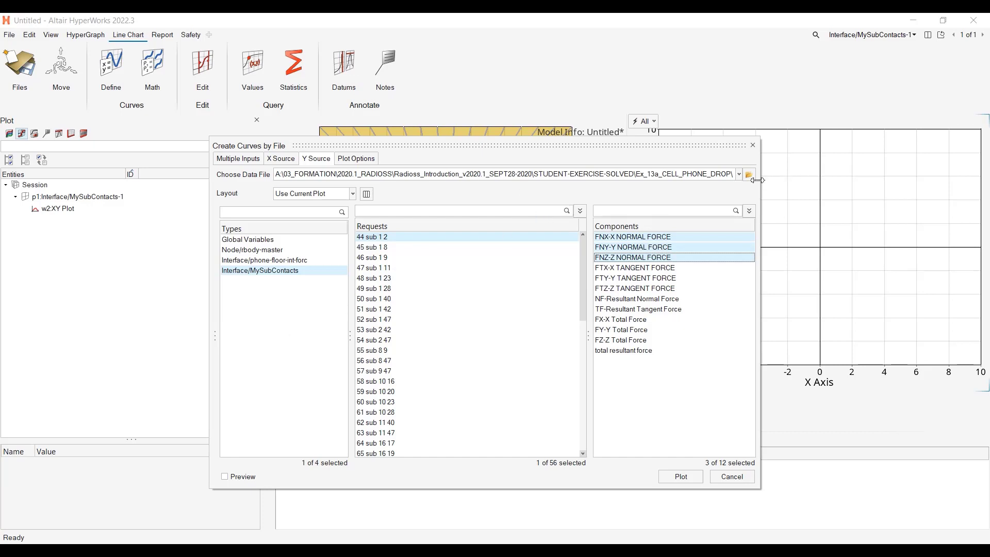
mouse_move(754, 182)
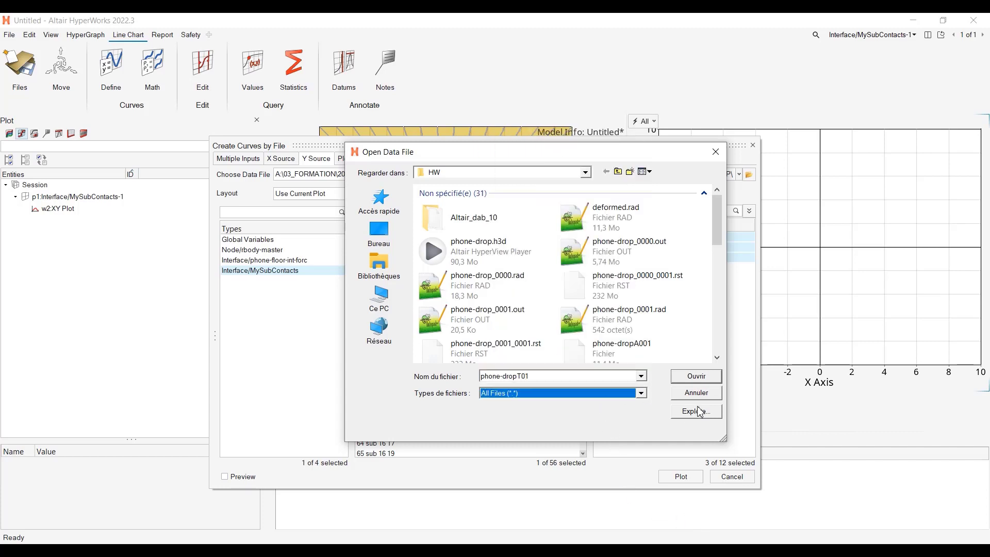
left_click(694, 375)
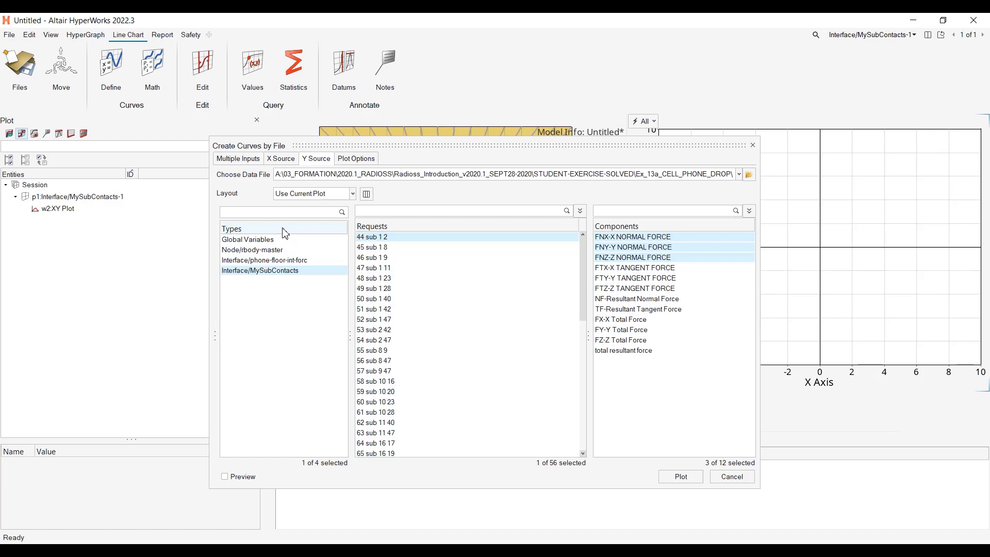
Browse the global variable, rigid body and contact interface request types, inspecting a sub-contact's force components
left_click(248, 239)
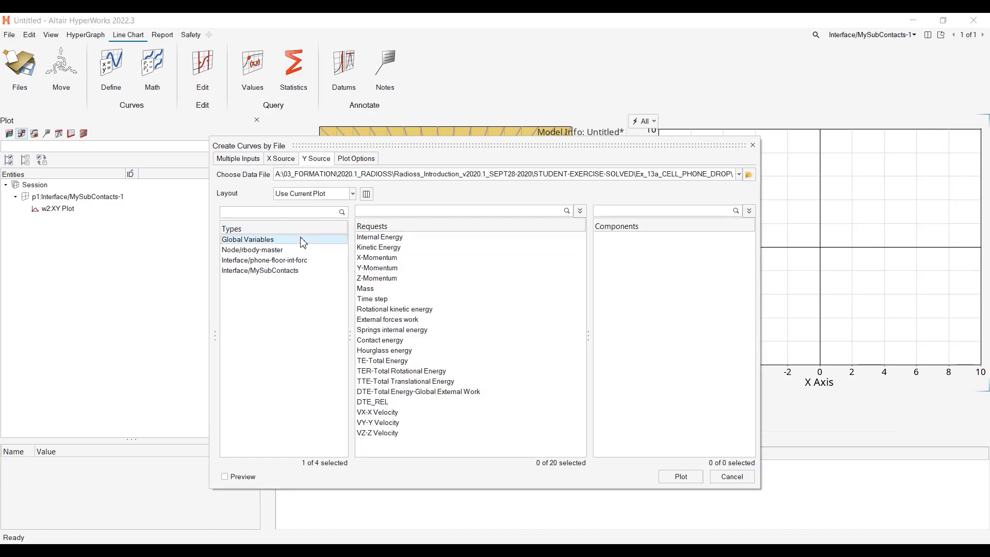
left_click(252, 250)
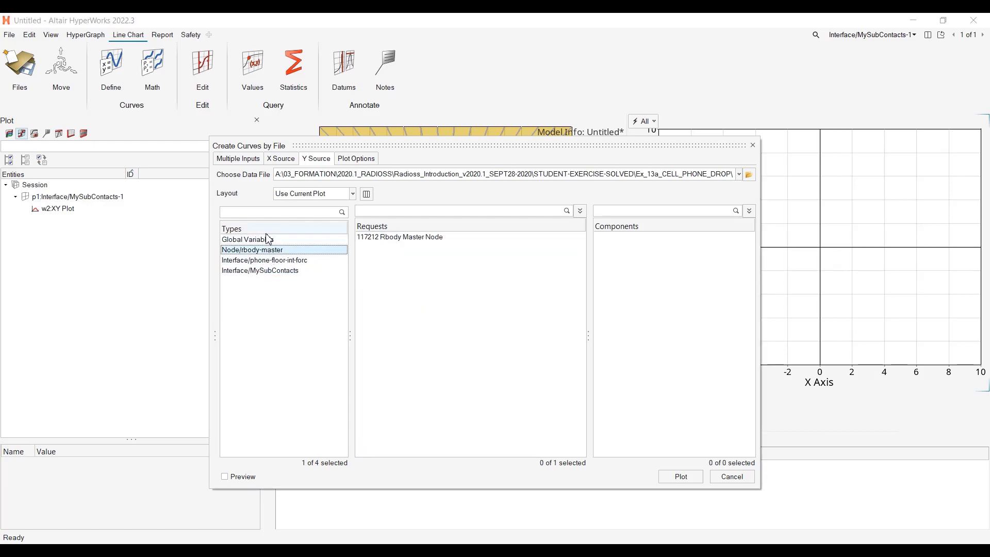
left_click(247, 239)
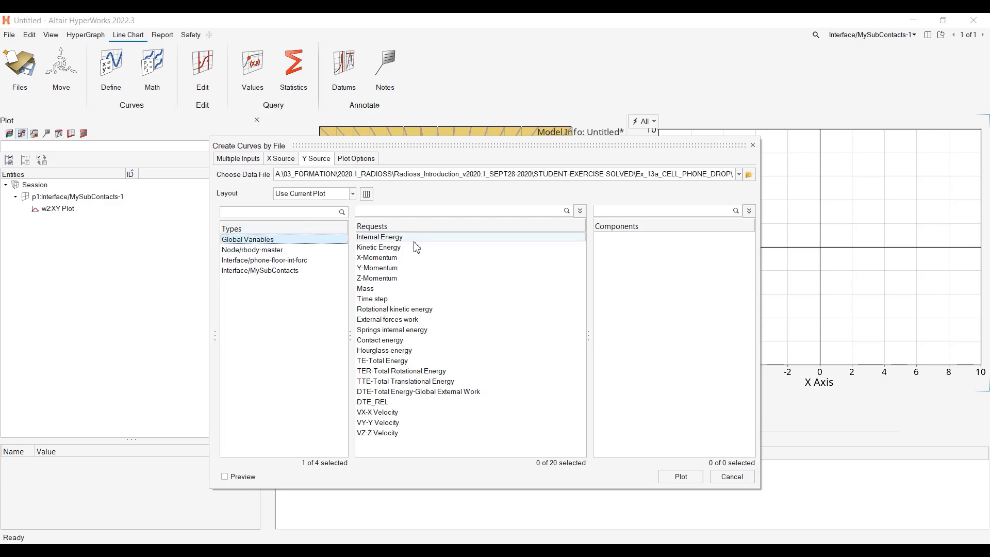
mouse_move(420, 246)
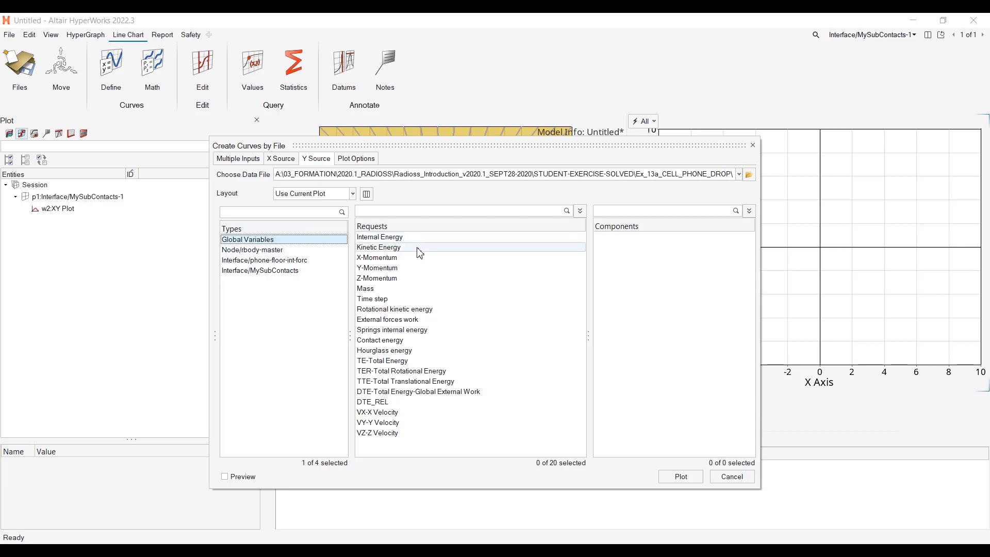
mouse_move(423, 333)
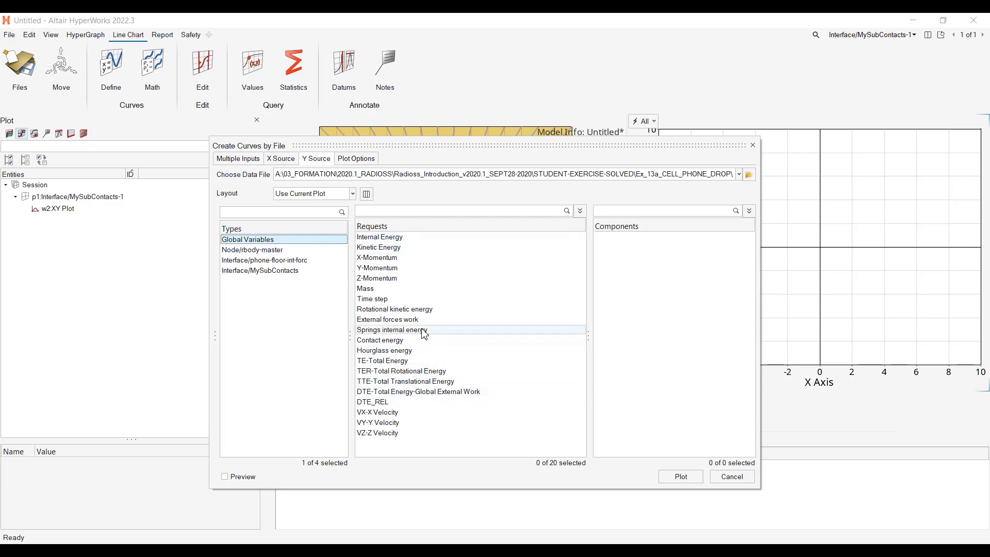
mouse_move(303, 260)
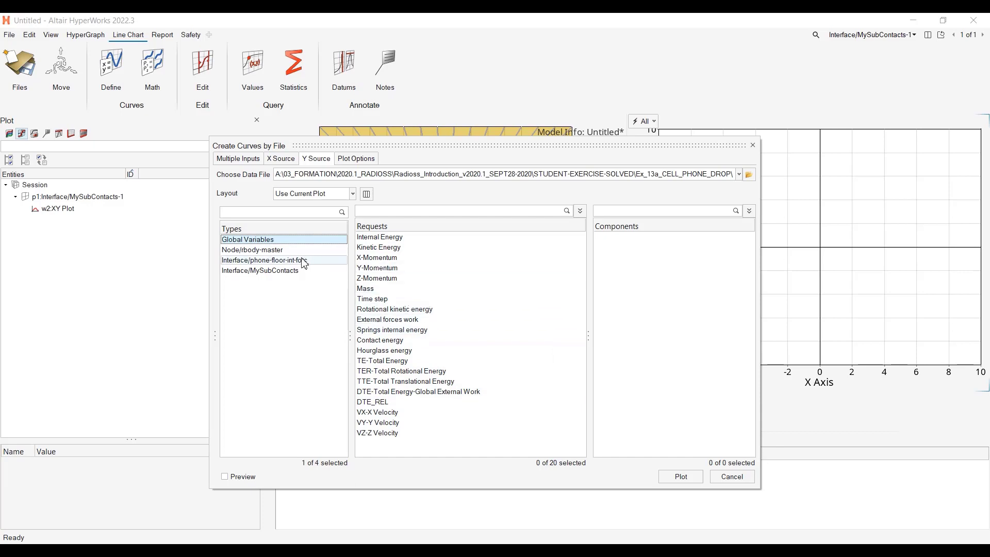
left_click(251, 249)
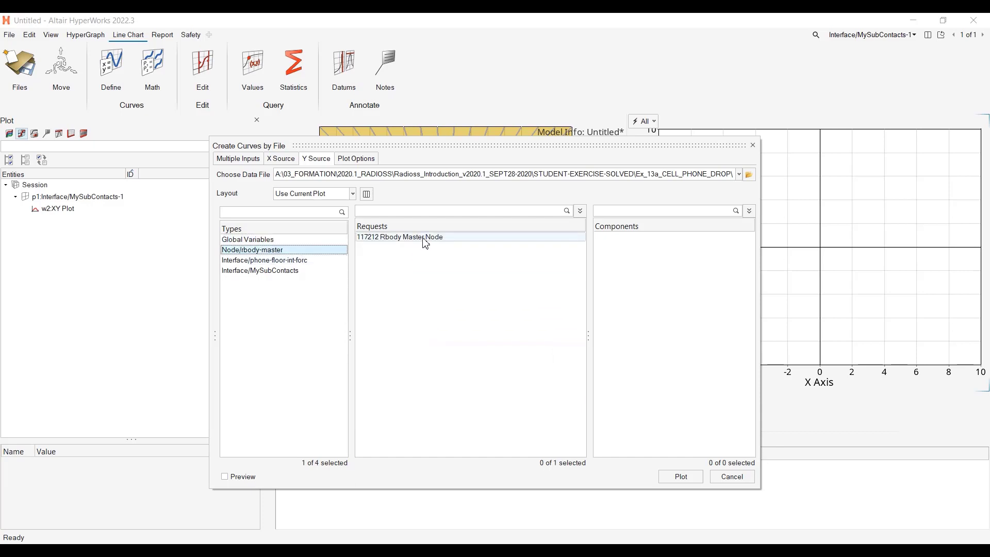
mouse_move(396, 246)
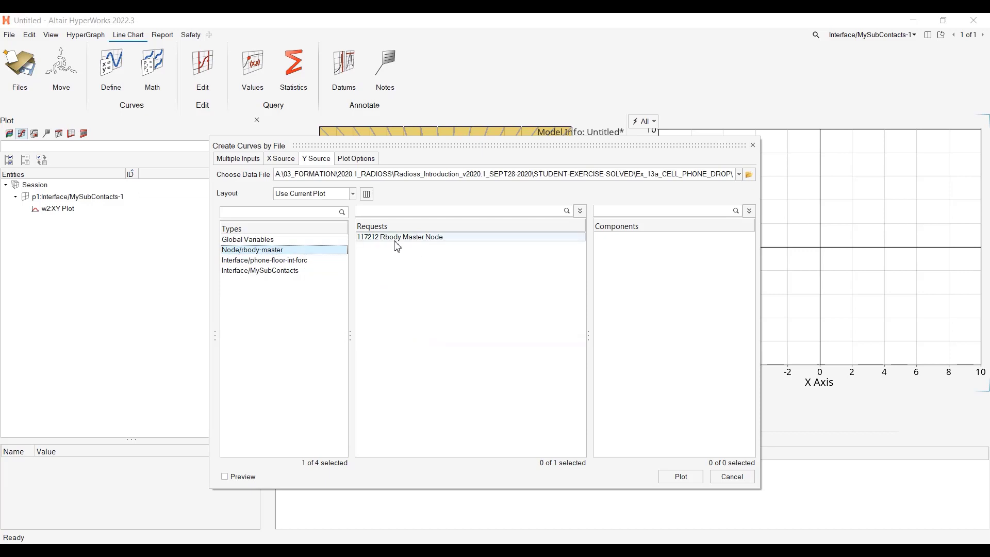
left_click(265, 259)
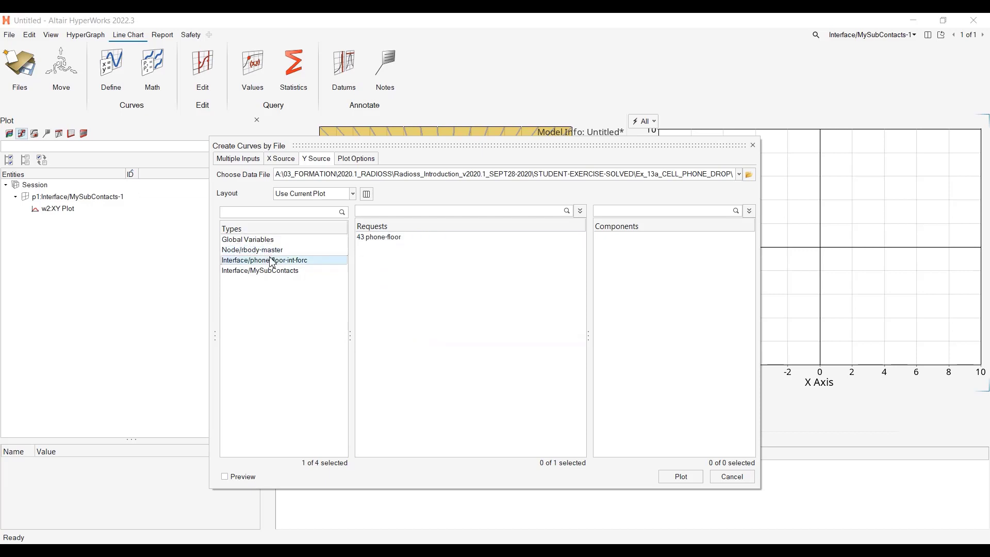
left_click(259, 270)
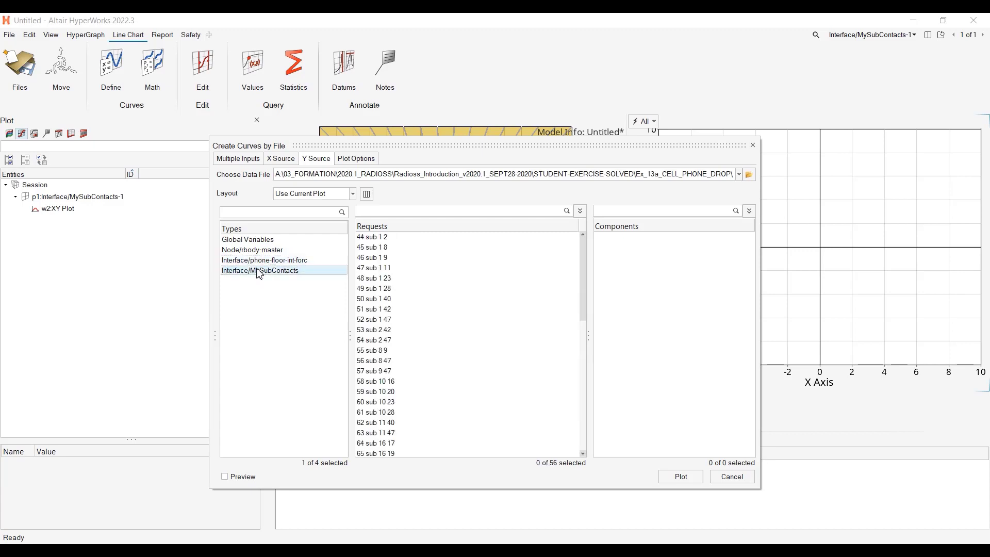
left_click(265, 260)
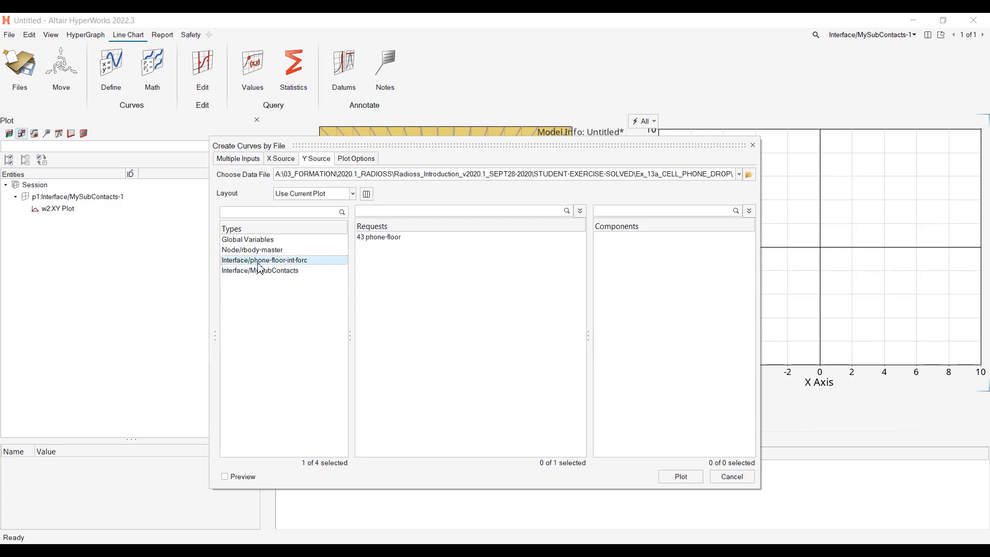
left_click(259, 270)
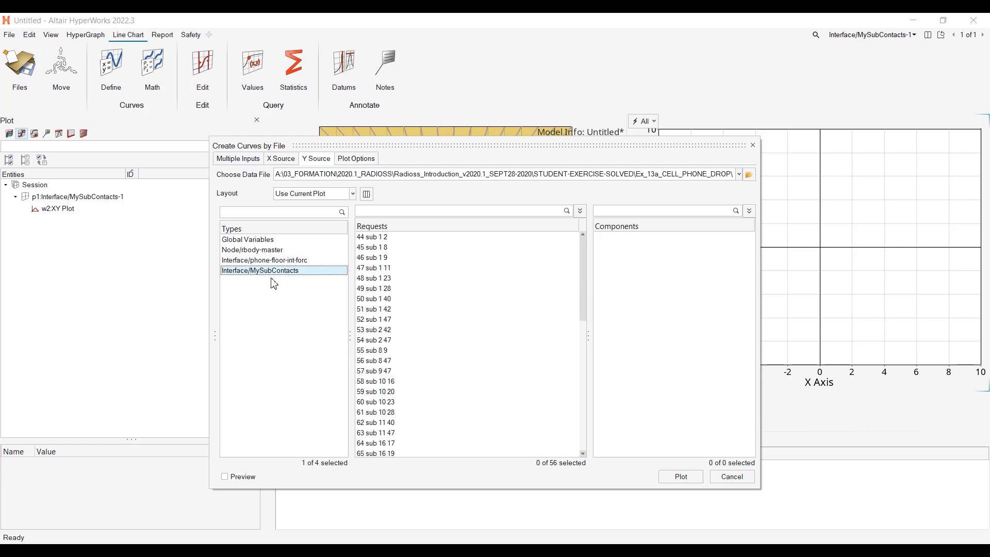
mouse_move(280, 282)
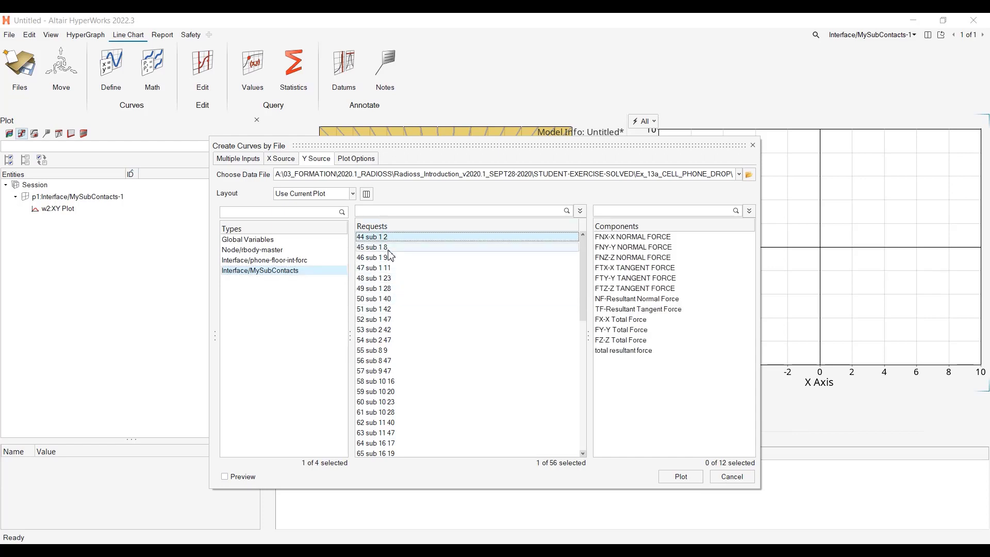
left_click(392, 279)
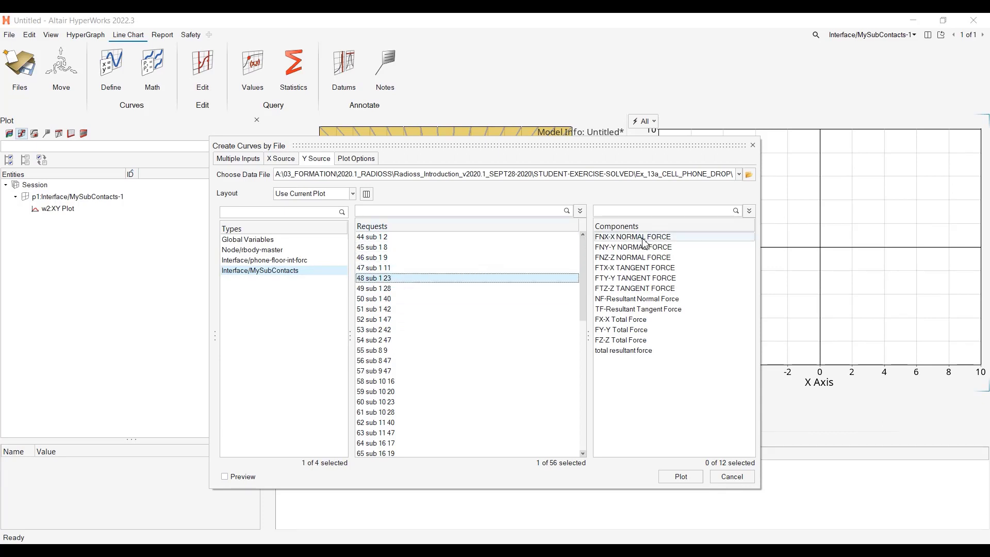
mouse_move(640, 268)
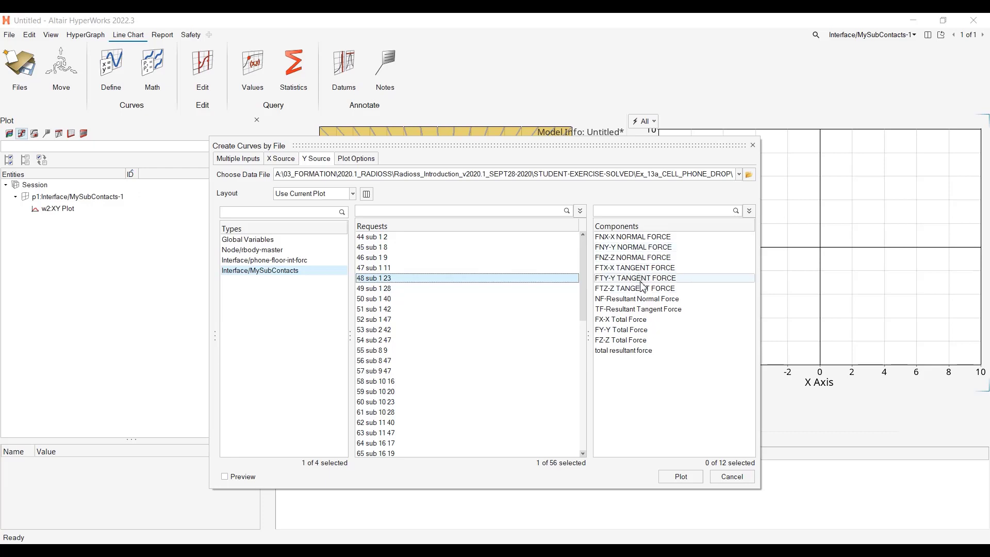
mouse_move(410, 350)
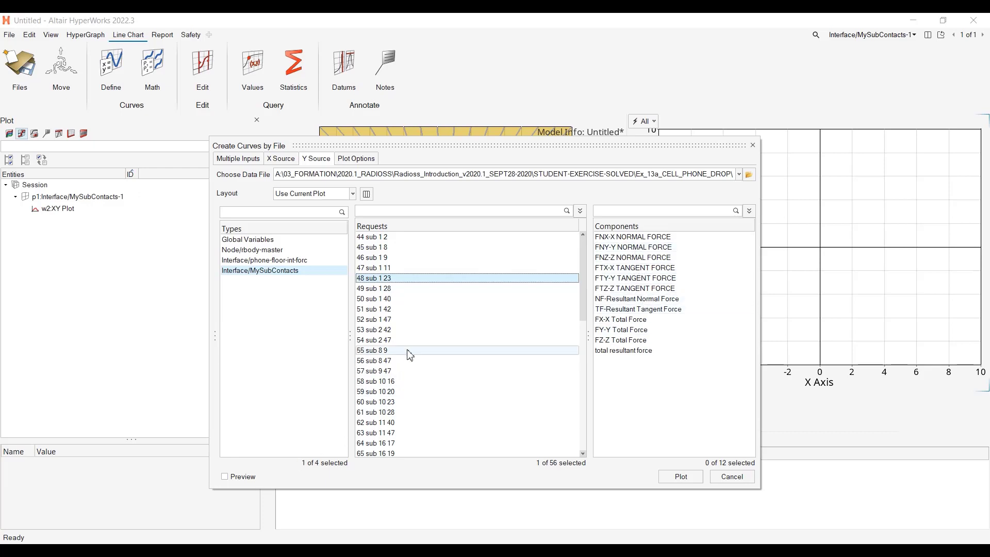
mouse_move(287, 241)
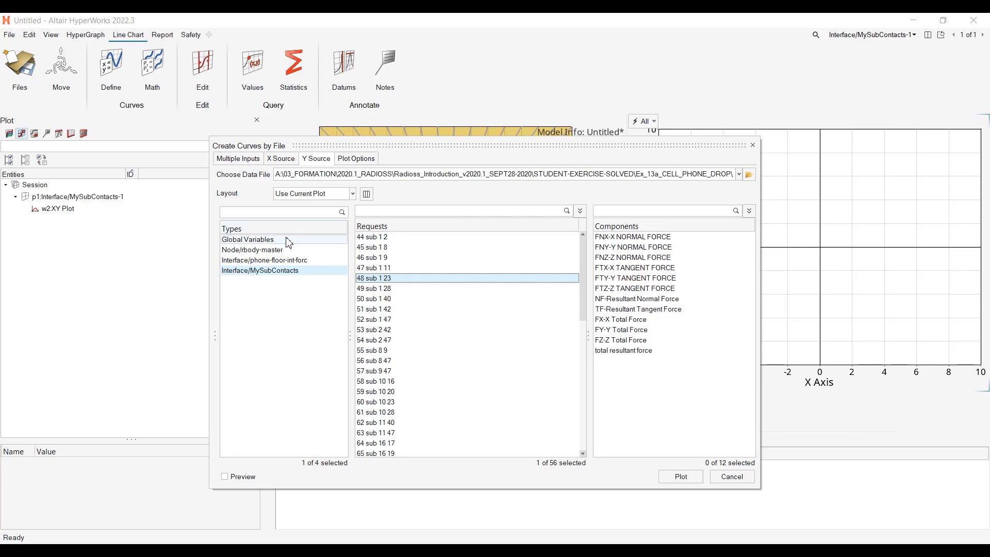
Return to Global Variables and select the Internal Energy request
left_click(246, 239)
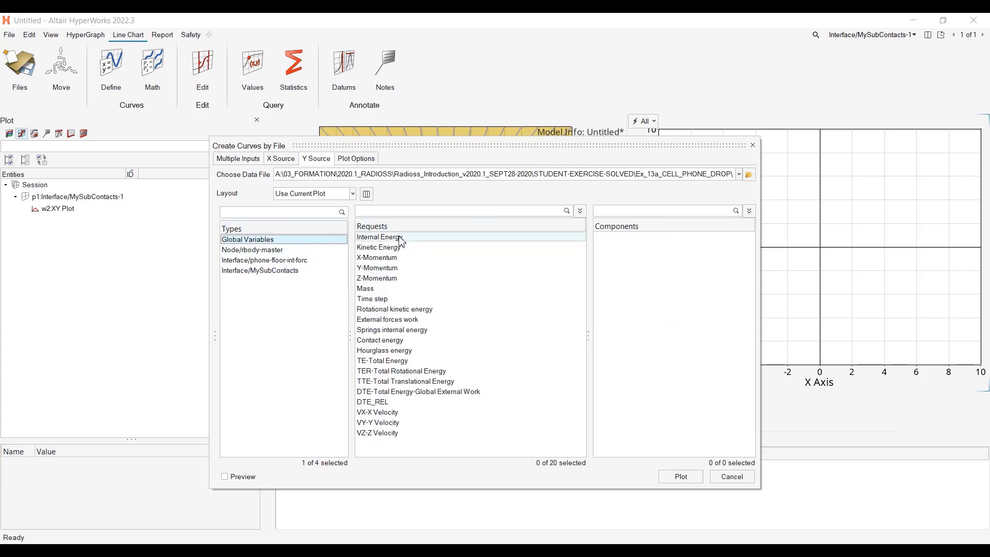
left_click(378, 246)
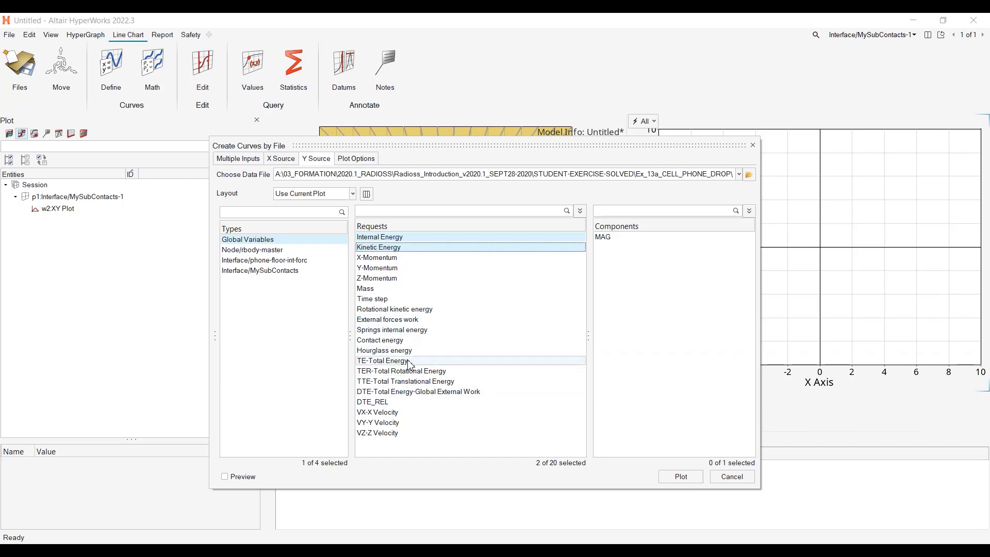
Add TE-Total Energy, choose the MAG component and plot, raising the Units Profile prompt
left_click(381, 361)
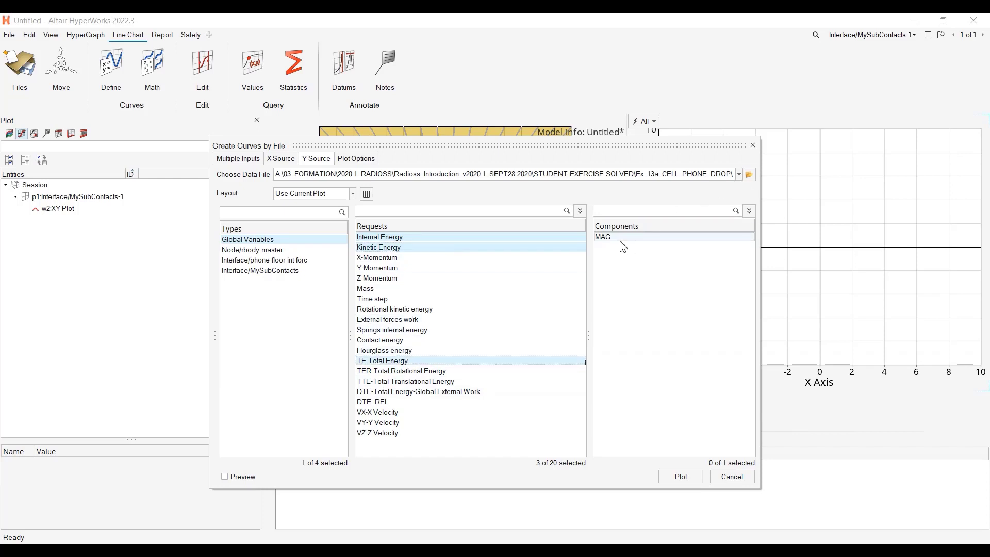
left_click(604, 237)
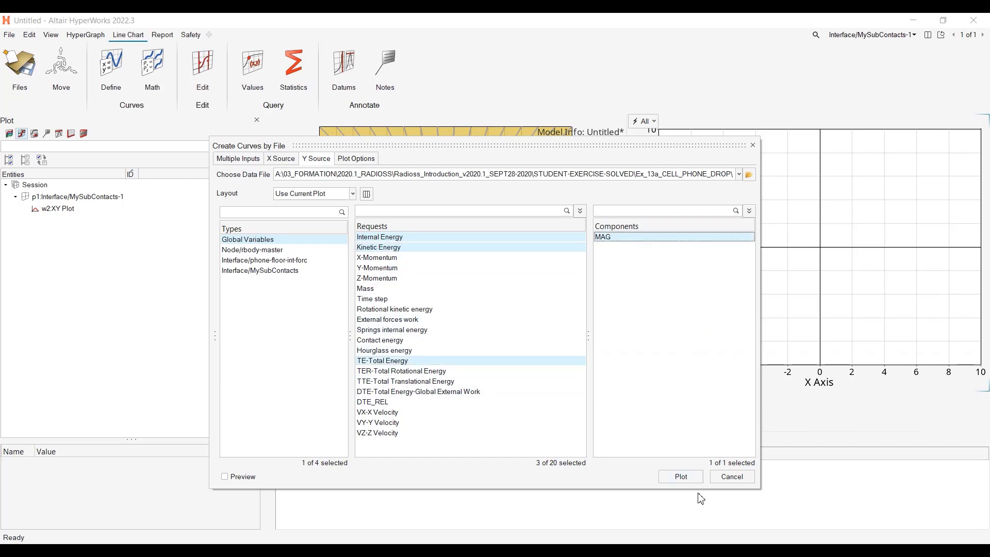
mouse_move(680, 476)
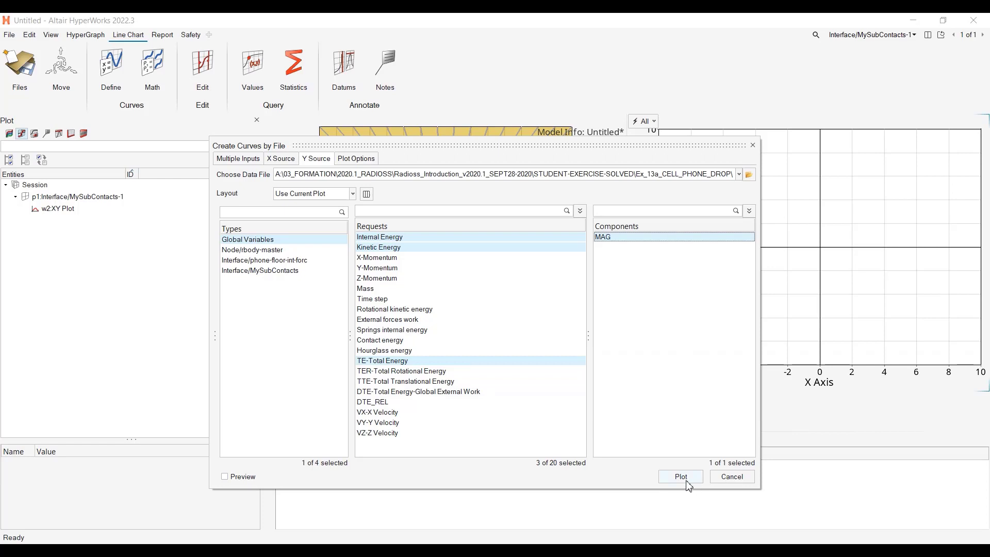
left_click(680, 477)
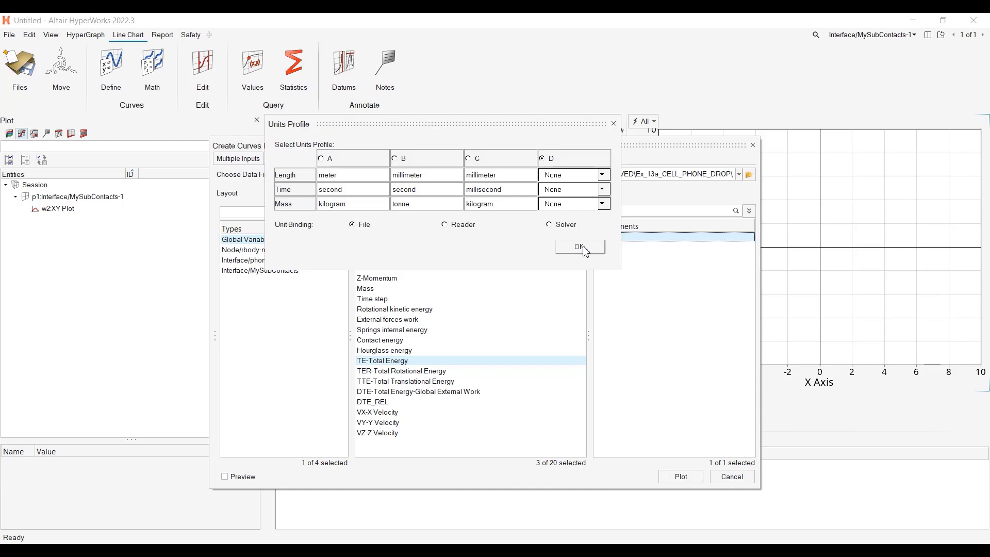
Accept the units profile so the internal, kinetic and total energy curves are drawn
left_click(578, 246)
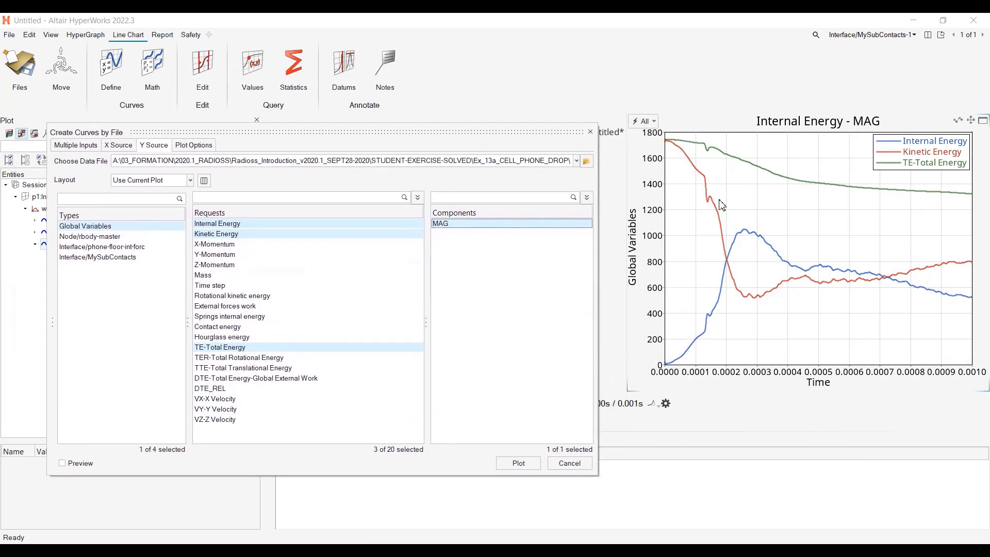
mouse_move(780, 145)
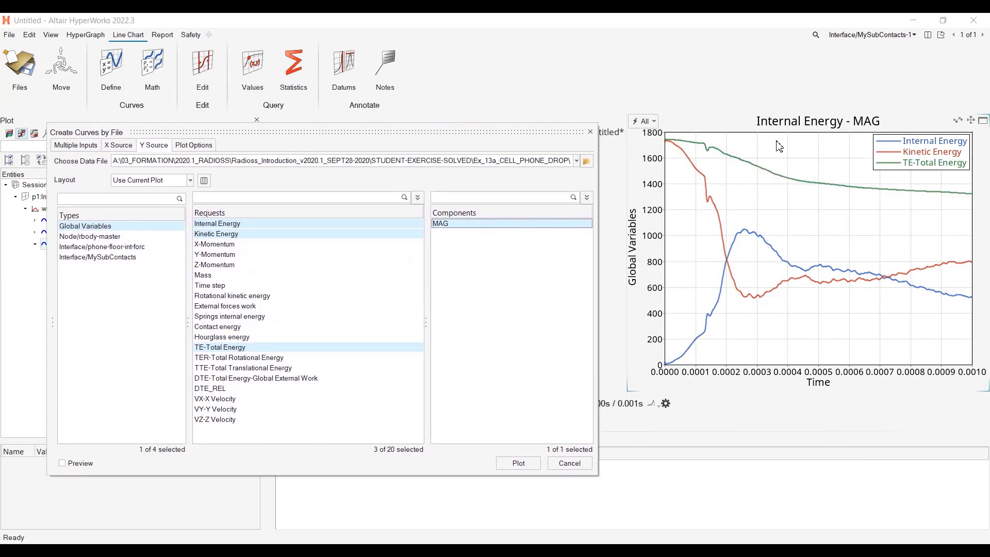
mouse_move(743, 157)
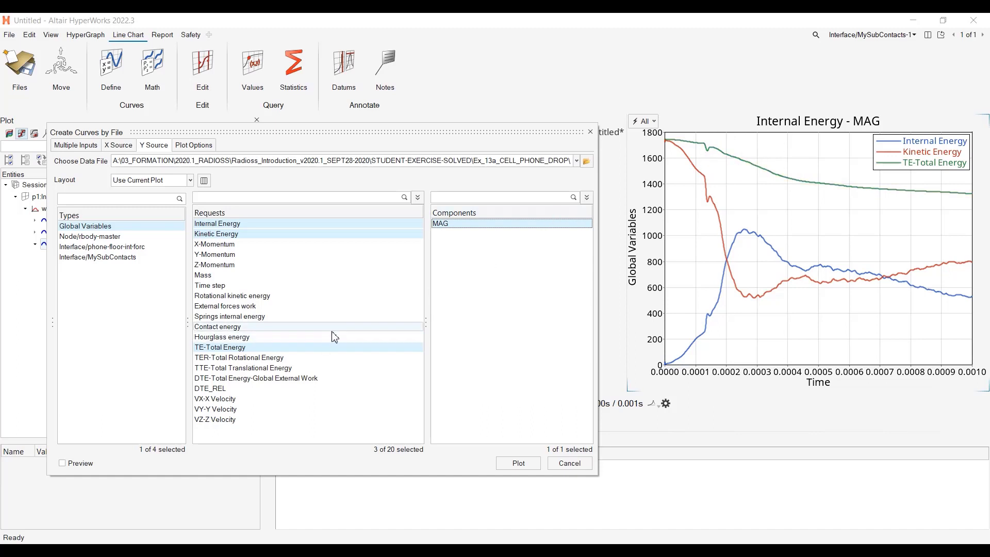
mouse_move(226, 331)
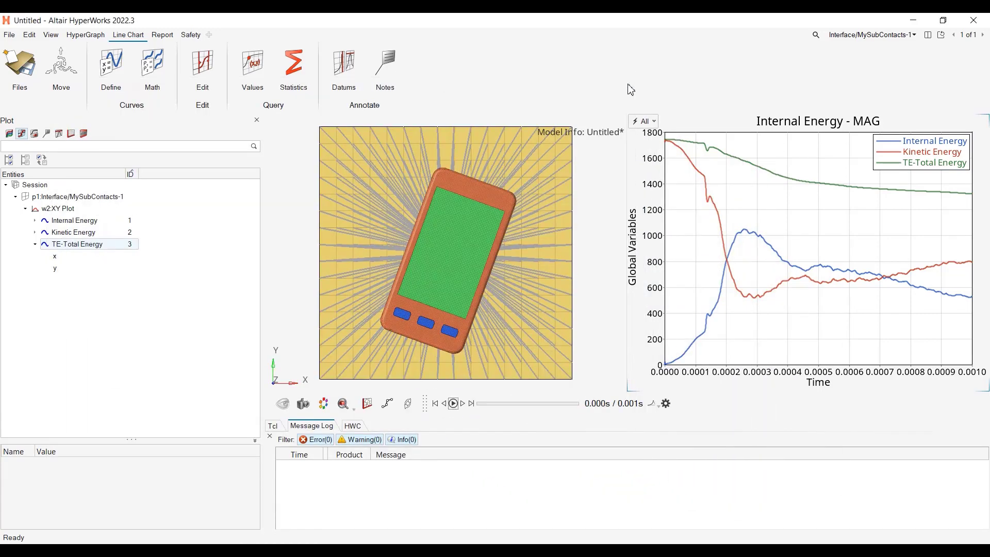
Show the HWC command history with the xy load command for the three energy requests
left_click(353, 426)
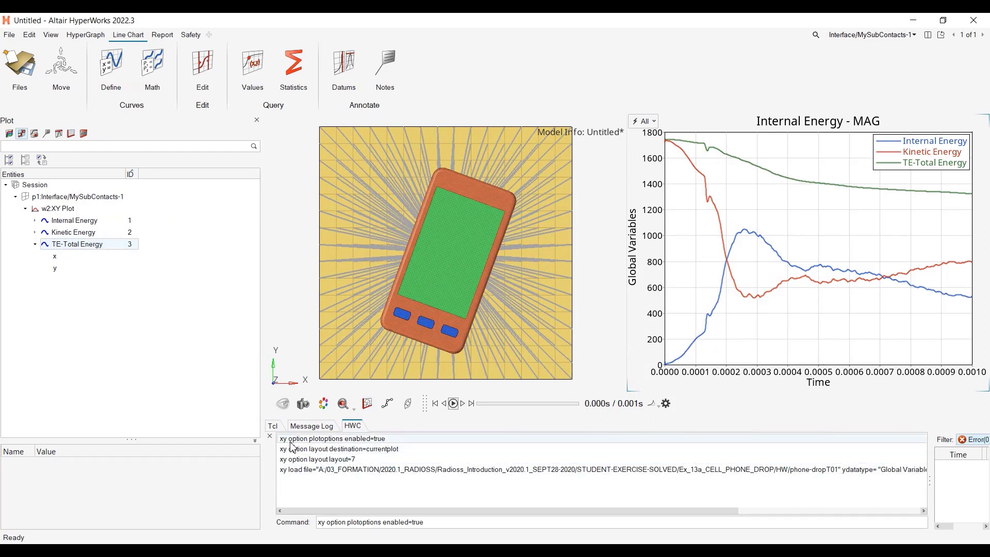
mouse_move(336, 445)
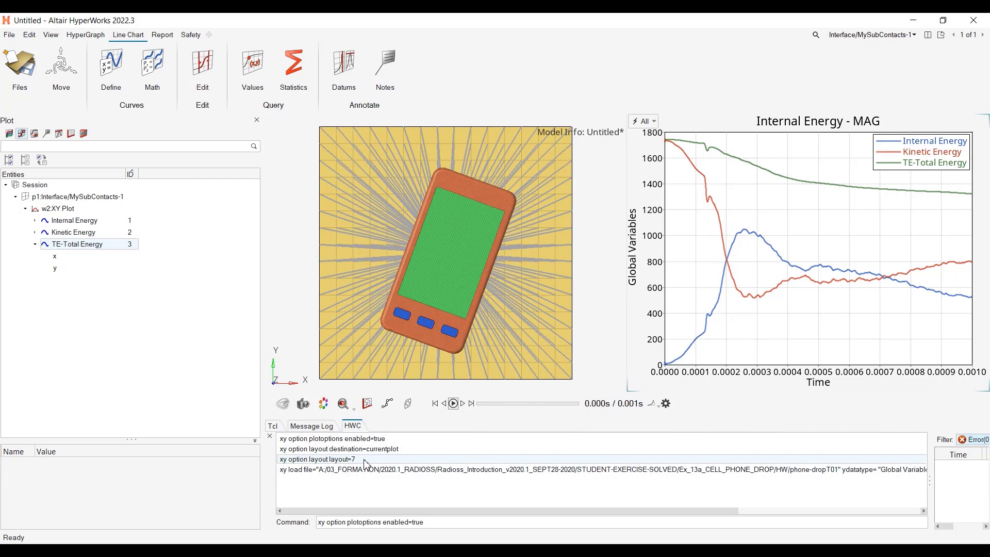
mouse_move(380, 515)
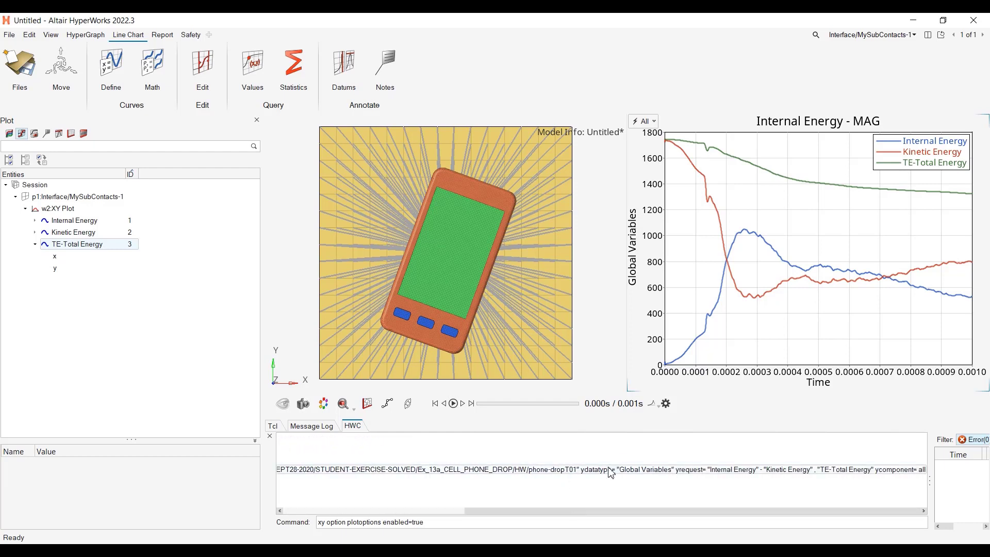
mouse_move(648, 474)
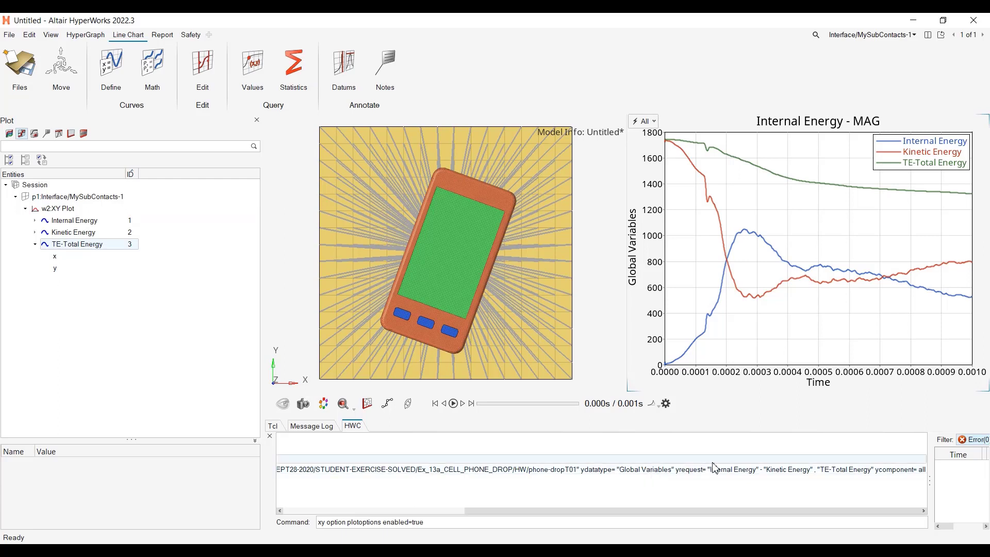
mouse_move(638, 476)
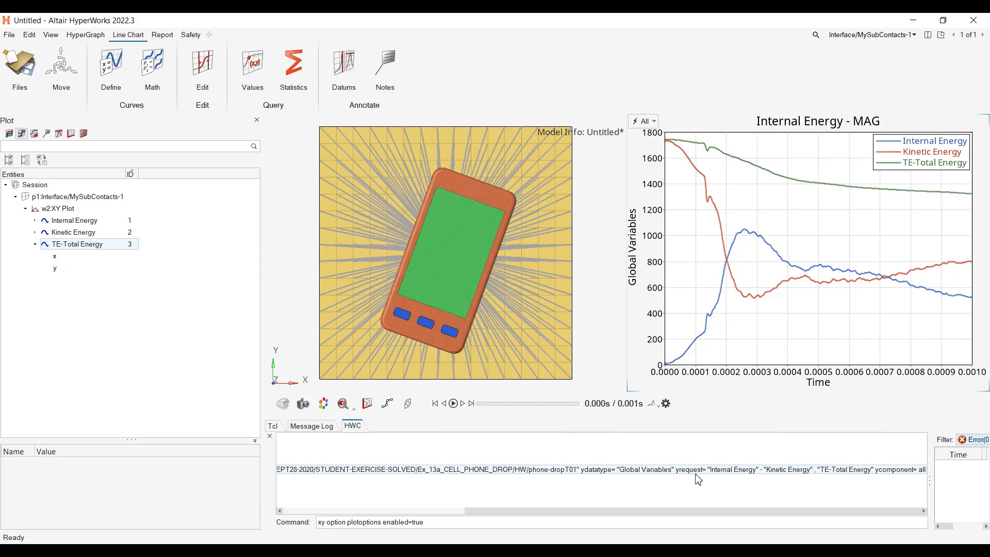
mouse_move(729, 476)
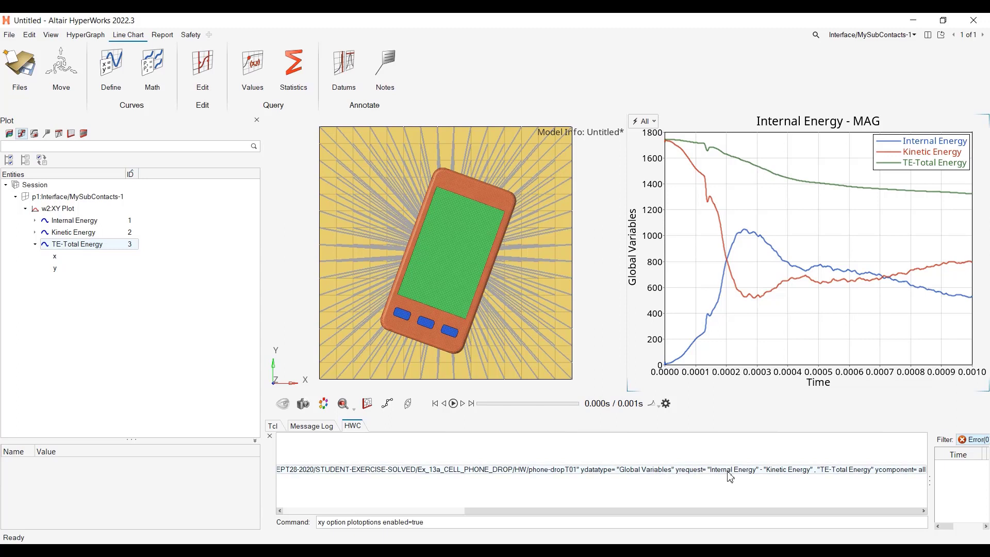
mouse_move(837, 482)
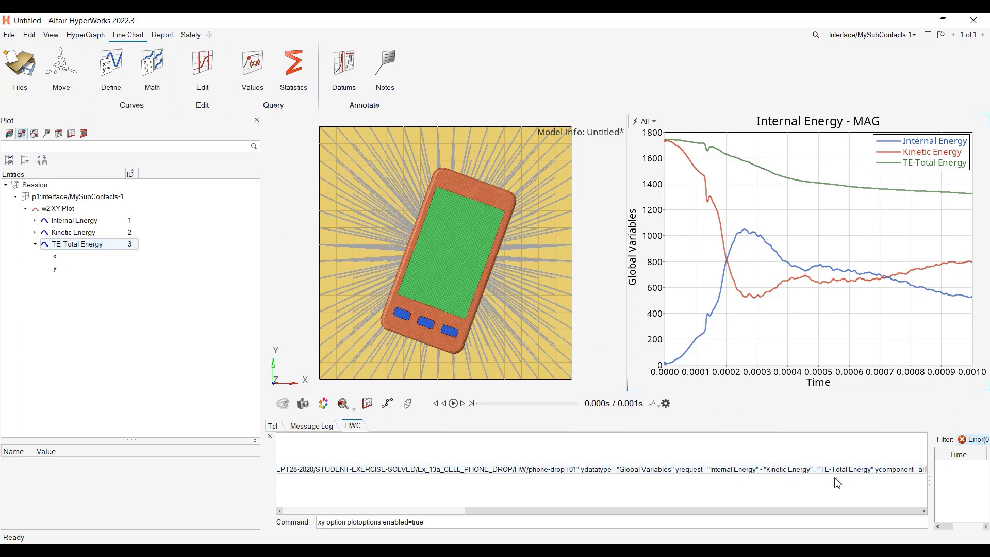
mouse_move(910, 474)
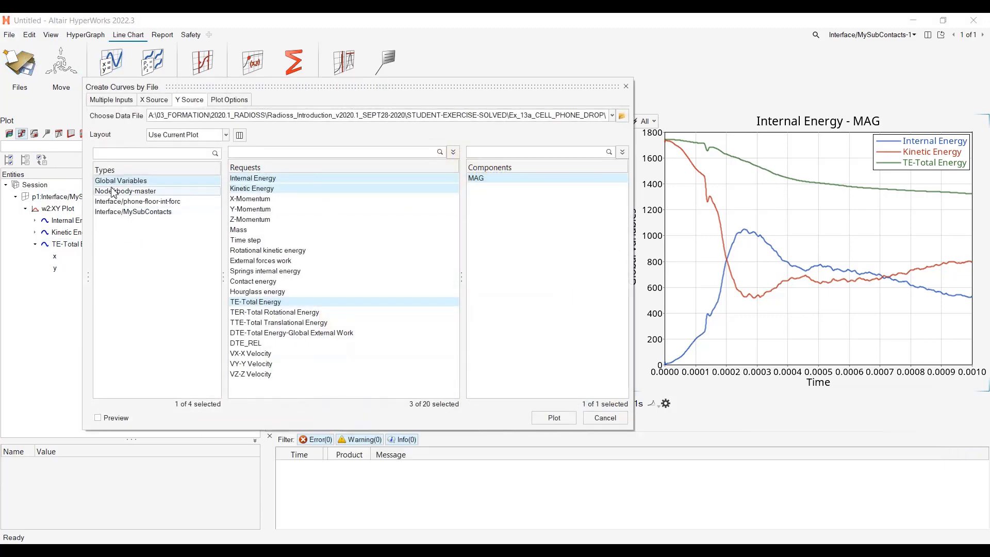
mouse_move(381, 332)
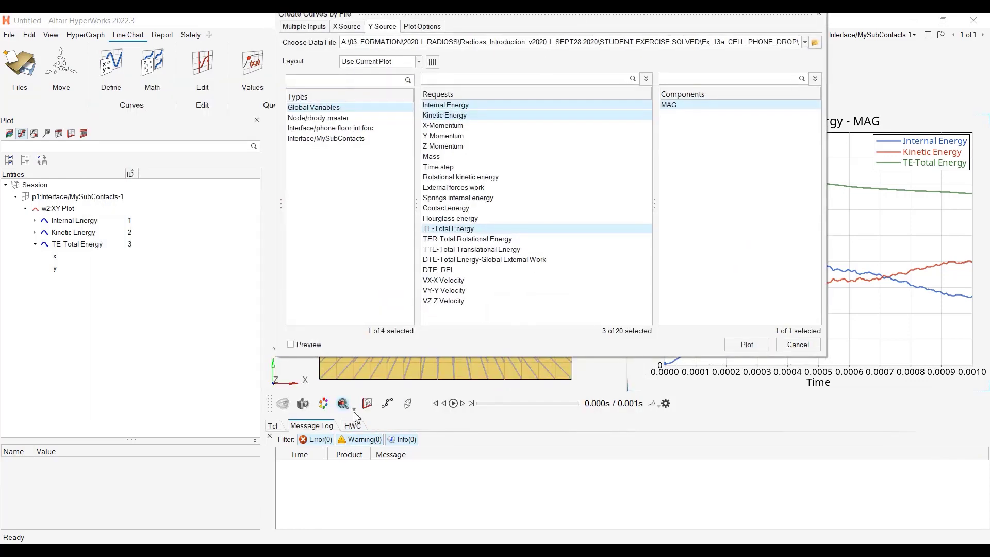
Review the HWC xy load command, then cancel the Create Curves by File dialog
left_click(352, 426)
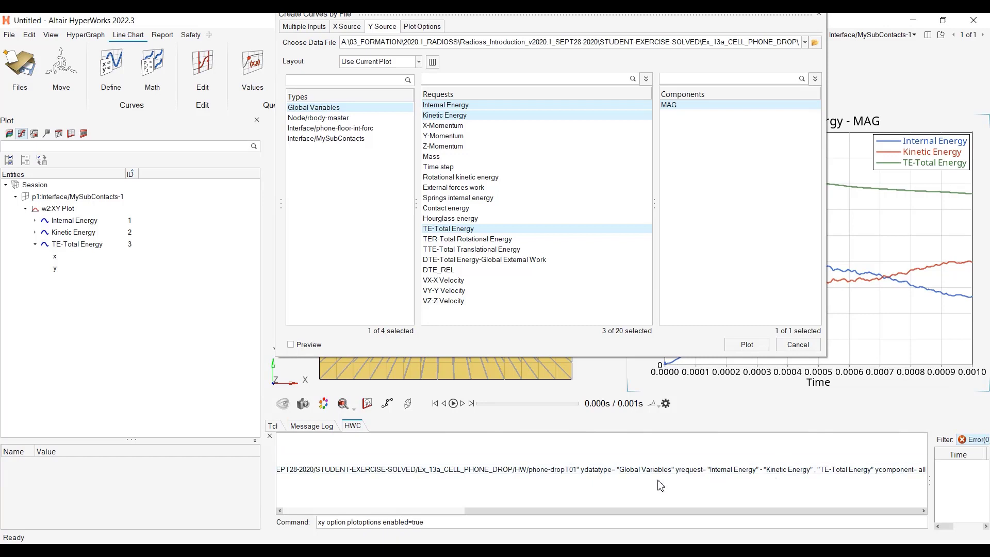
mouse_move(741, 533)
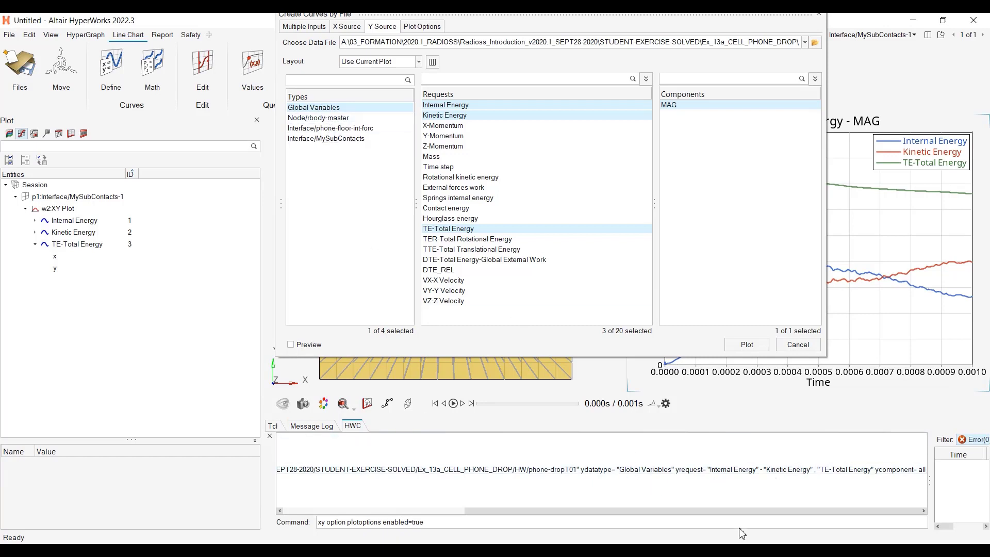
mouse_move(766, 479)
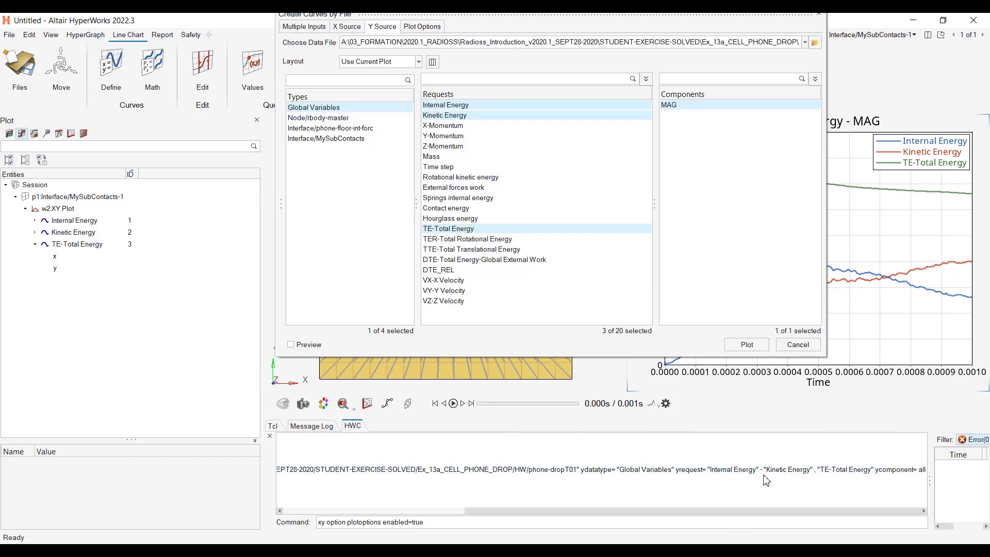
mouse_move(781, 507)
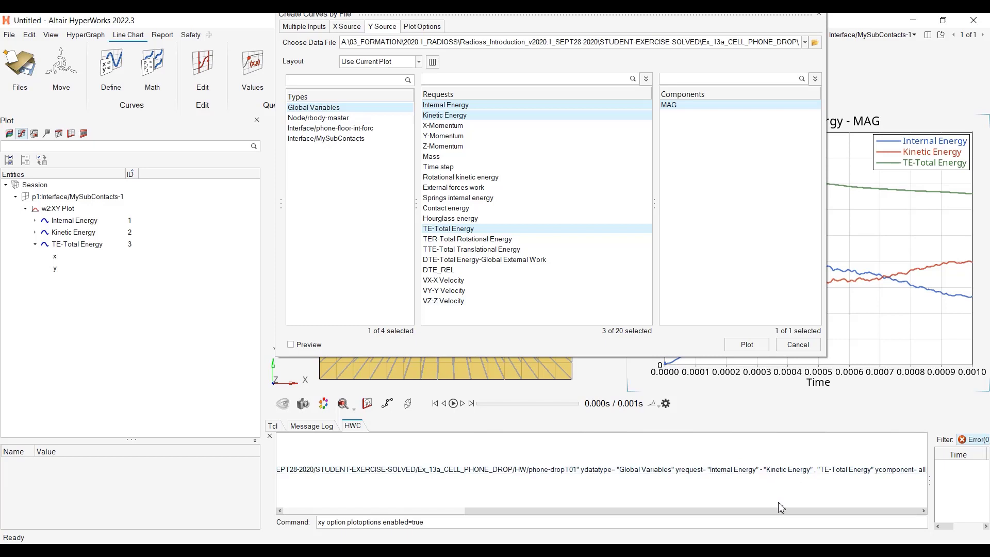
mouse_move(766, 482)
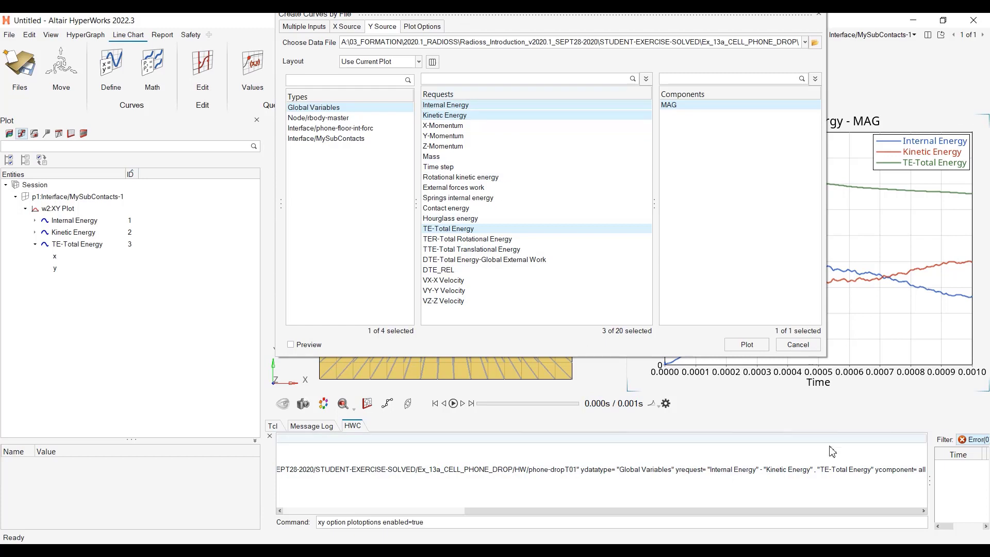
mouse_move(851, 478)
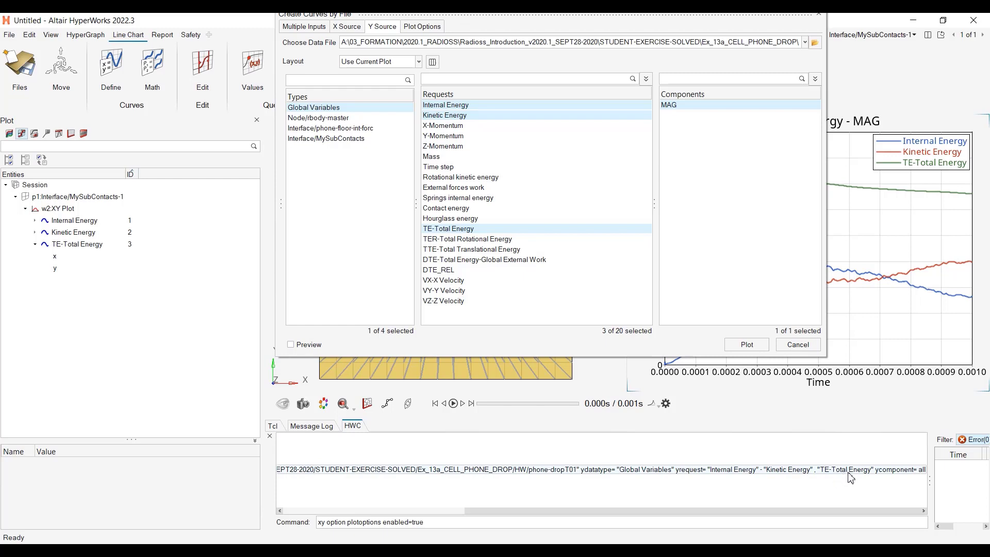
mouse_move(866, 521)
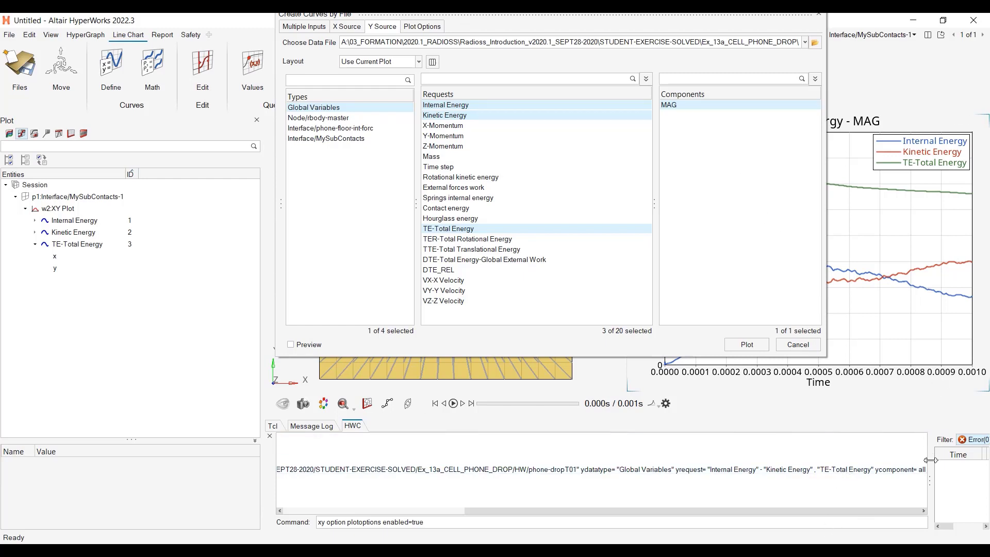
mouse_move(738, 127)
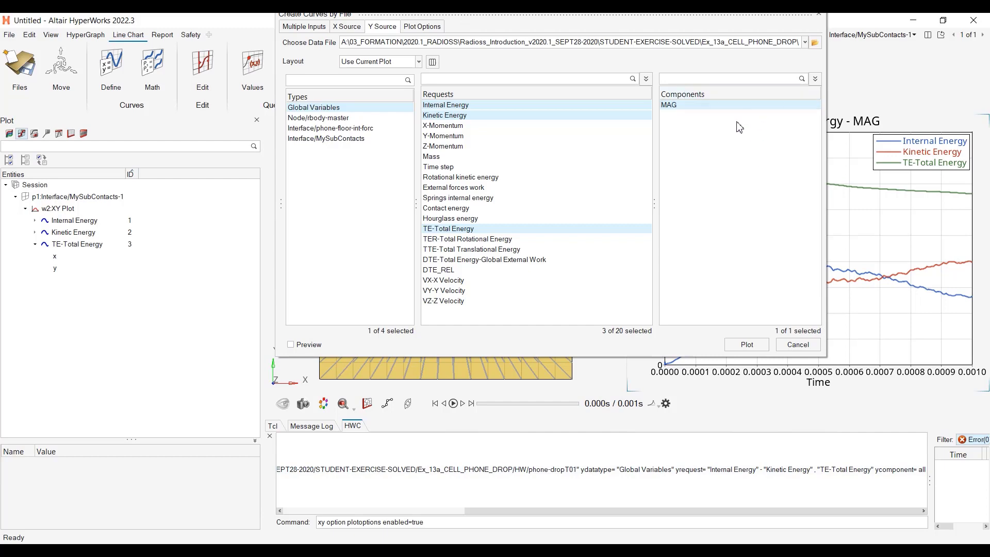
mouse_move(814, 352)
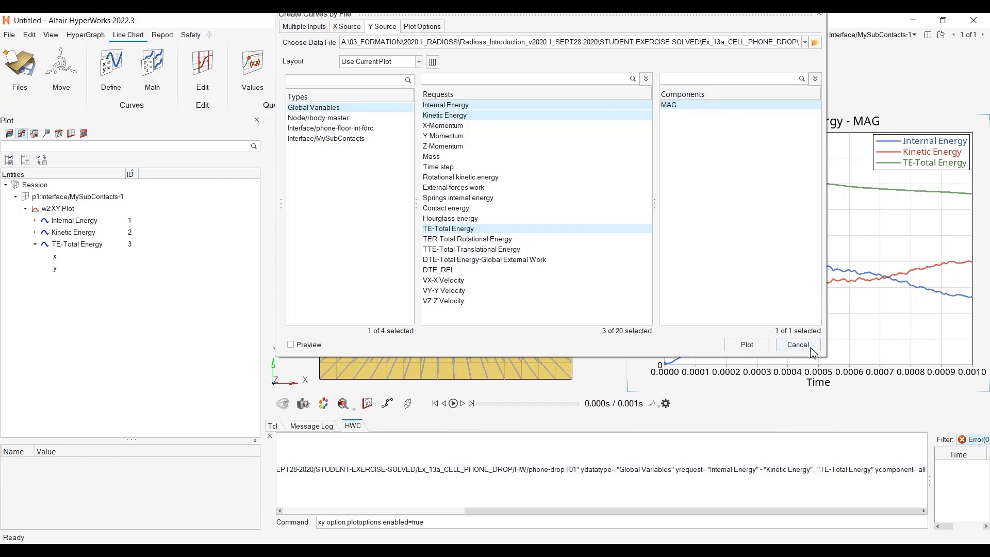
left_click(745, 345)
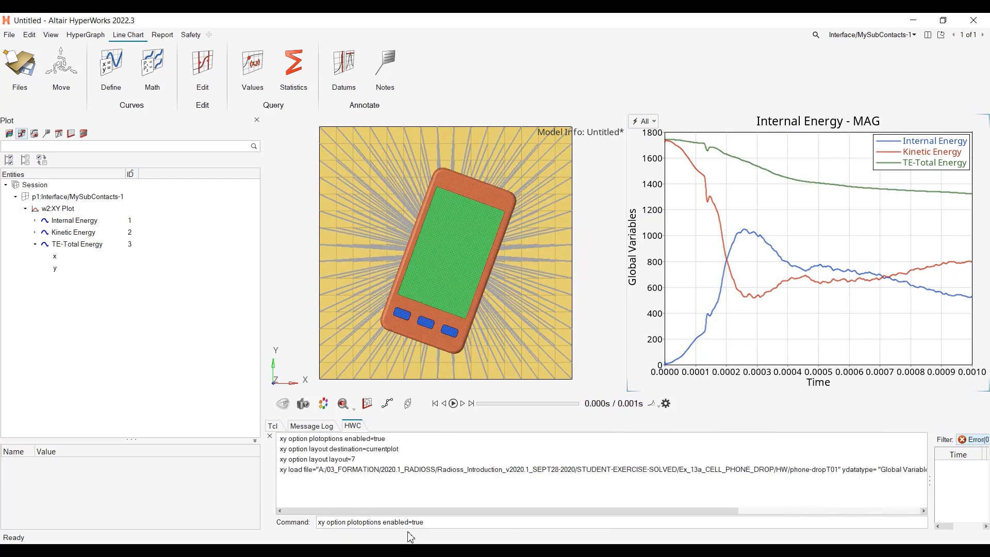
mouse_move(21, 66)
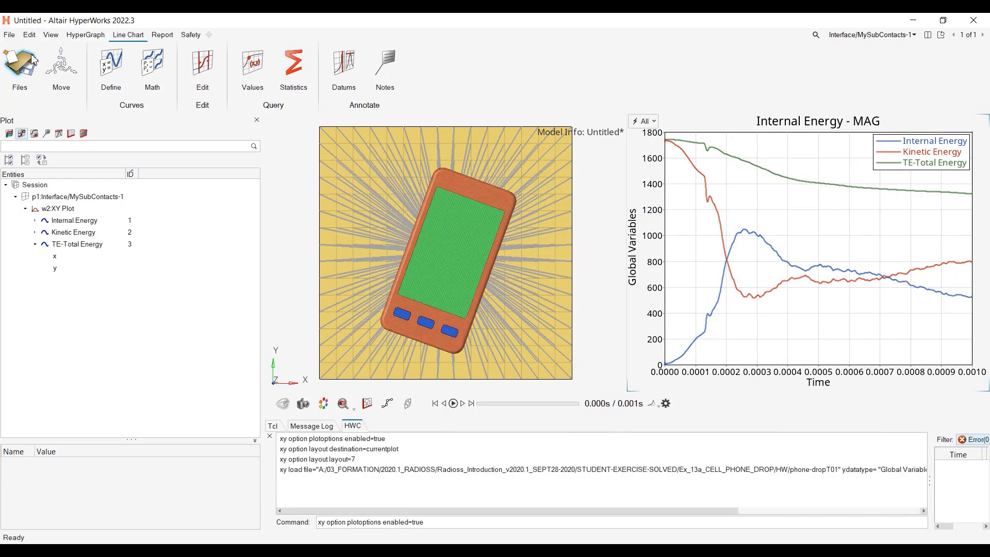
In Create Curves by File, list MySubContacts requests and choose NF and TF Resultant force components
left_click(20, 69)
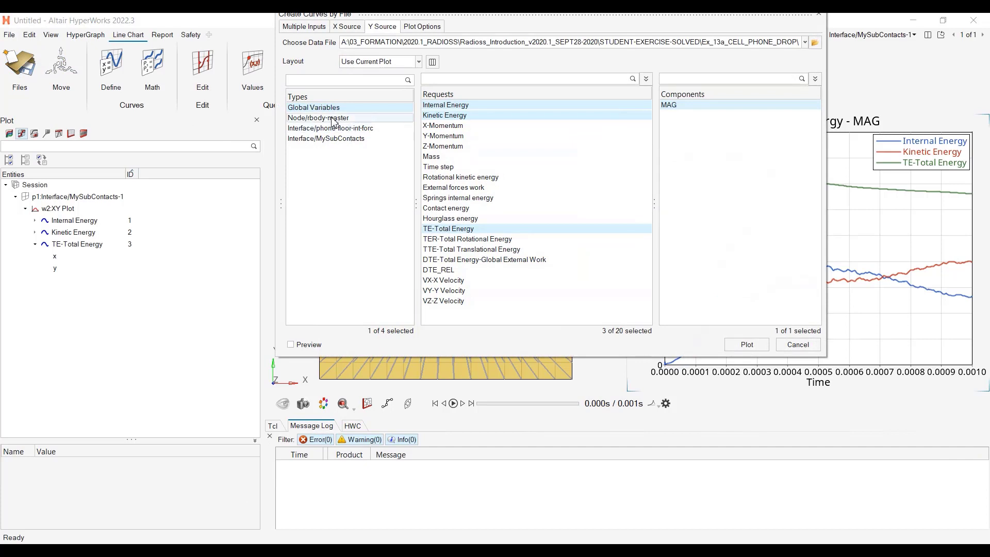
left_click(330, 128)
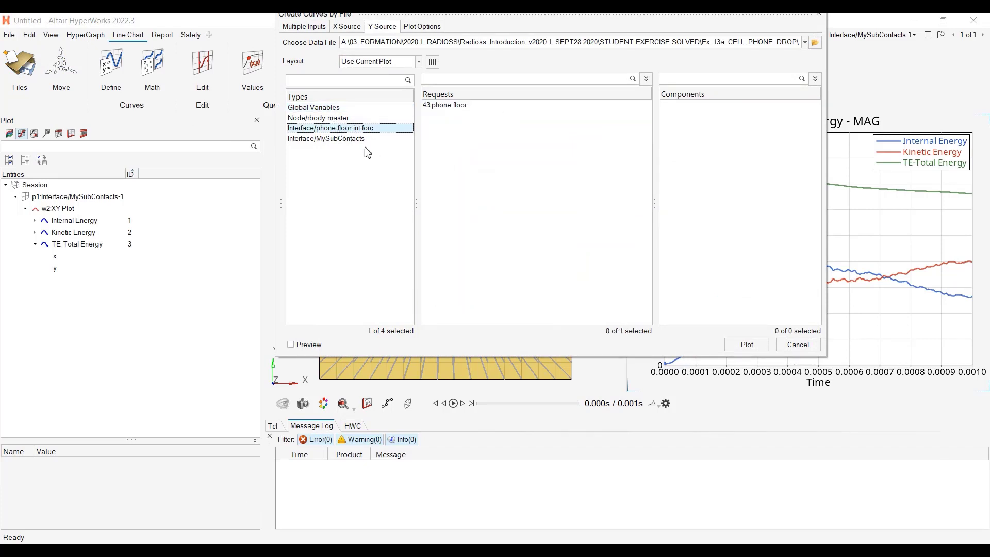
left_click(326, 139)
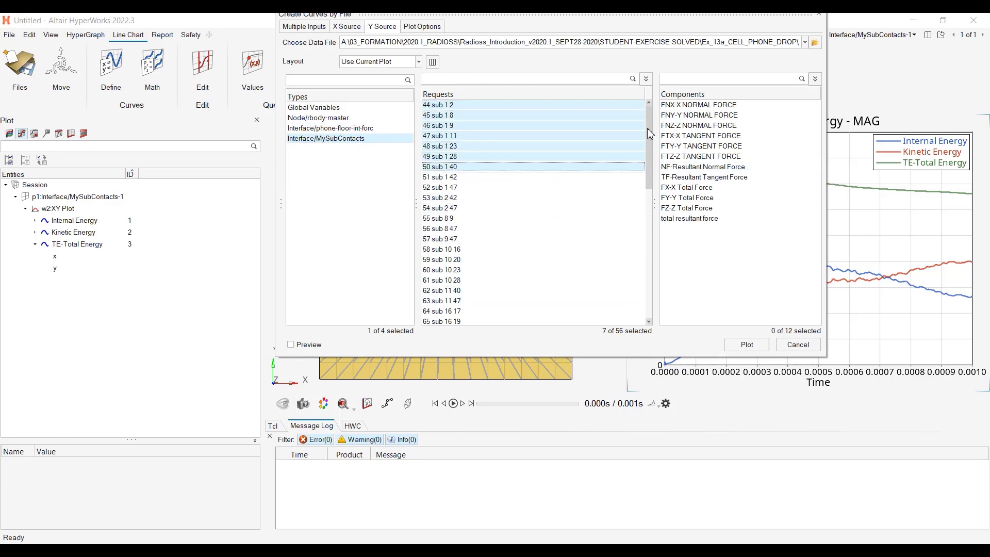
mouse_move(618, 338)
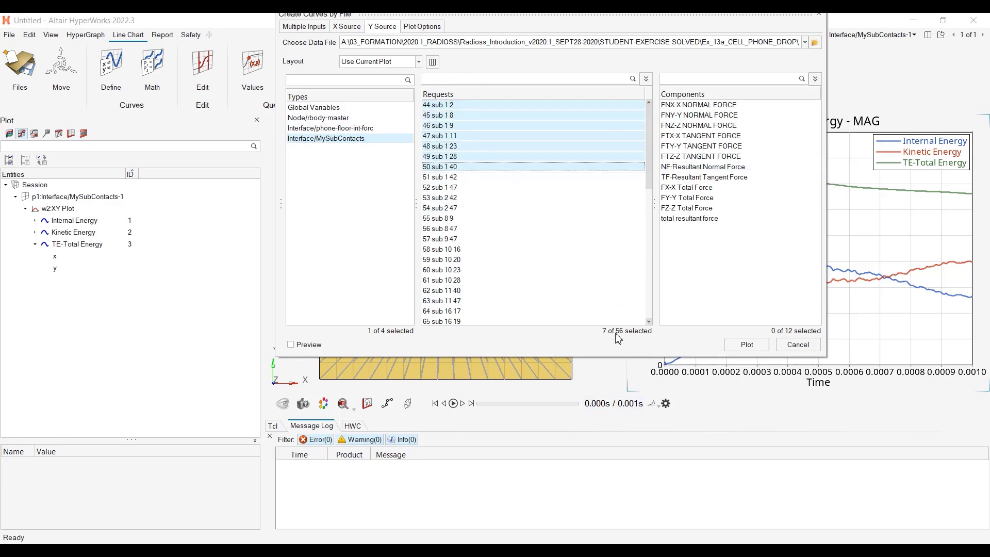
mouse_move(544, 113)
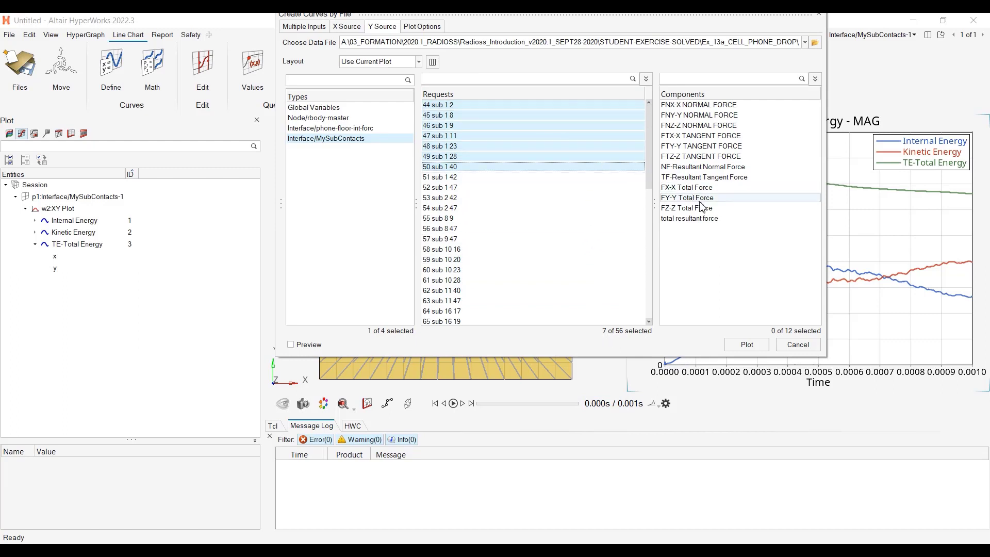
left_click(702, 166)
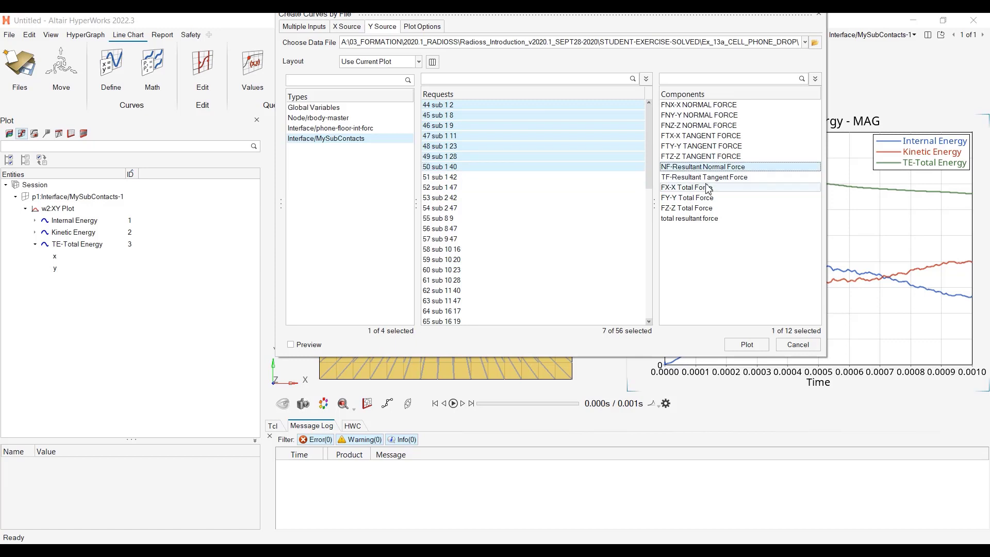
left_click(703, 176)
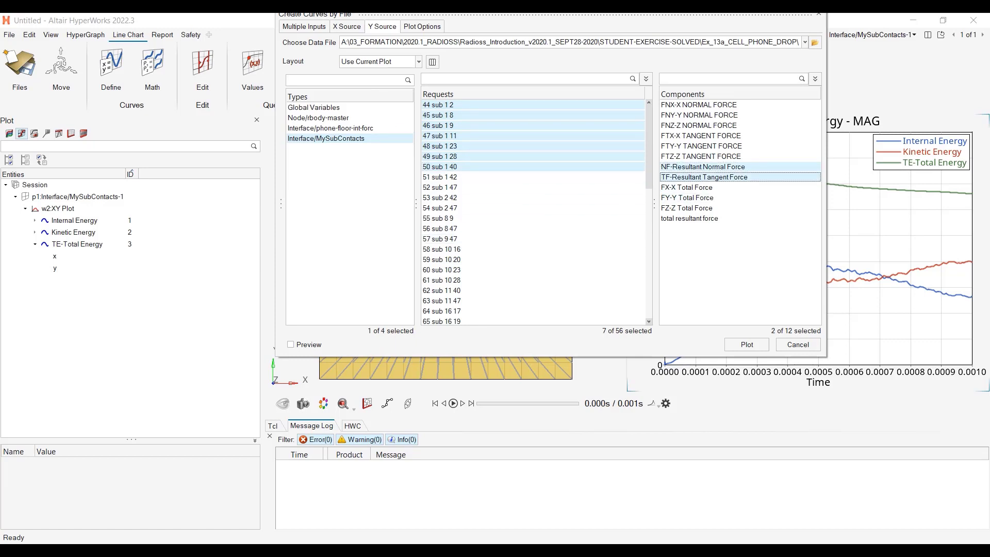
Set One Plot per Request, deselect request 50 sub 1 40 and pick a multi-window page layout
left_click(417, 61)
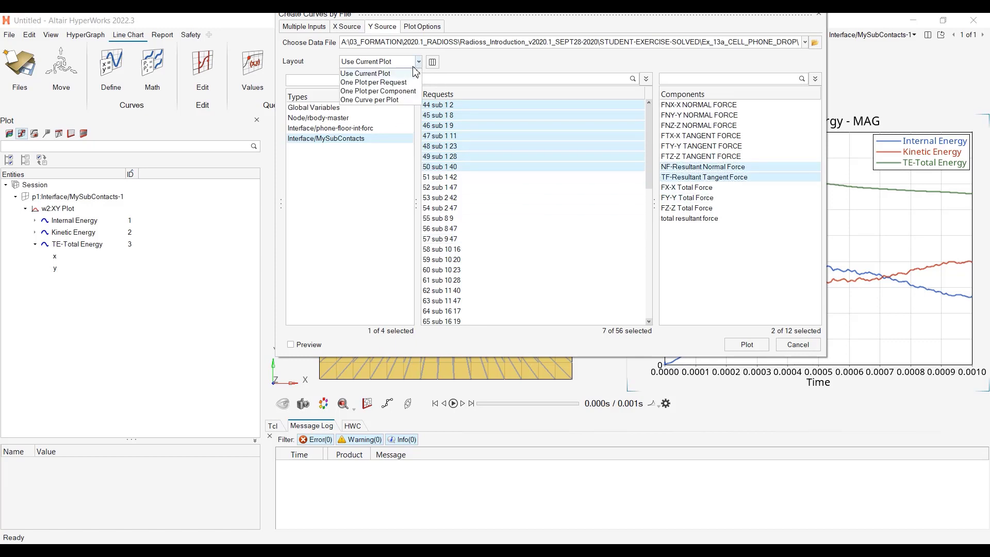
mouse_move(407, 83)
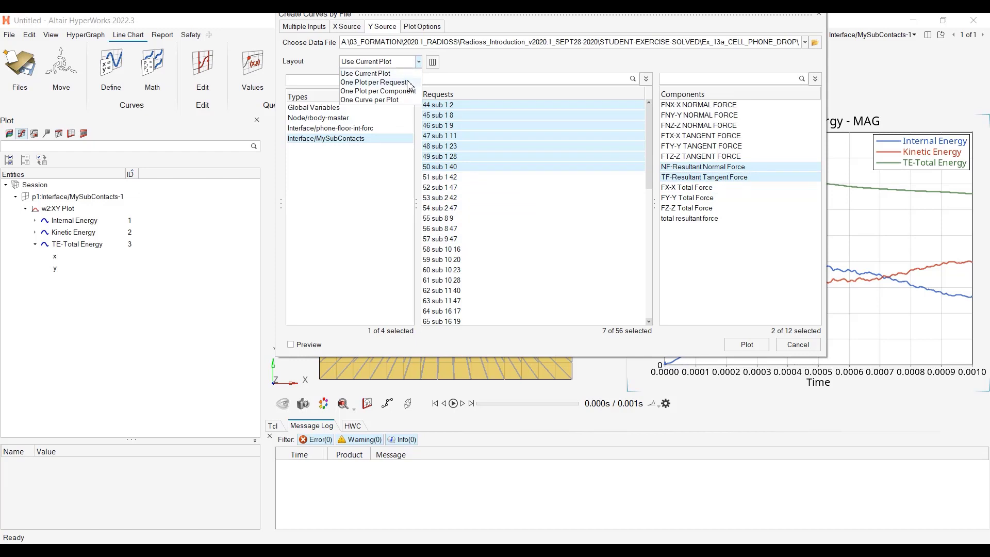
left_click(374, 82)
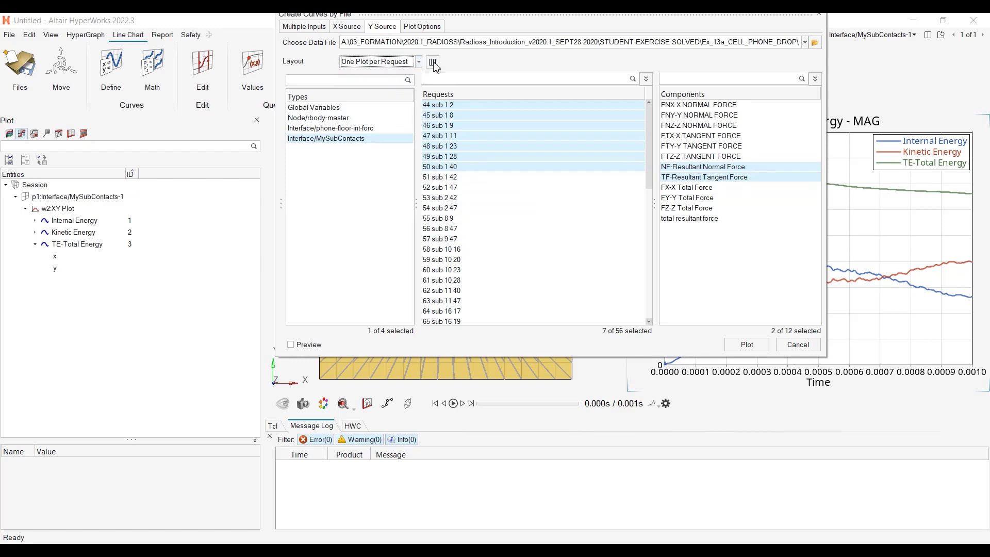
left_click(434, 60)
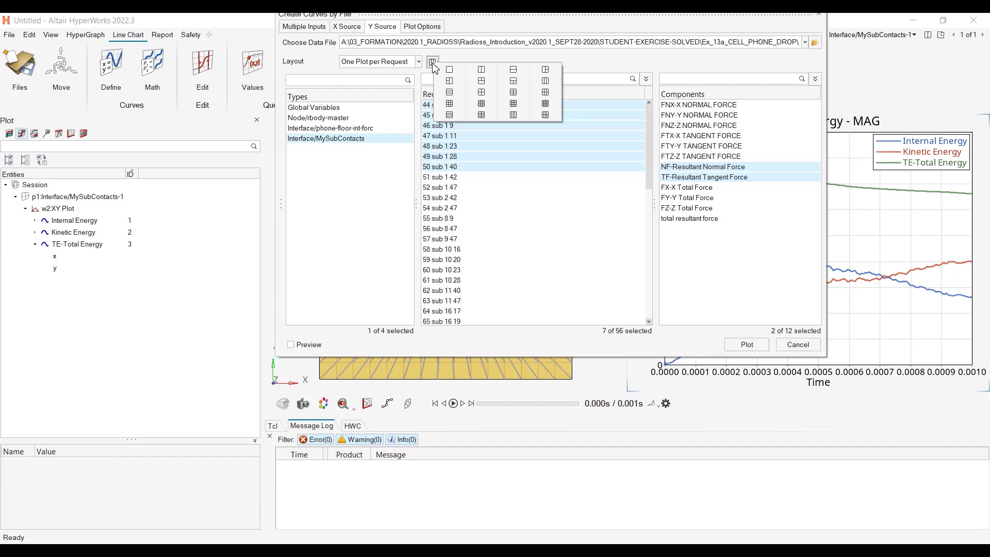
left_click(432, 61)
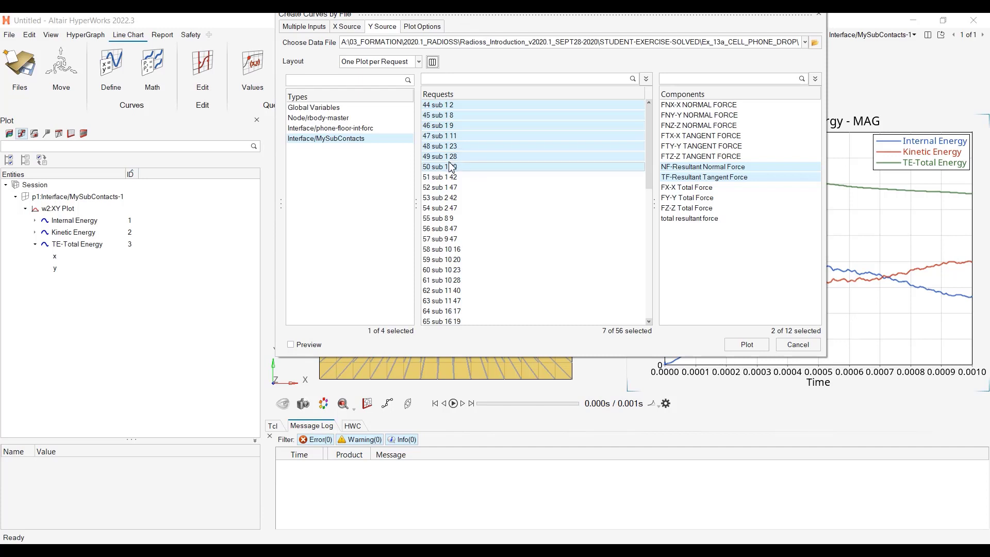
mouse_move(470, 166)
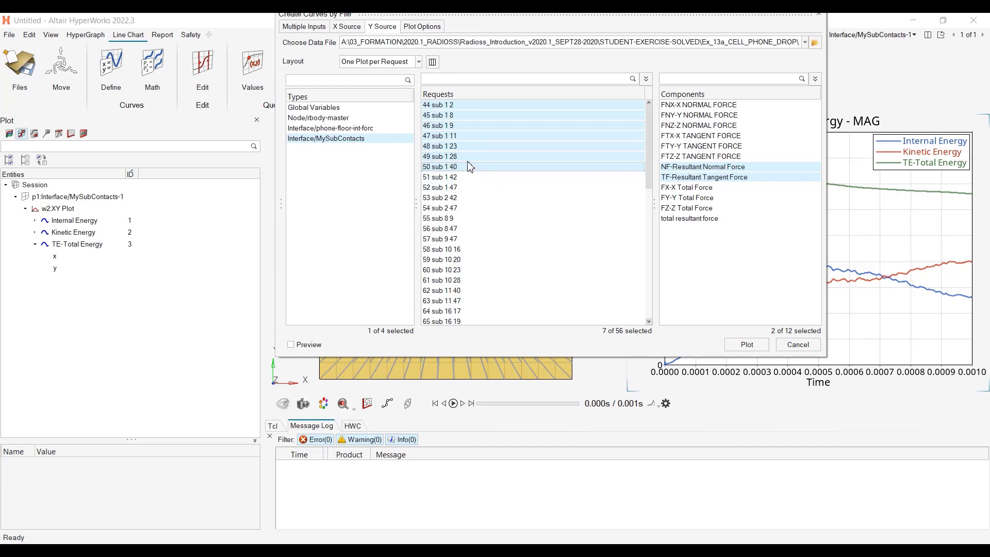
left_click(467, 166)
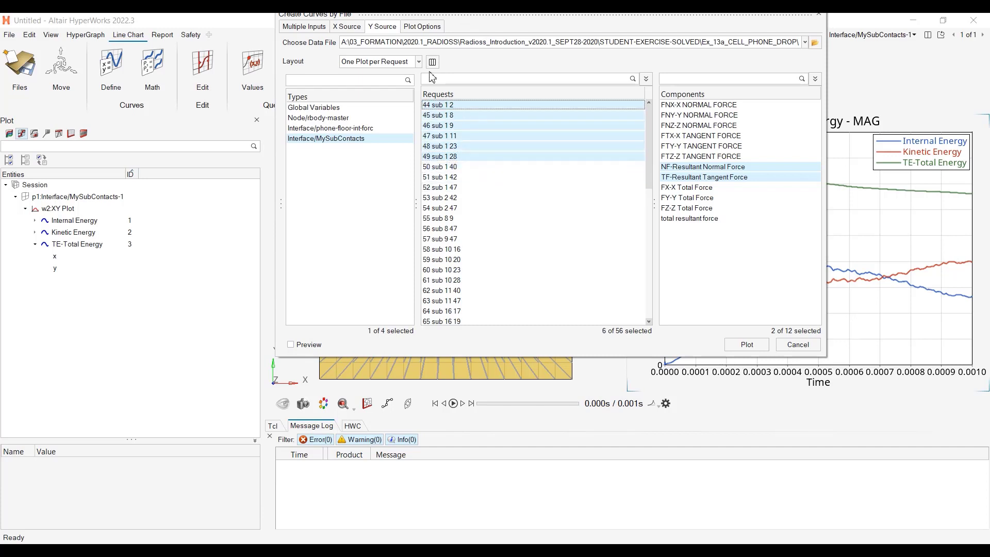
left_click(432, 61)
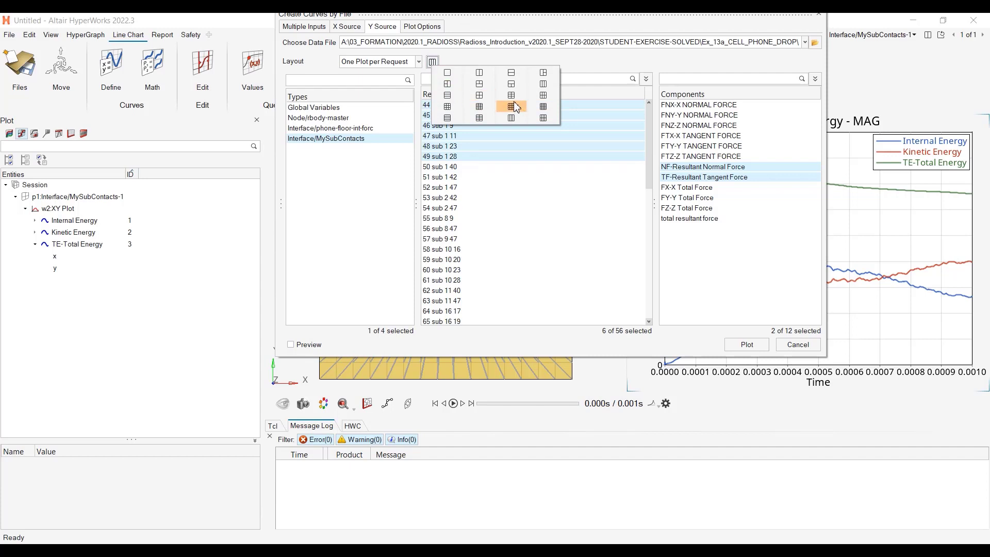
left_click(512, 106)
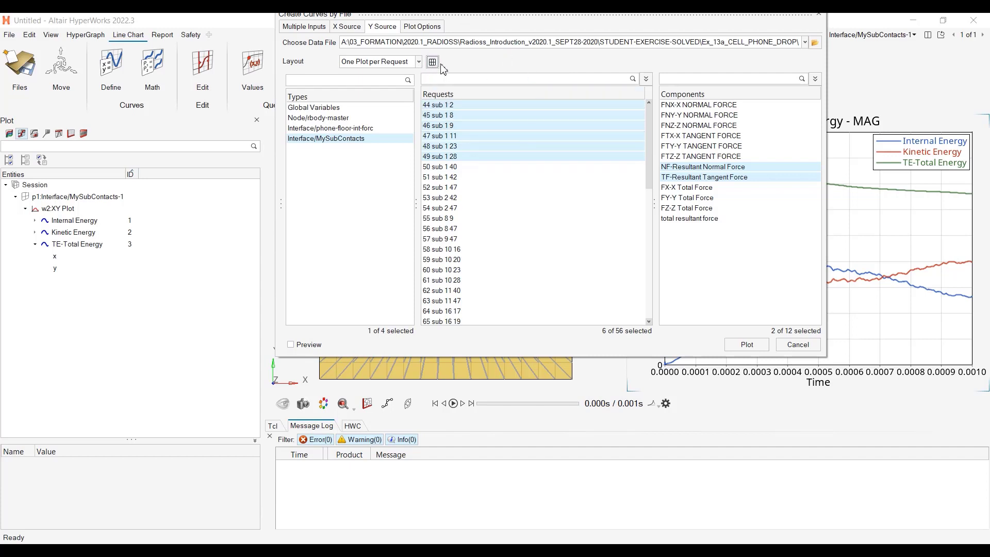
mouse_move(432, 61)
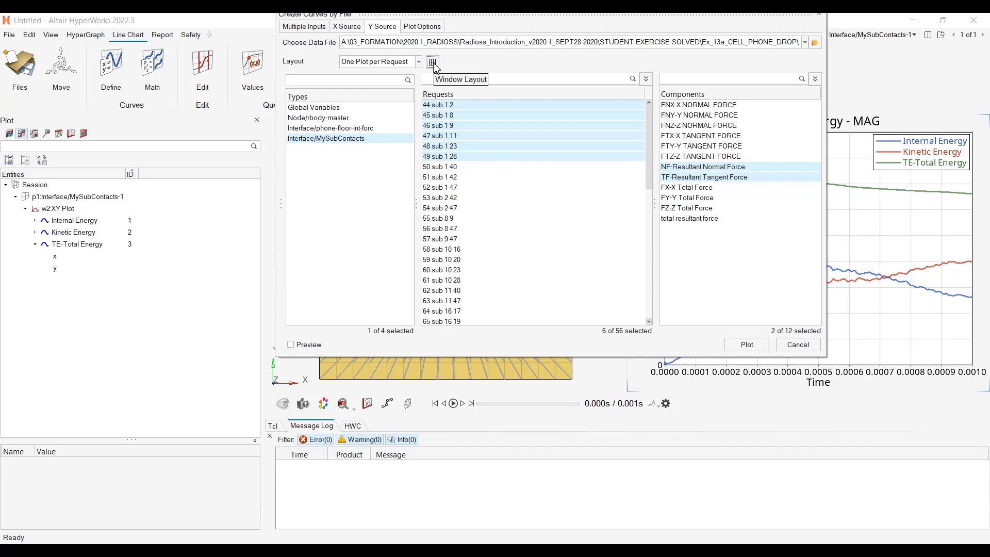
mouse_move(434, 63)
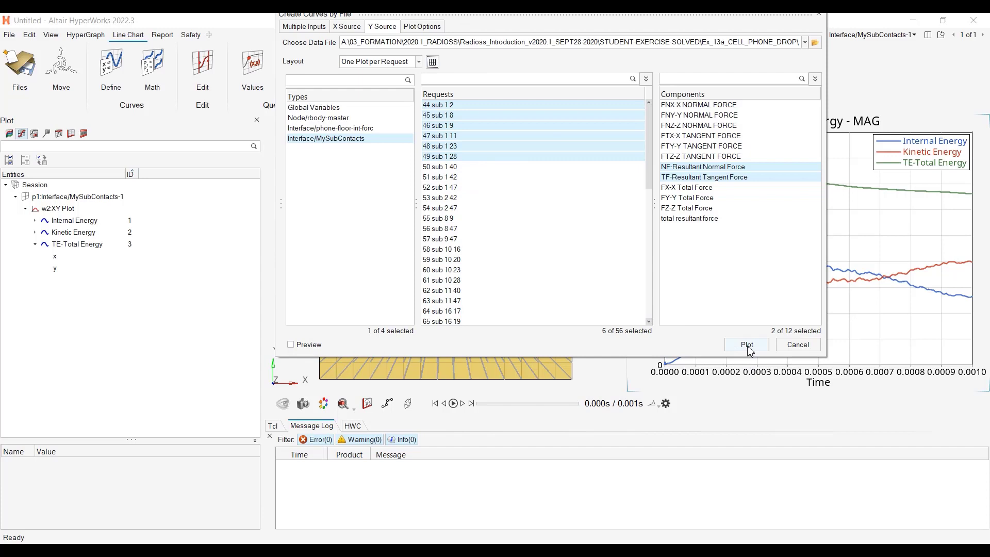
Plot the six contact force requests onto a new page, one plot per request
left_click(747, 344)
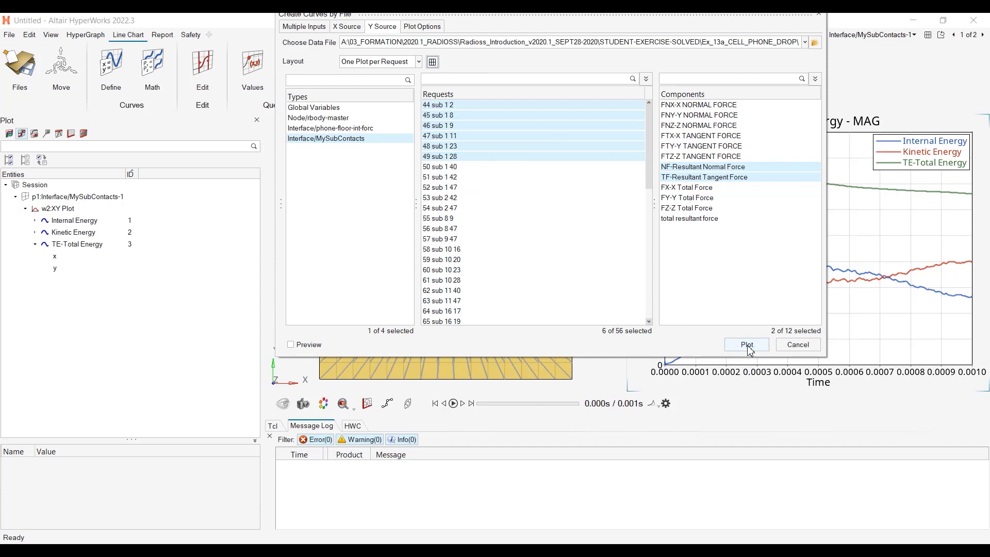
left_click(747, 344)
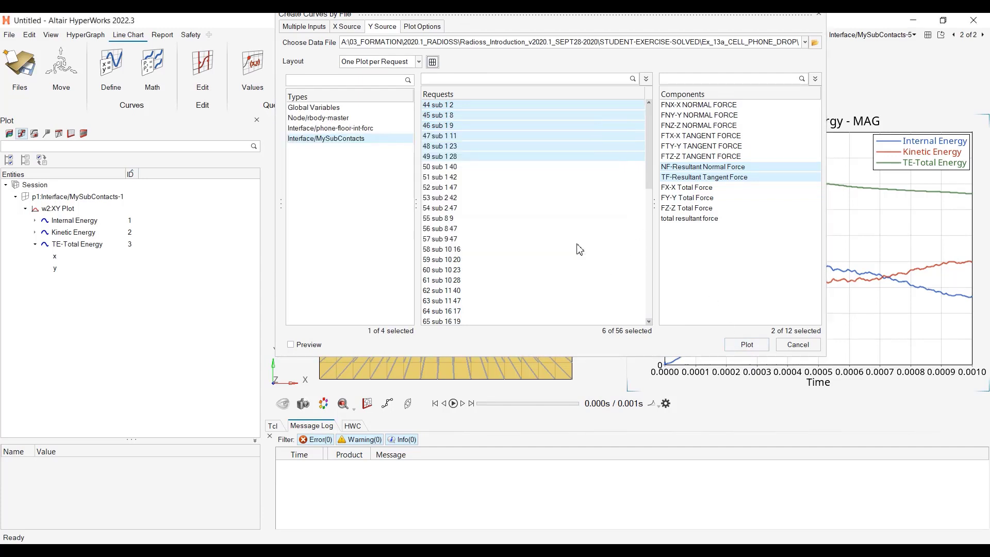
left_click(744, 344)
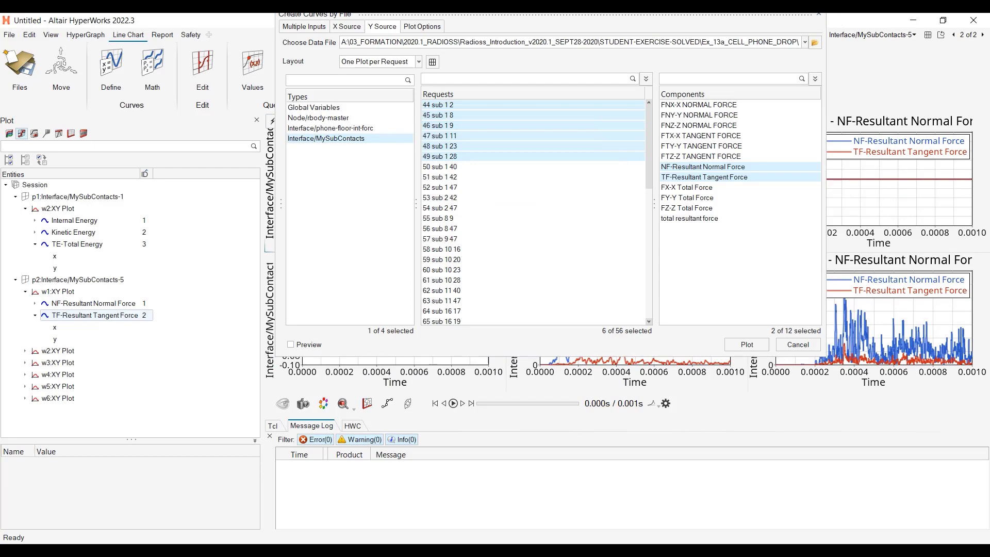
mouse_move(734, 32)
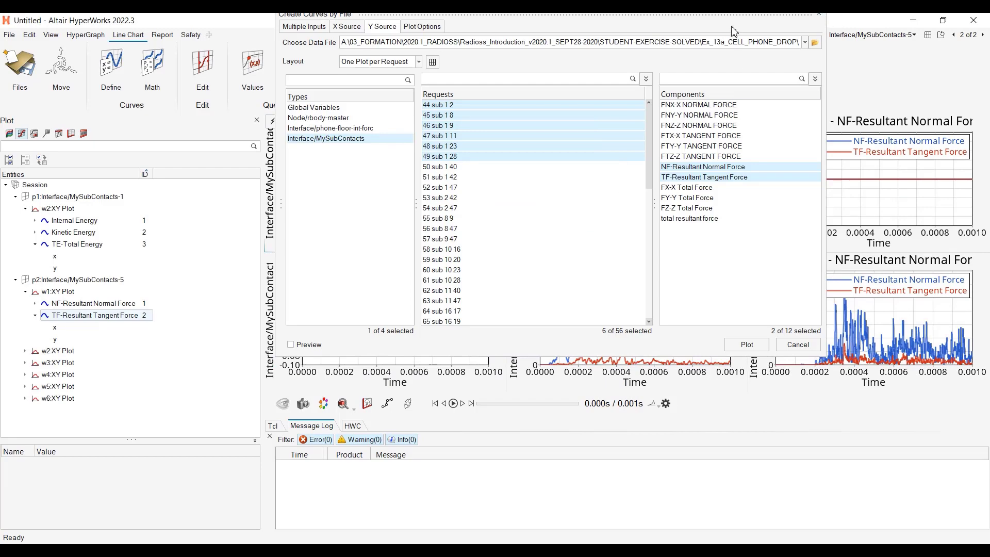
Show the HWC history with the xy load commands for the energy and contact force curves
left_click(745, 344)
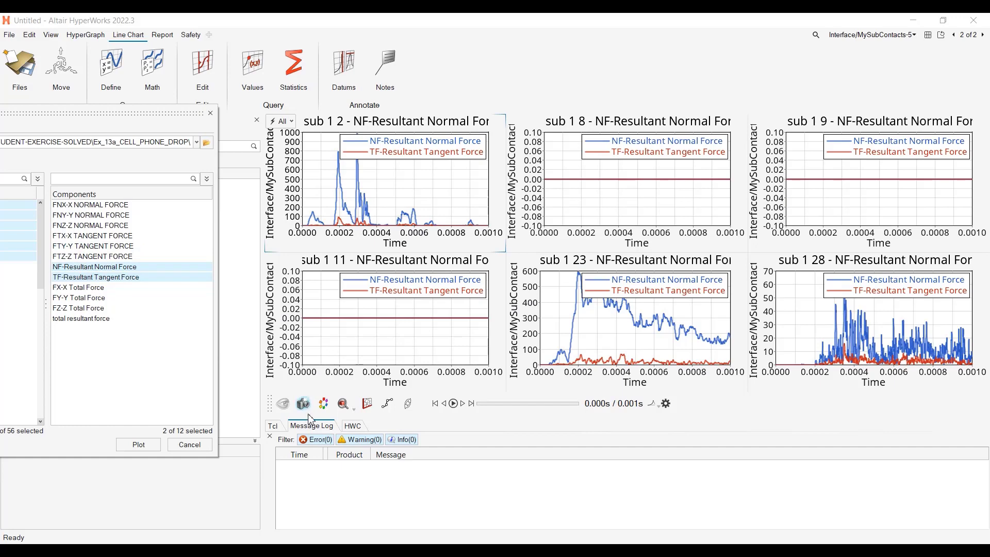
left_click(352, 426)
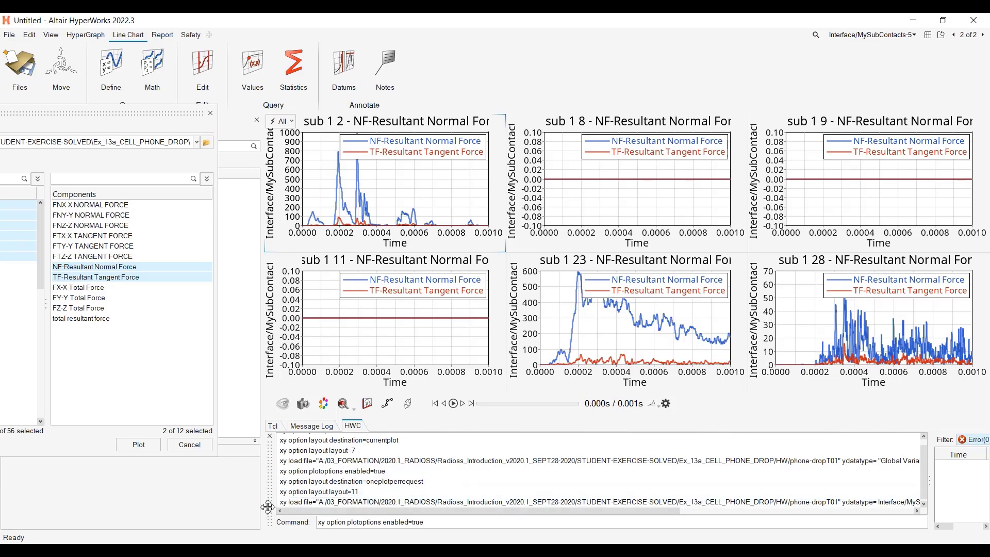
mouse_move(620, 504)
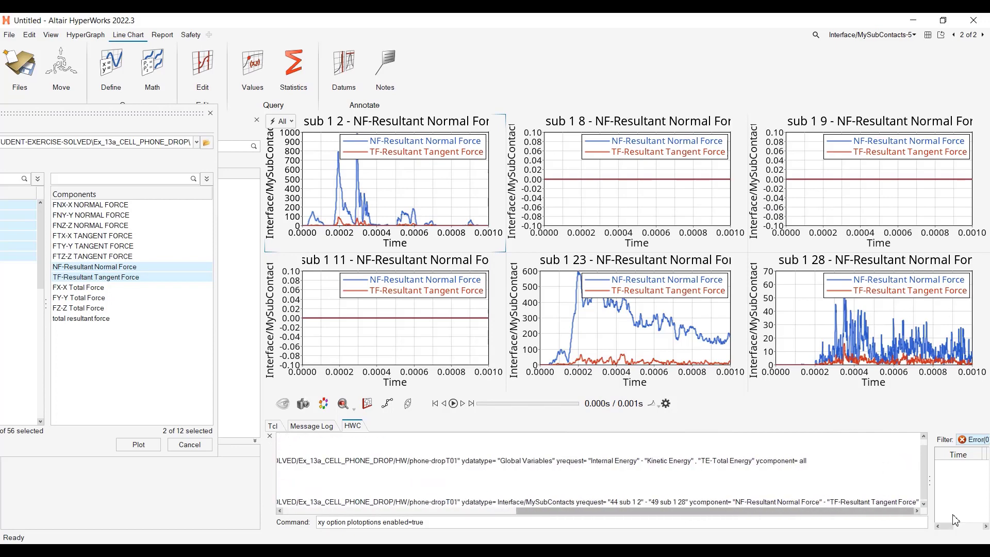
mouse_move(511, 508)
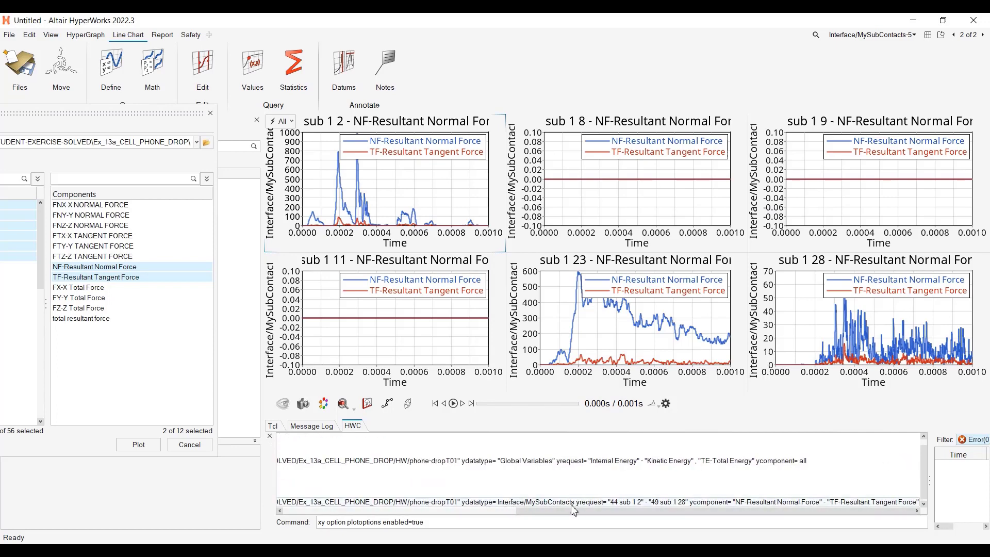
mouse_move(616, 508)
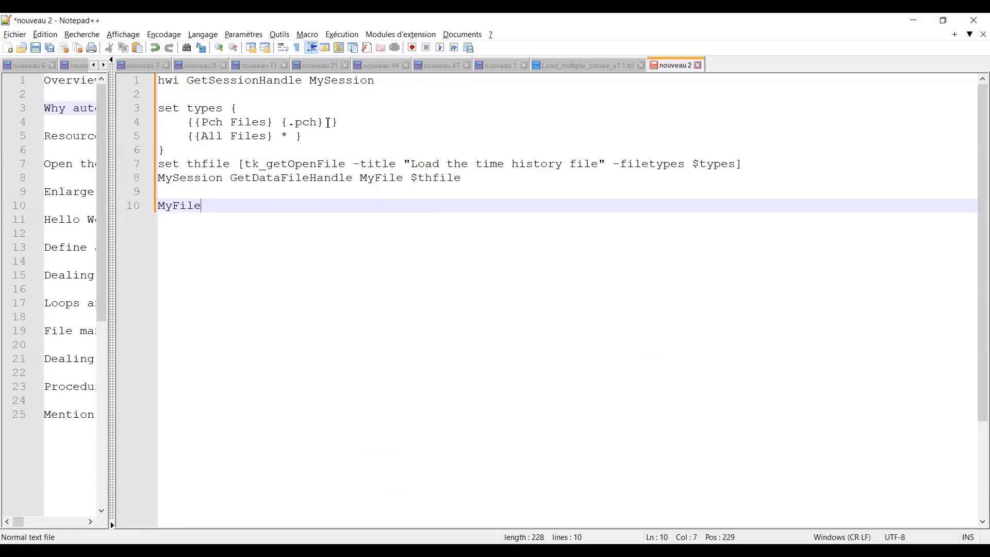
Add blank lines after MyFile in the Notepad++ script, then switch to the HyperWorks session
key("Enter")
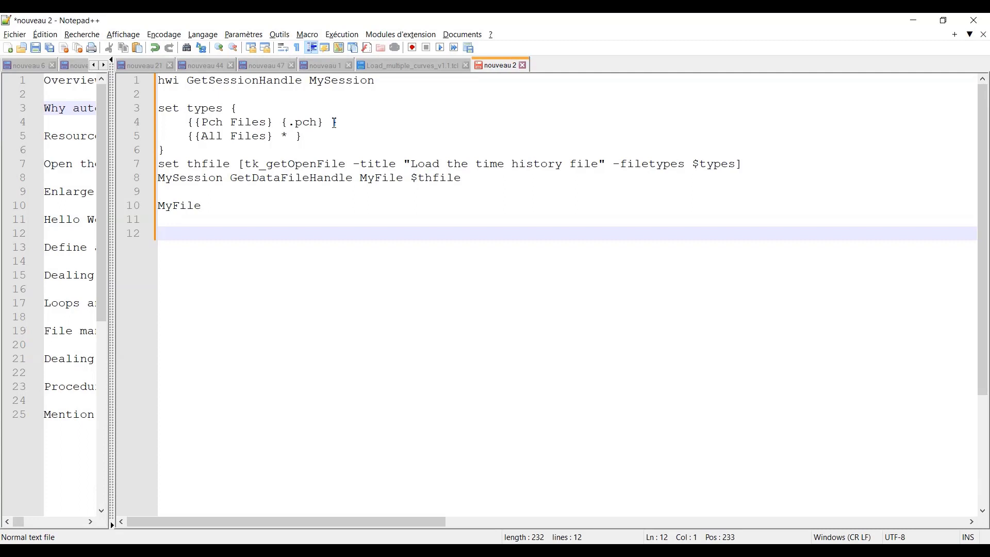
left_click(385, 80)
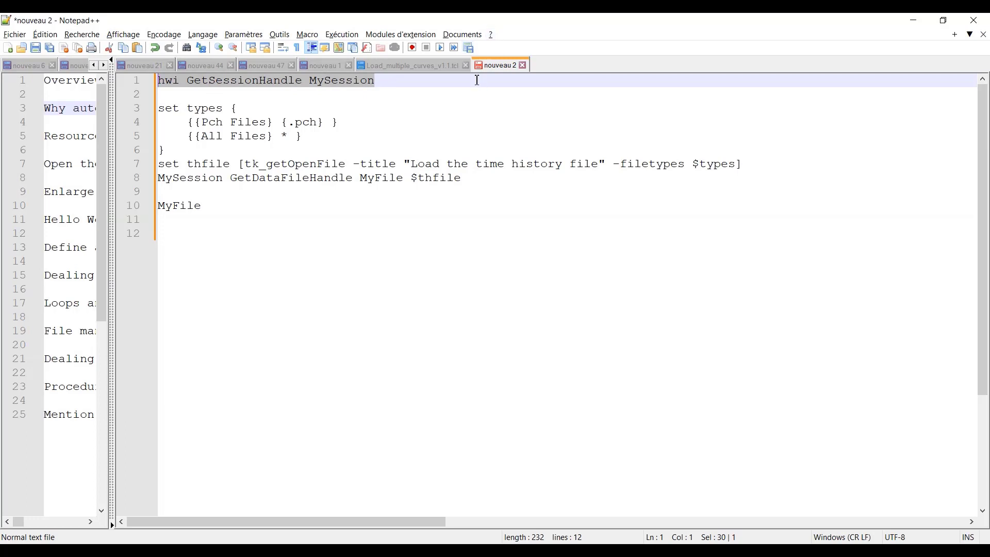
mouse_move(590, 125)
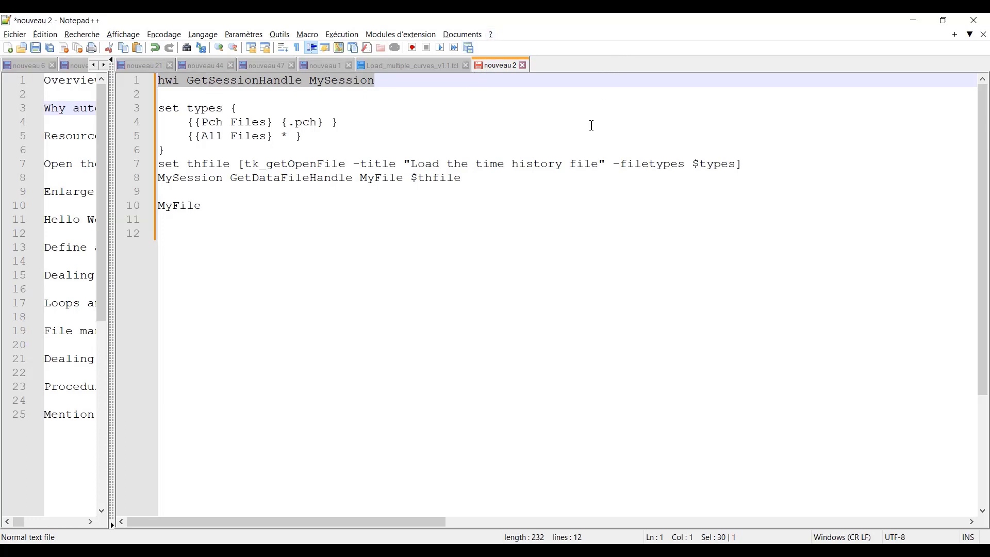
mouse_move(605, 143)
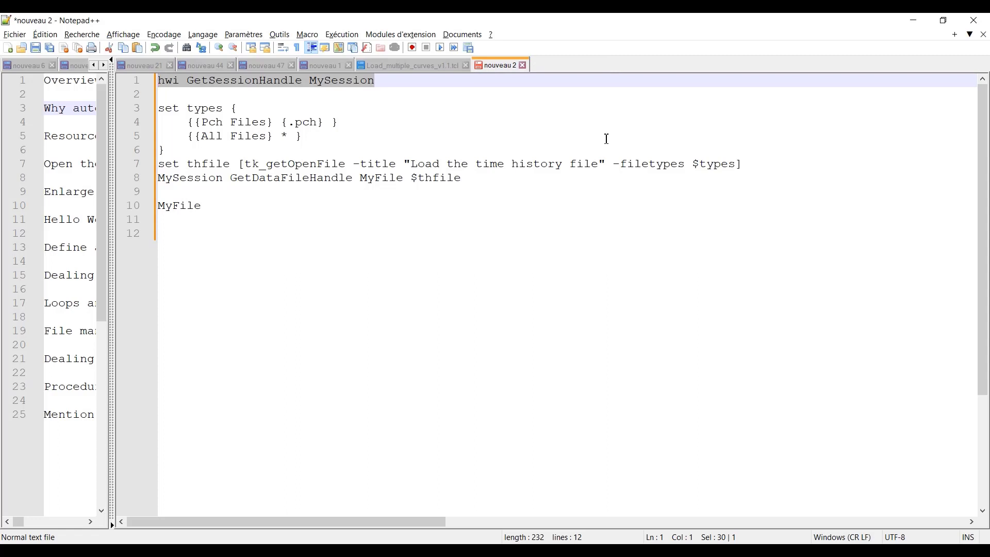
key("alt+tab")
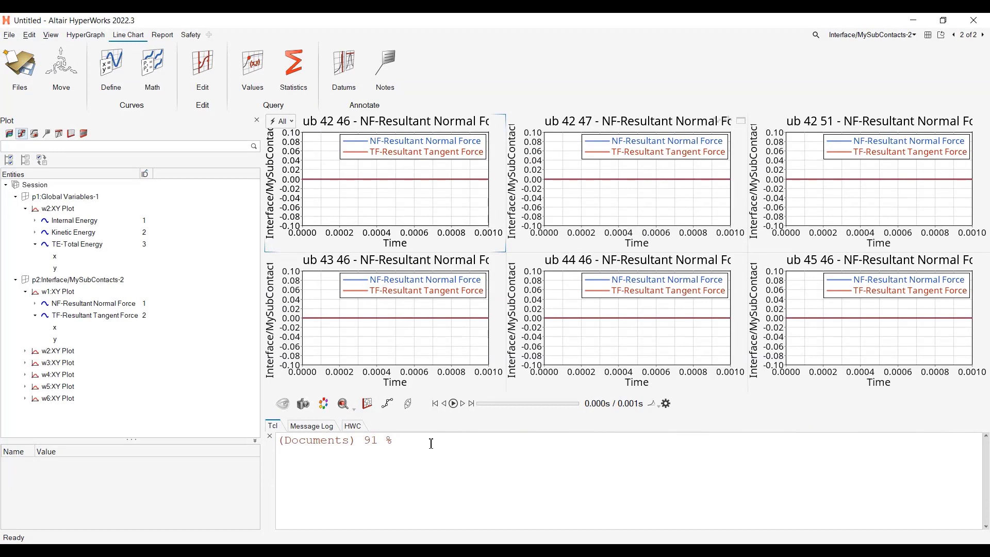
Run 'MySession ReleaseHandle' then 'hwi GetSessionHandle MySession' in the Tcl console
left_click(400, 441)
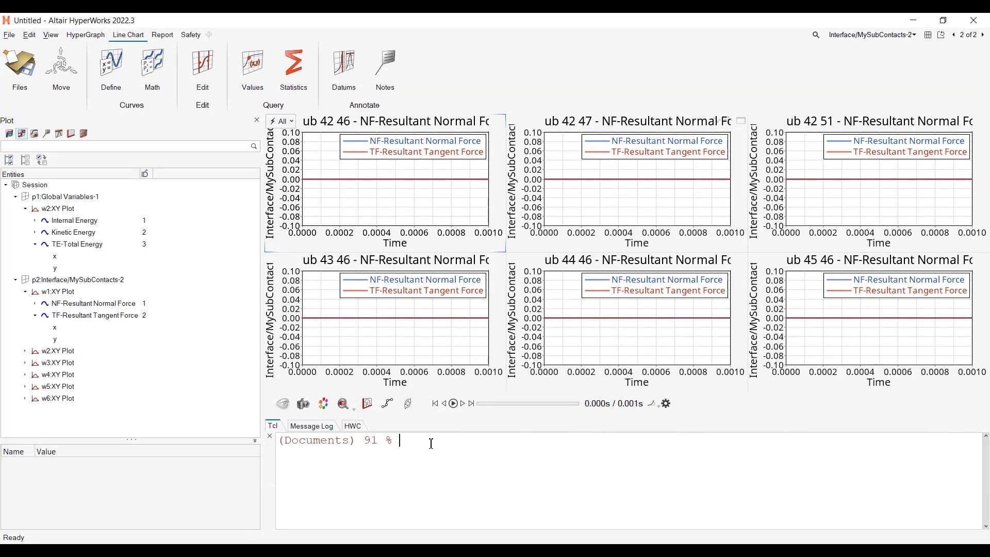
type("M")
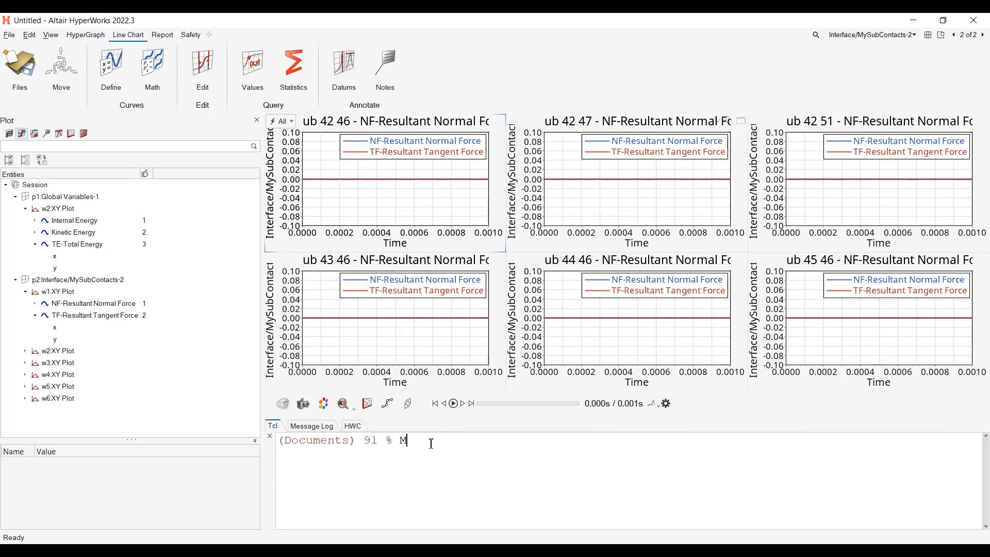
type("ySession")
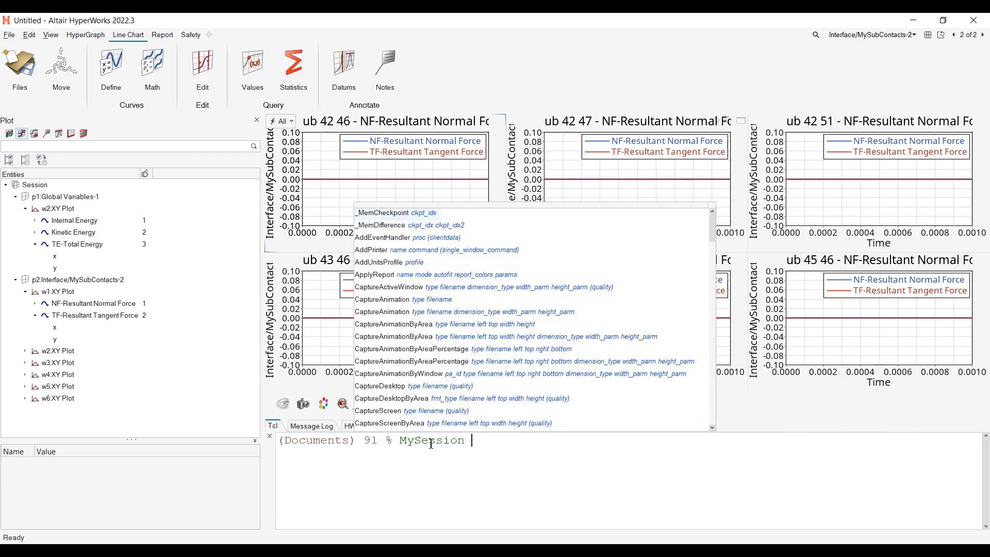
type("Relea")
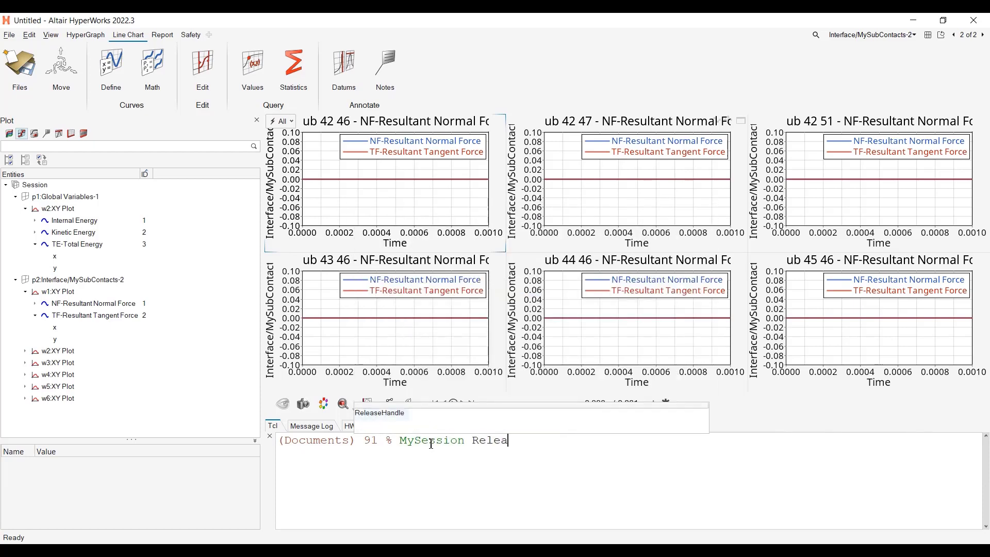
key("Return")
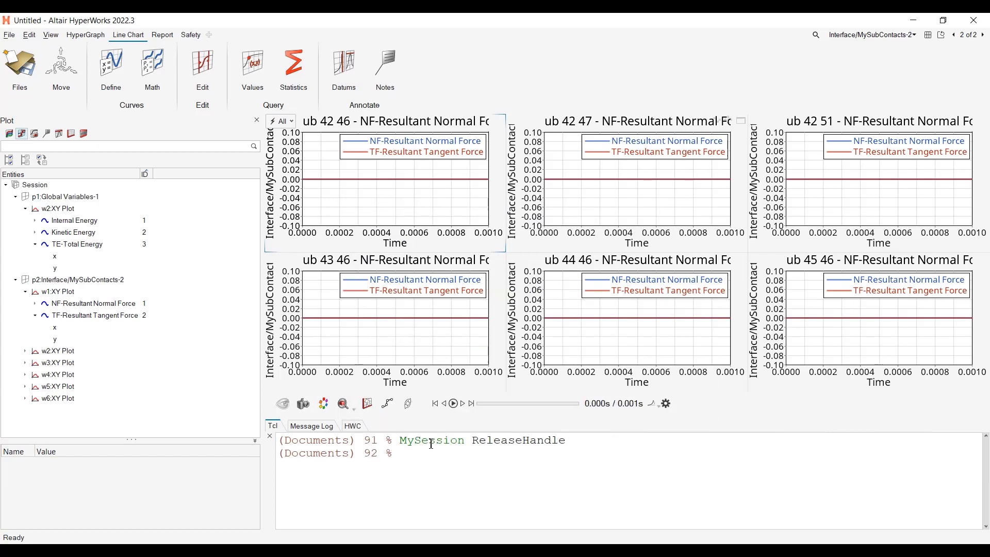
type("hwi GetSessionHandle MySession")
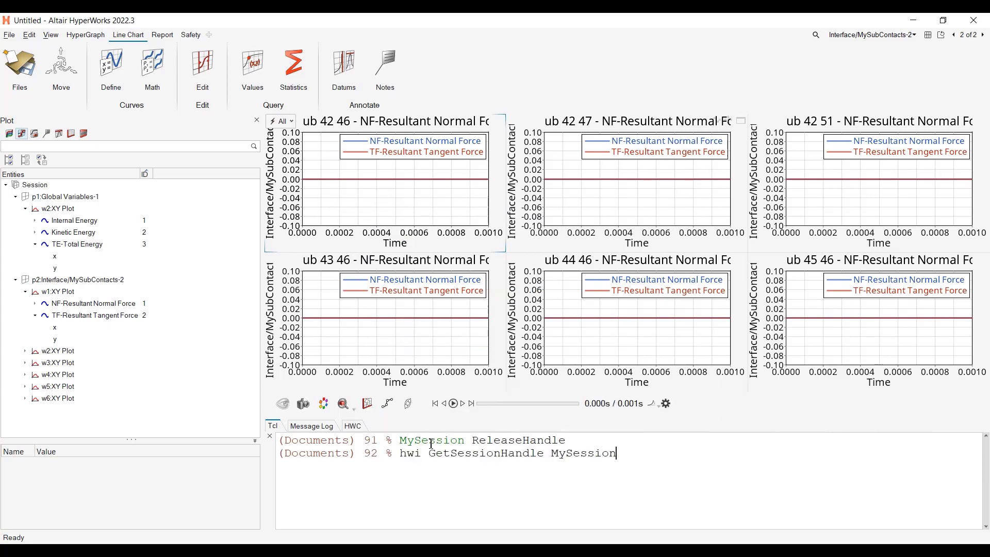
key("Return")
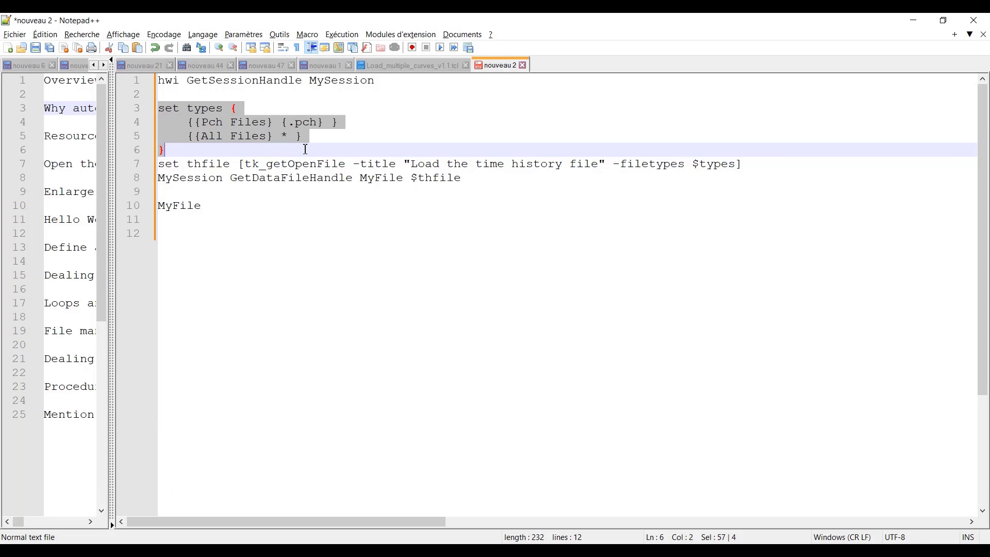
mouse_move(220, 126)
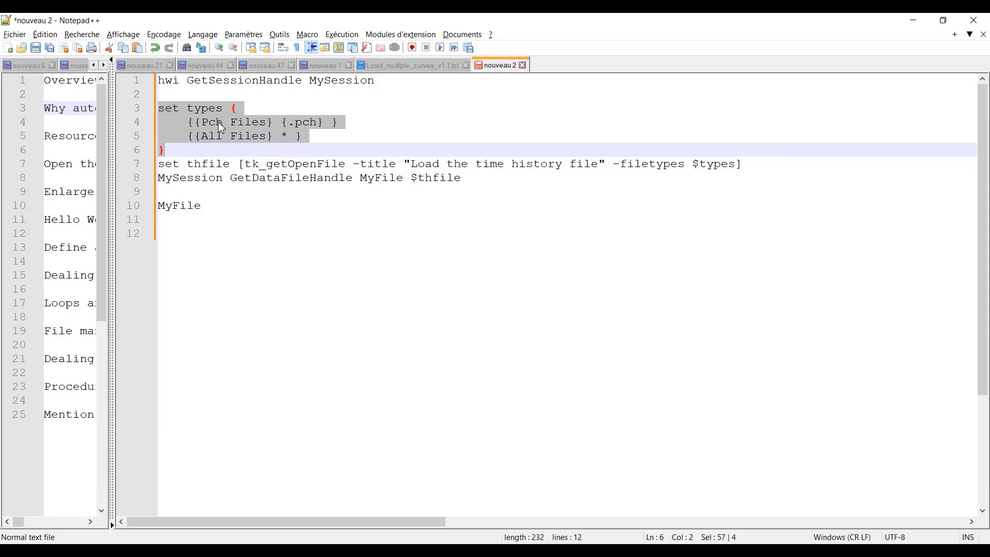
mouse_move(309, 133)
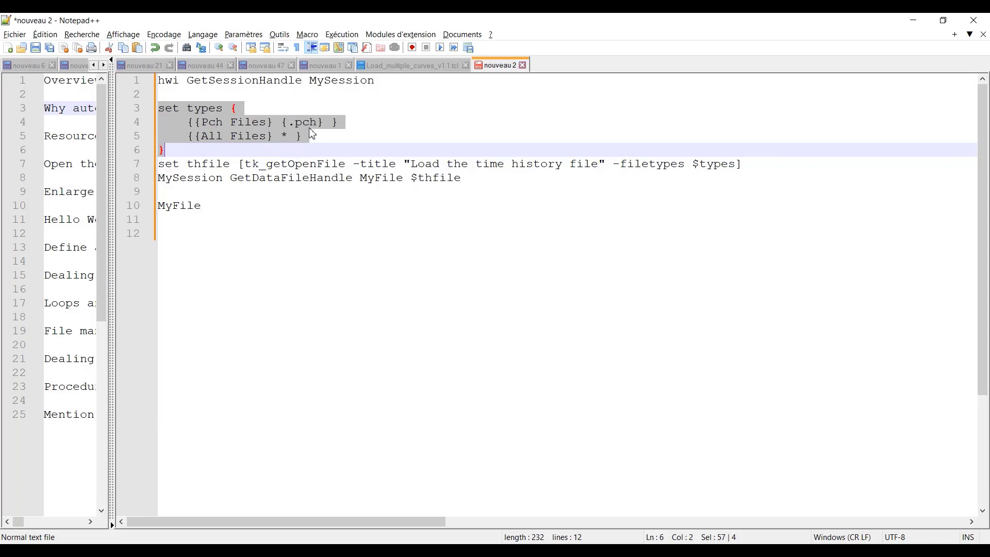
Move the {{All Files} * } entry above the Pch Files entry in the script
left_click(302, 135)
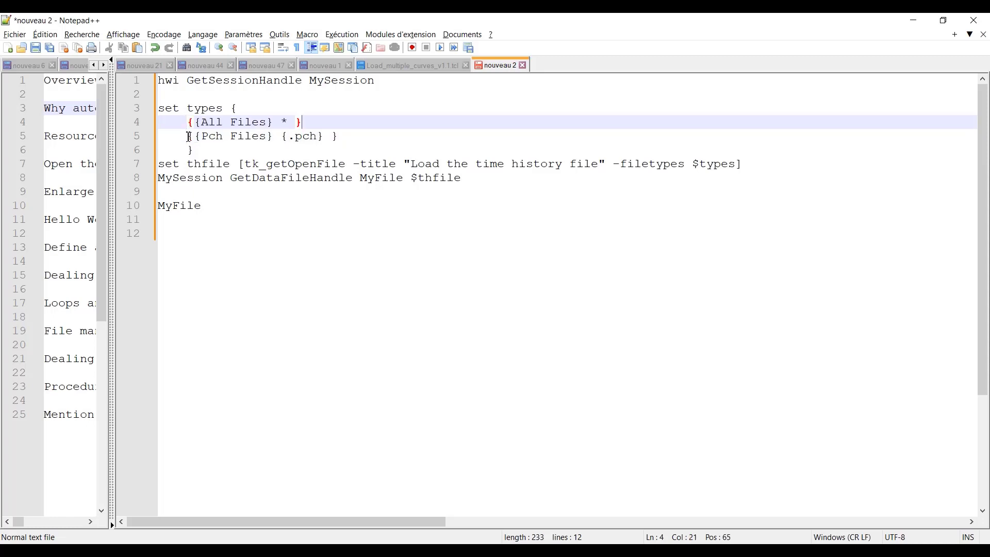
mouse_move(822, 150)
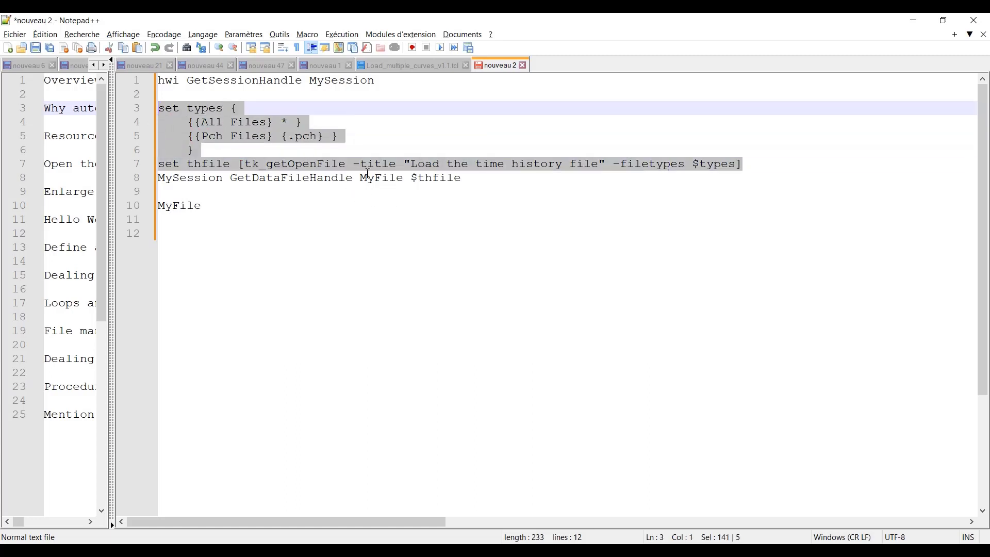
mouse_move(310, 169)
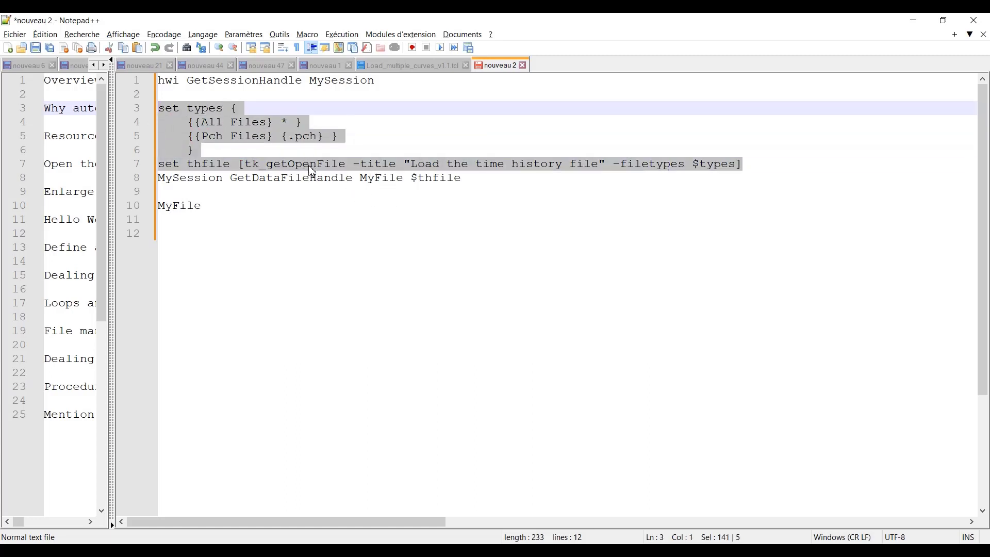
mouse_move(511, 158)
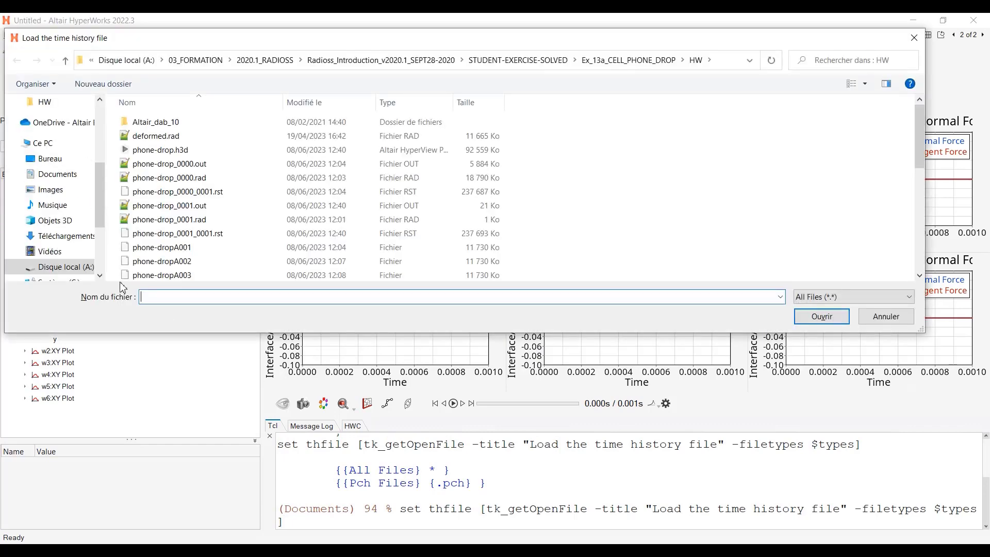
Choose the phone-dropT01 time history file in the tk_getOpenFile dialog
left_click(168, 219)
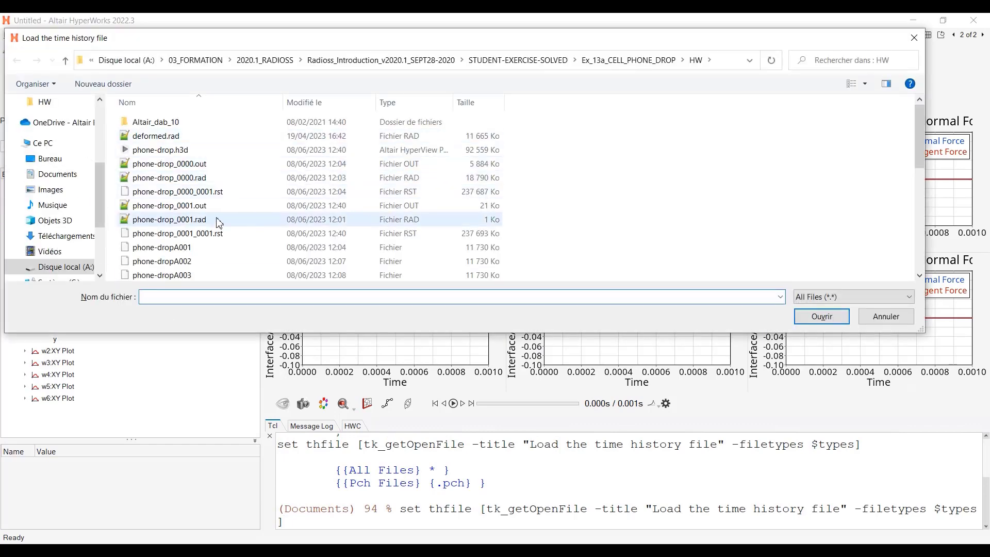
scroll("down", 3)
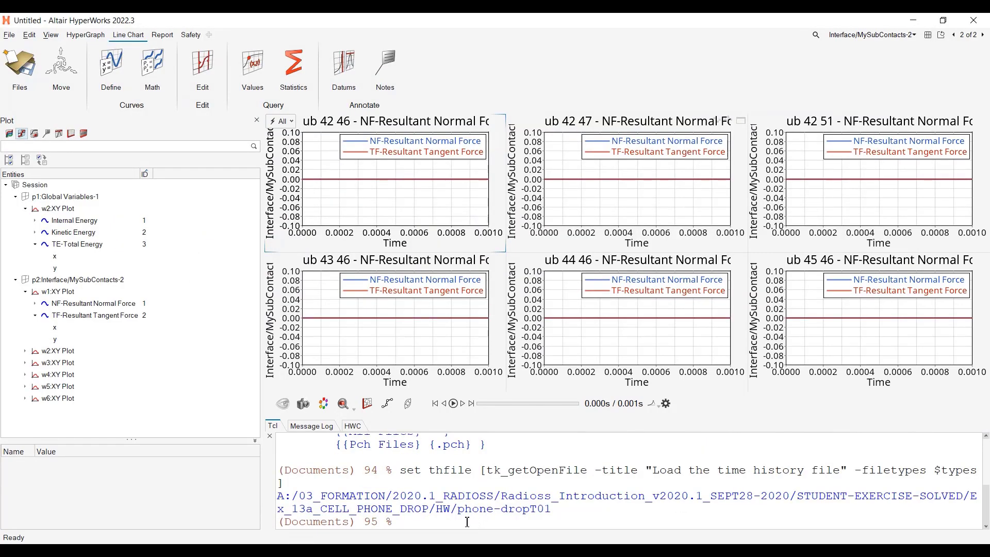
Run the misspelled MyFile release-handle command, get an invalid command error, and retype MyFile ReleaseHandle
type("MyFileR ReleaseHa")
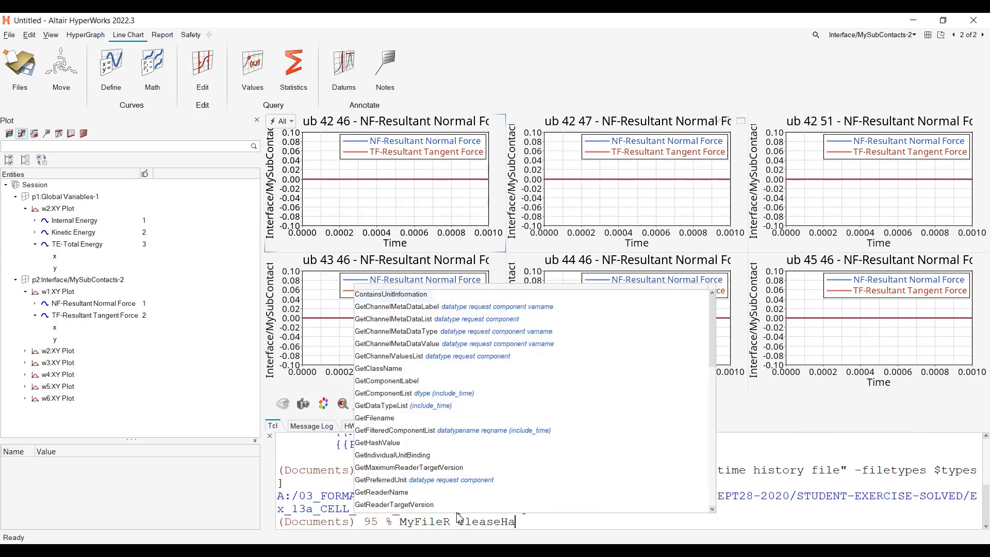
key("Return")
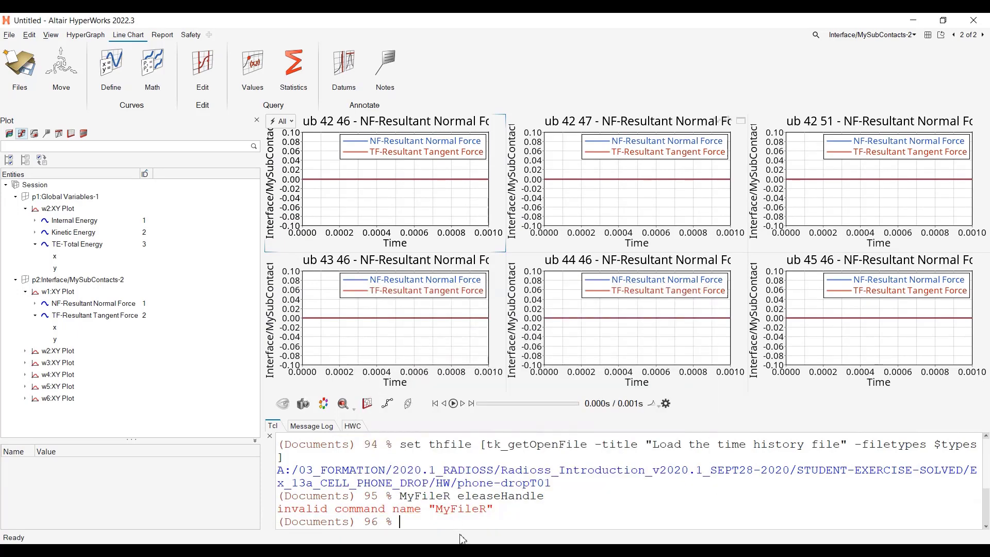
type("MyFileReleaseHandle")
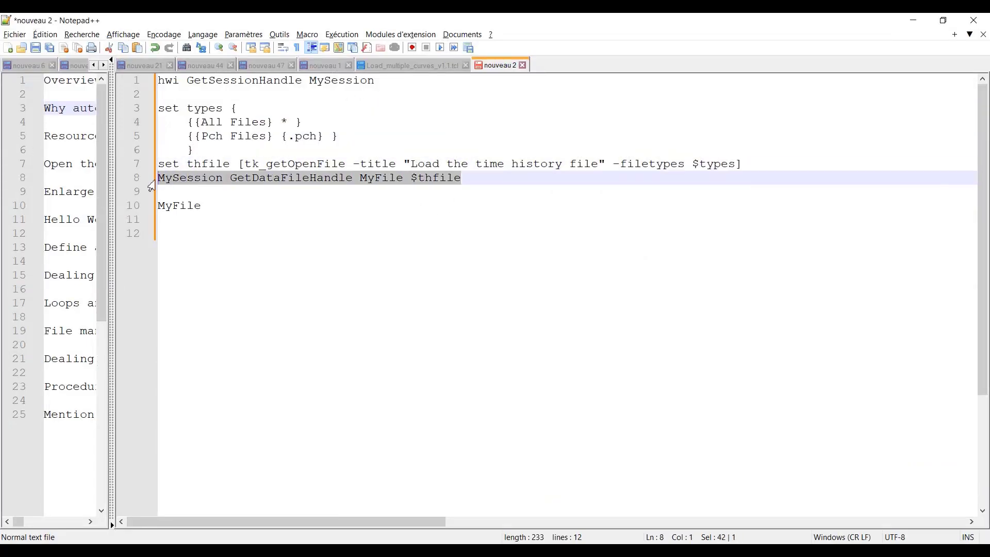
mouse_move(176, 190)
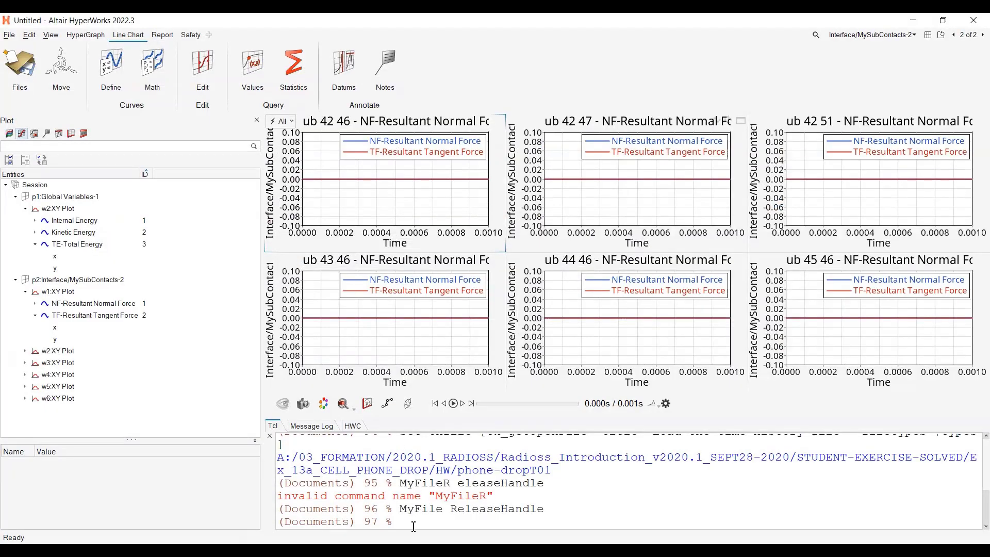
Run MySession GetDataFileHandle MyFile $thfile to recreate the MyFile handle
key("Return")
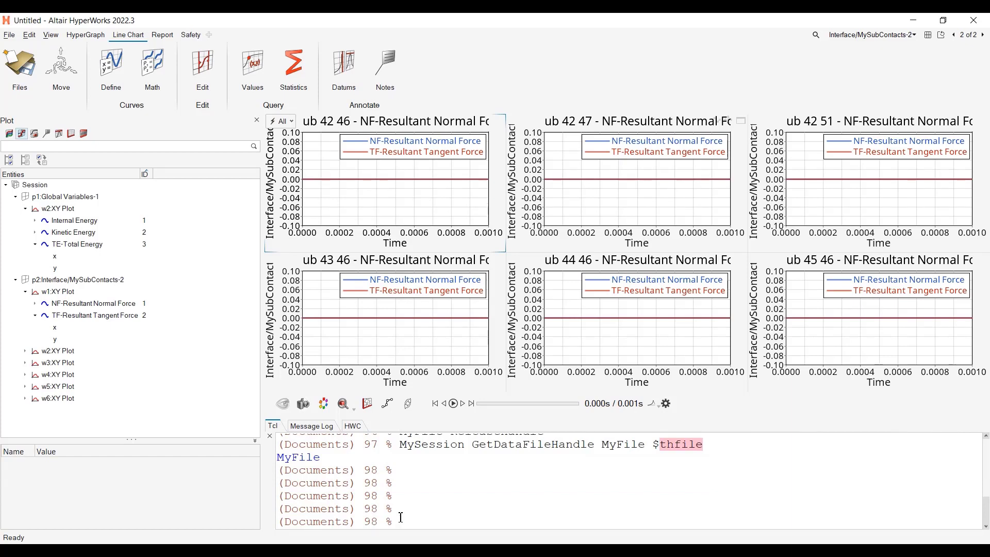
Reopen Create Curves by File, then start a MyFile Get command in the Tcl console to browse its methods
type("MyFile")
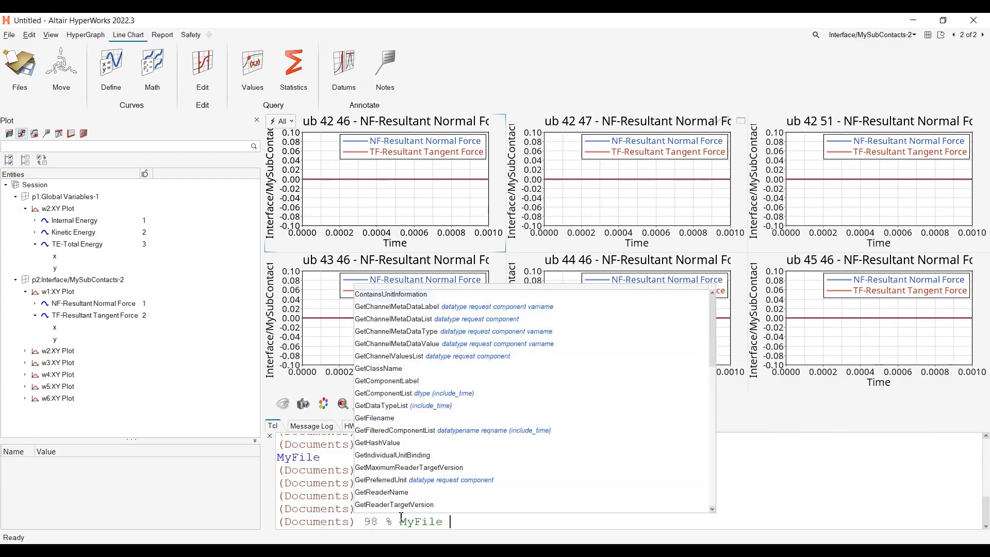
left_click(20, 68)
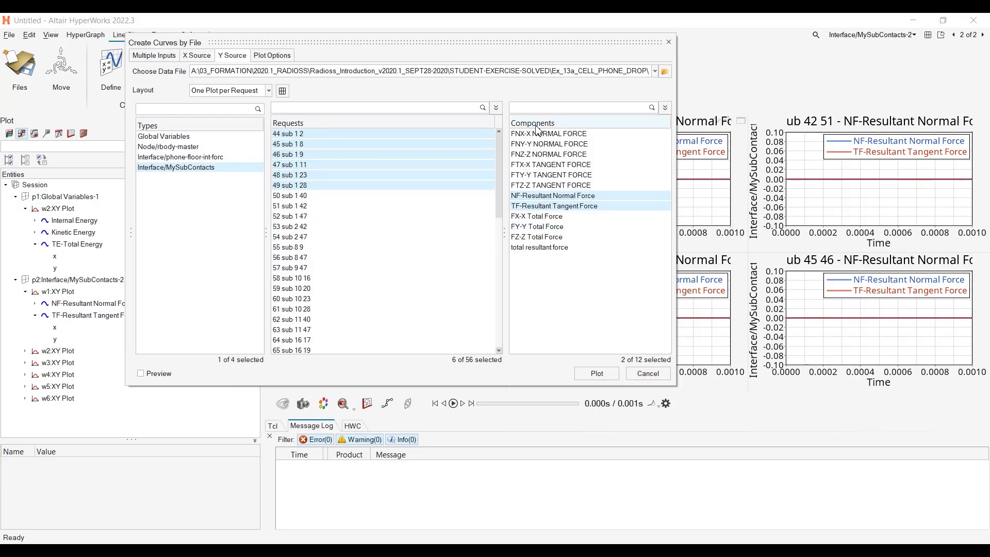
left_click(272, 426)
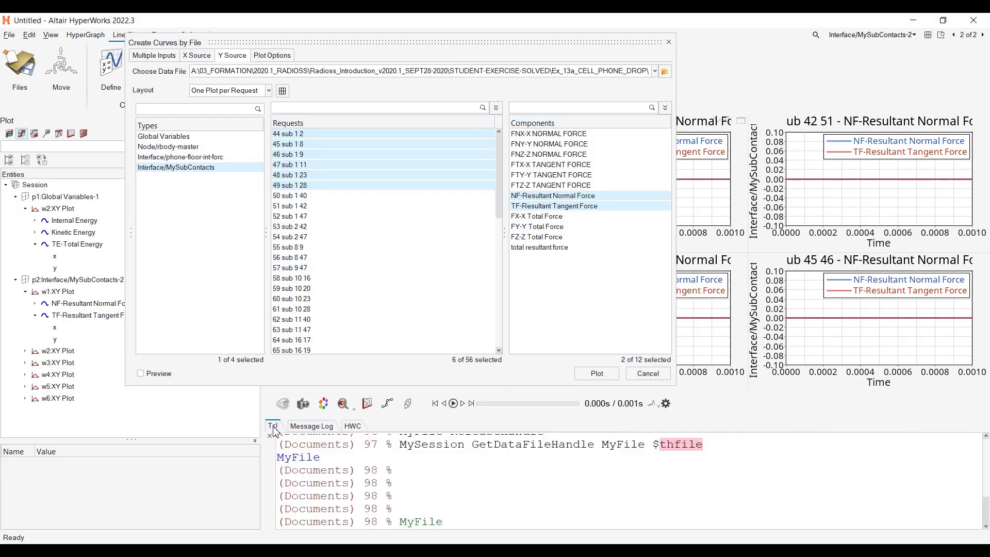
left_click(451, 522)
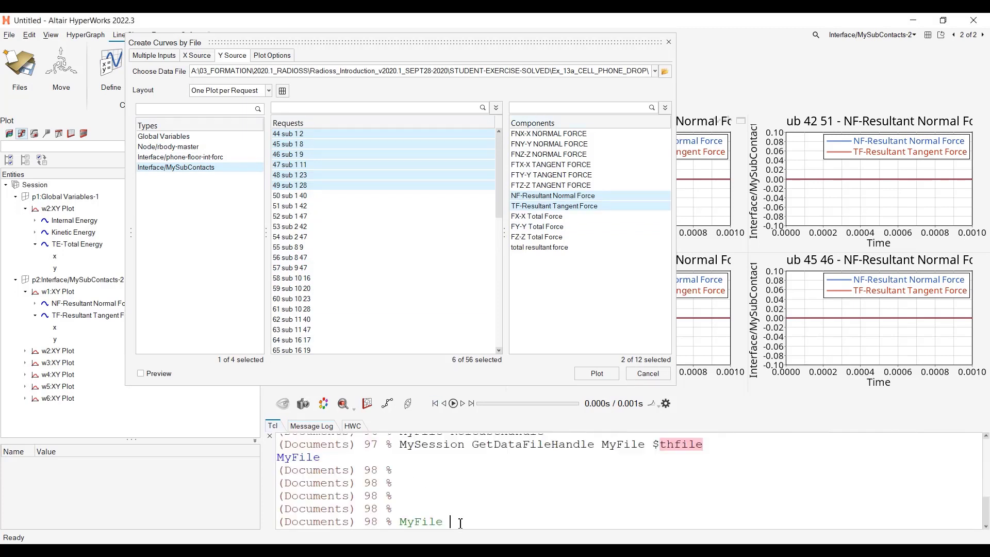
type("Get")
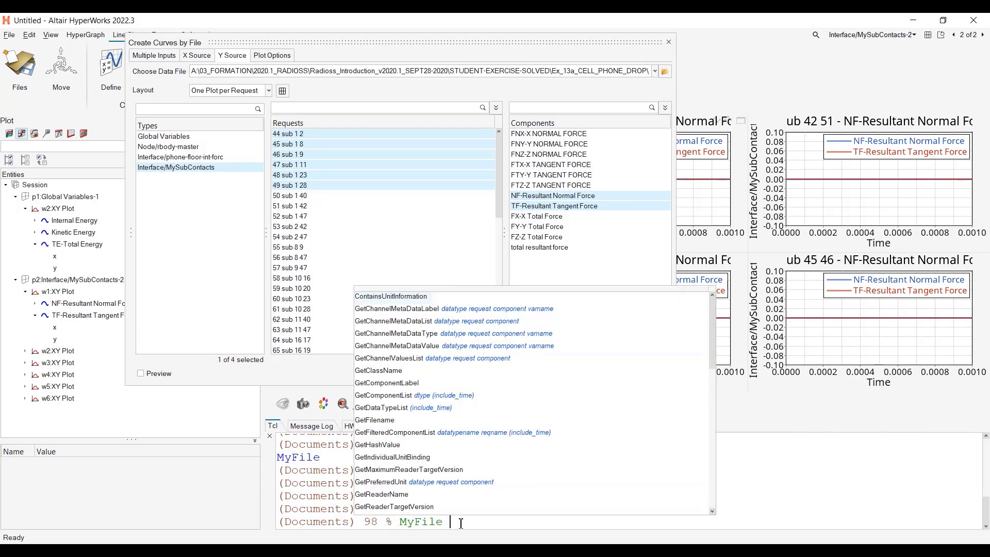
type("Get")
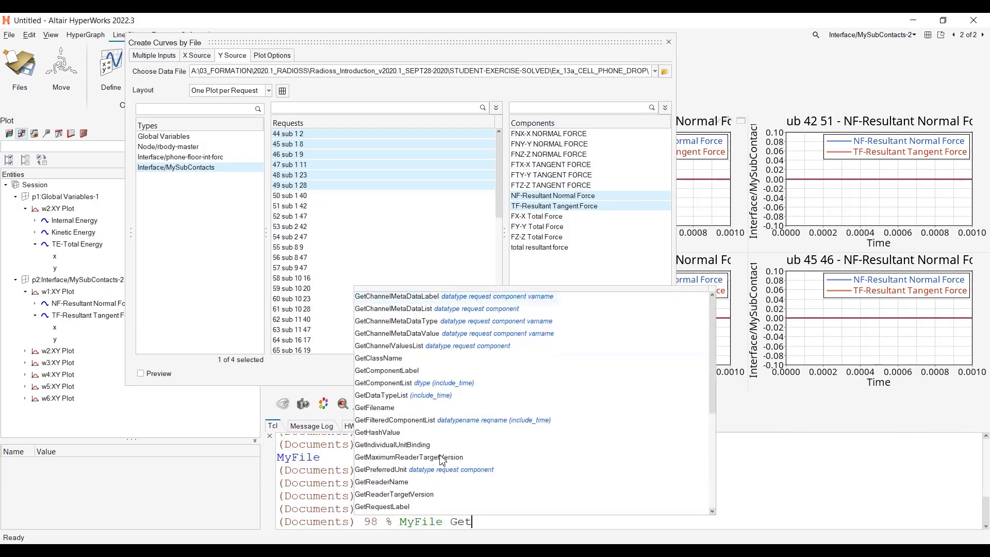
mouse_move(396, 386)
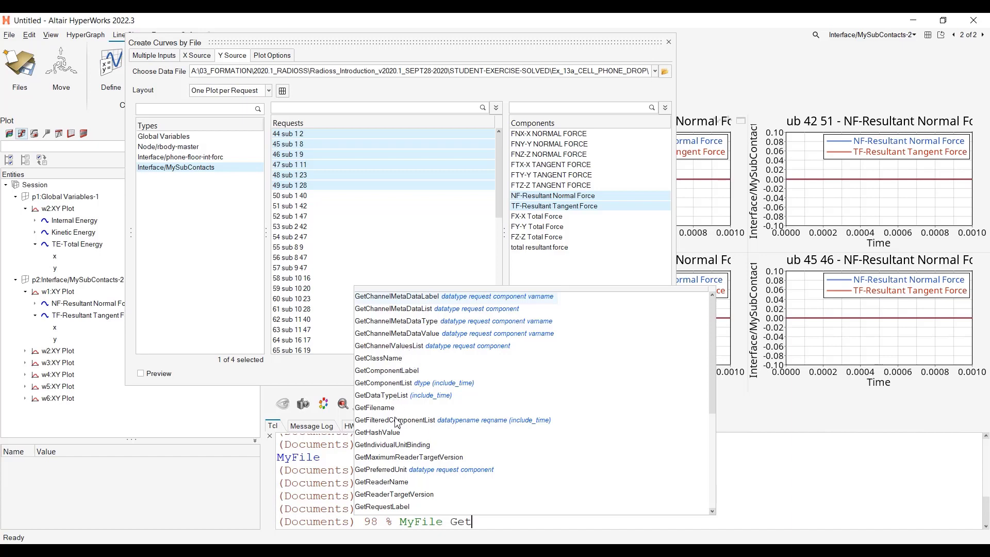
mouse_move(394, 496)
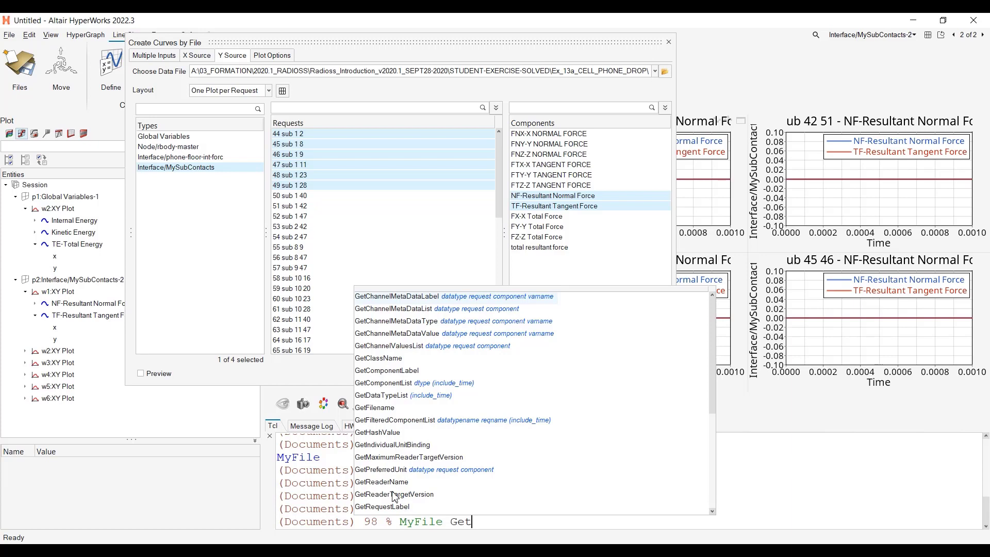
mouse_move(404, 415)
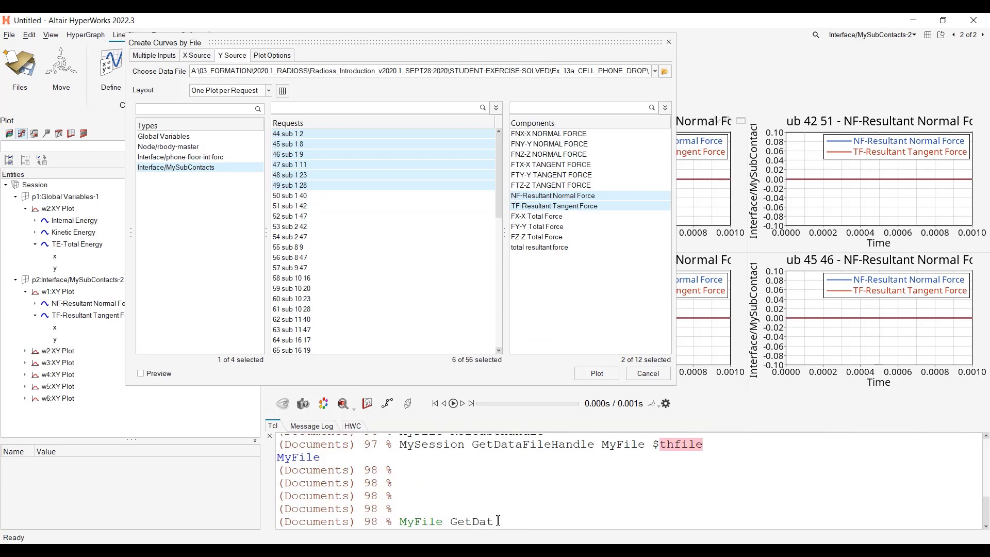
Run set MyDTL [MyFile GetDataTypeList], returning Time, Global Variables, rbody-master, interfaces and Index
type("TypeList")
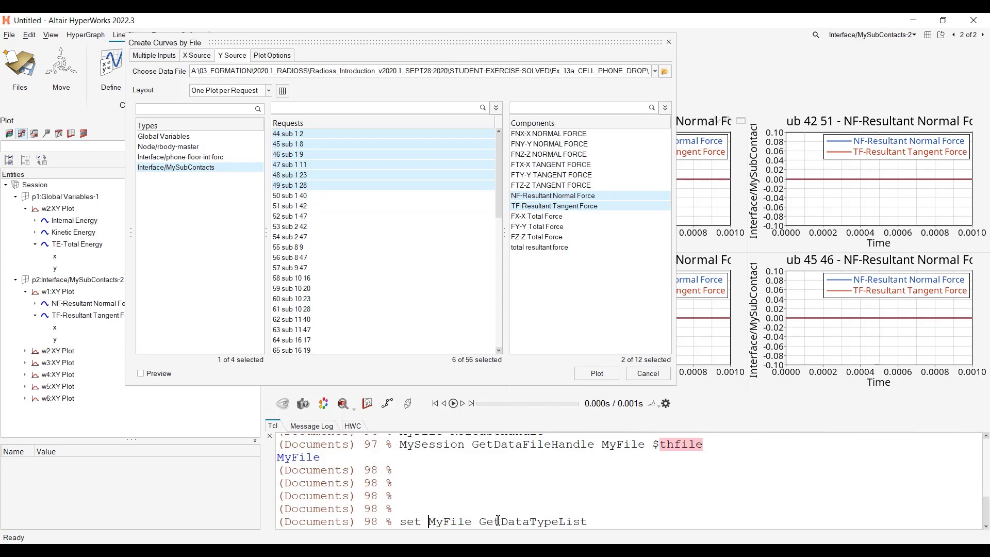
type("MyDTL [")
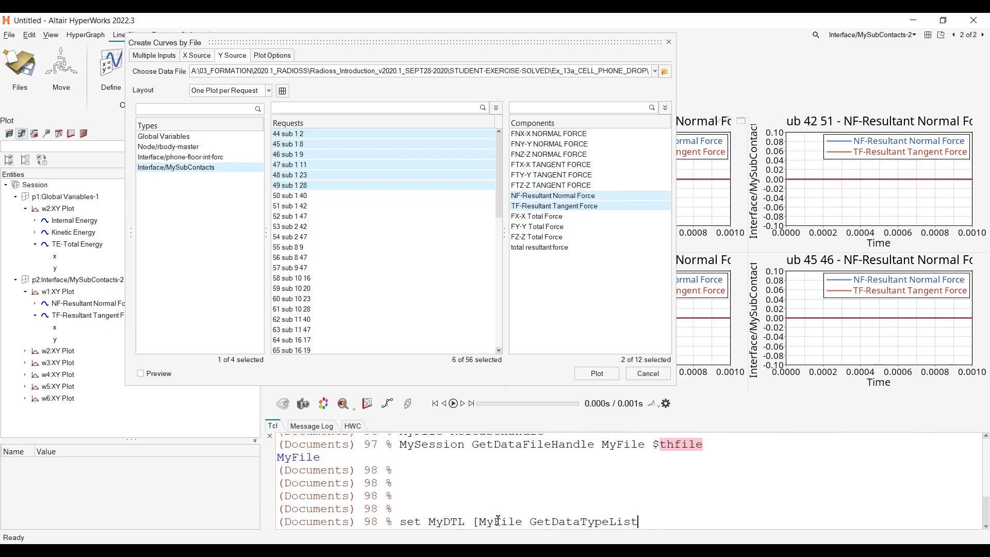
type("]")
key("Return")
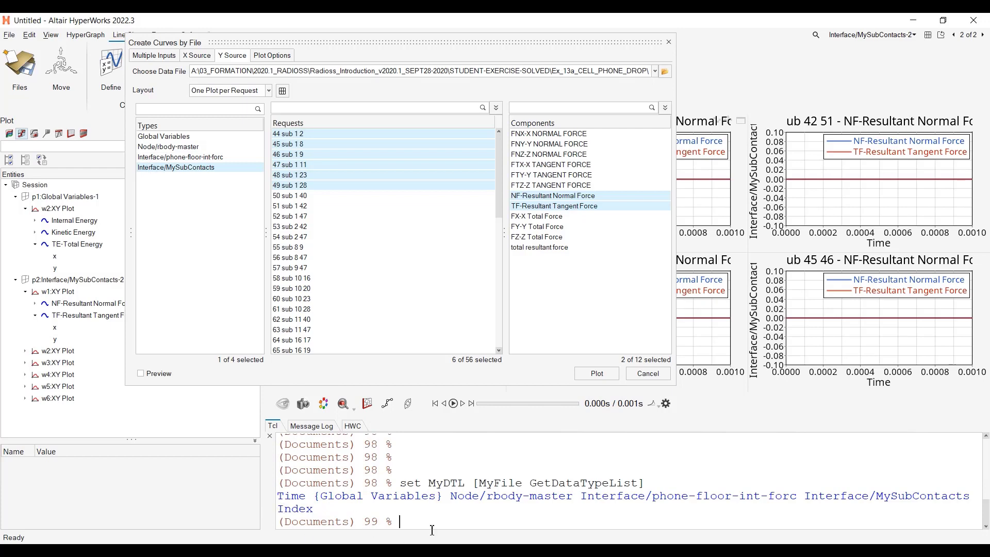
Compose set MyContactReqList [MyFile GetRequestList ...] in the Tcl console
type("My")
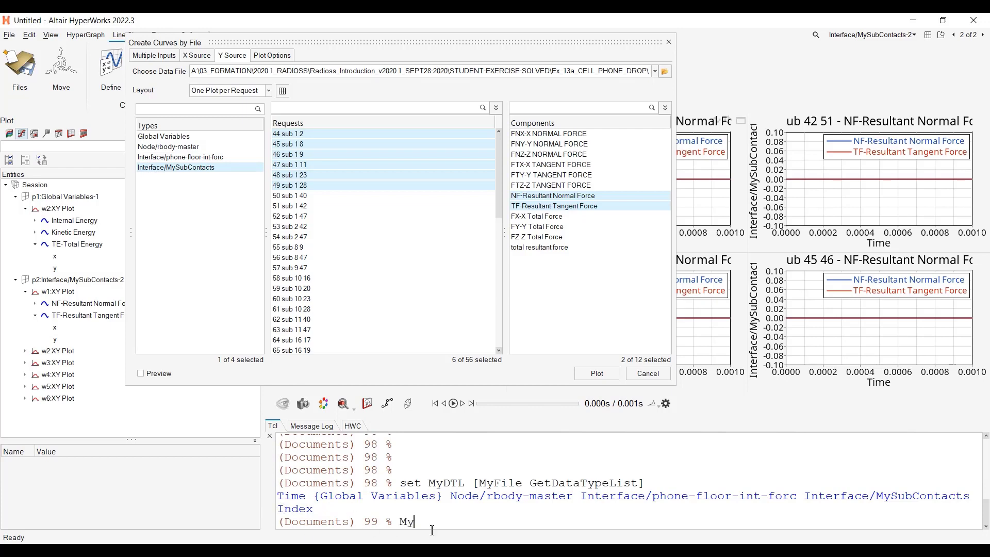
type("Contact")
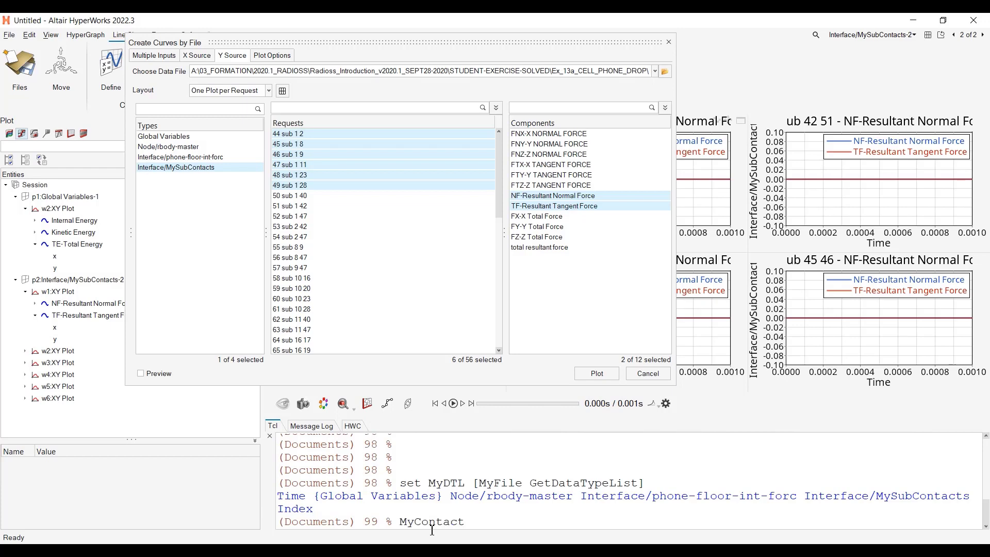
type("set M")
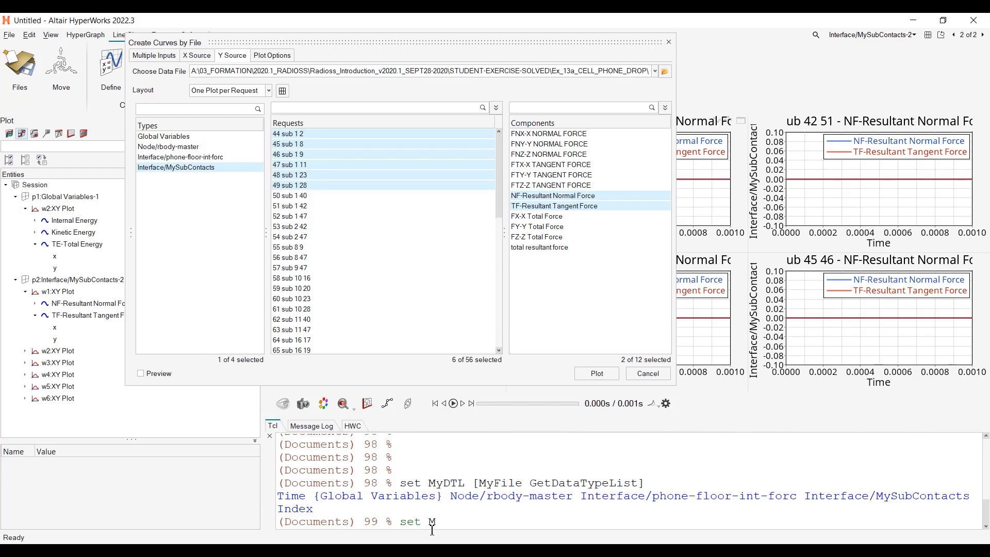
type("yCon,tact")
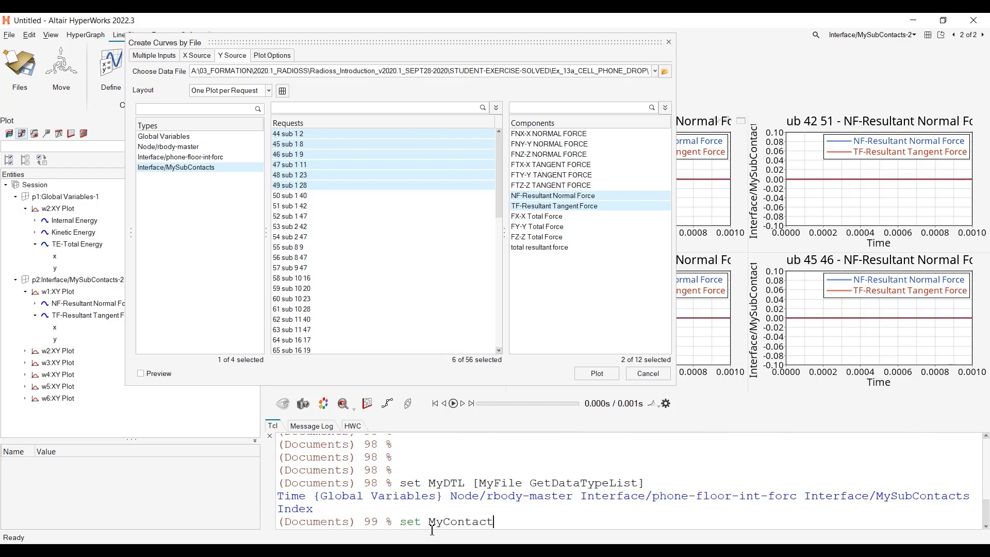
type("Req")
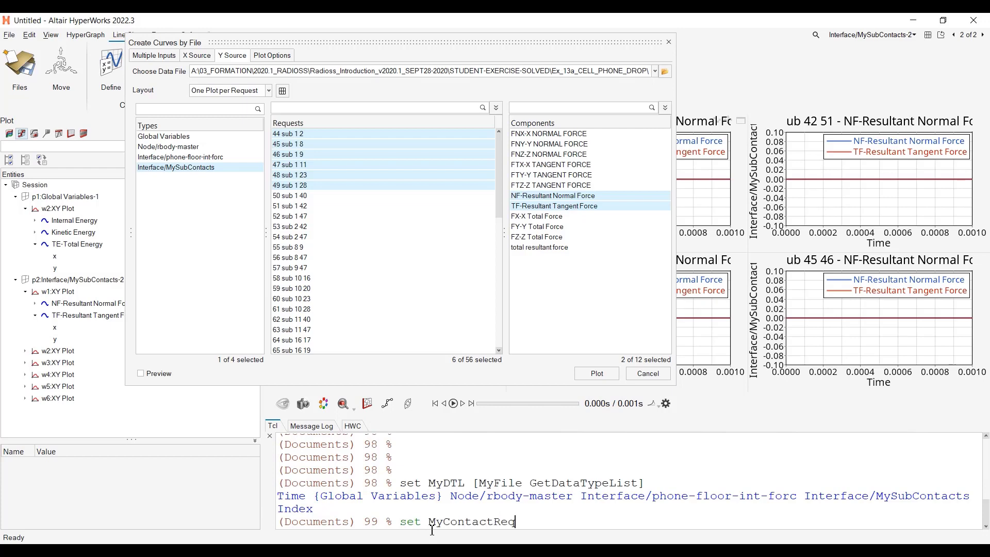
type("List")
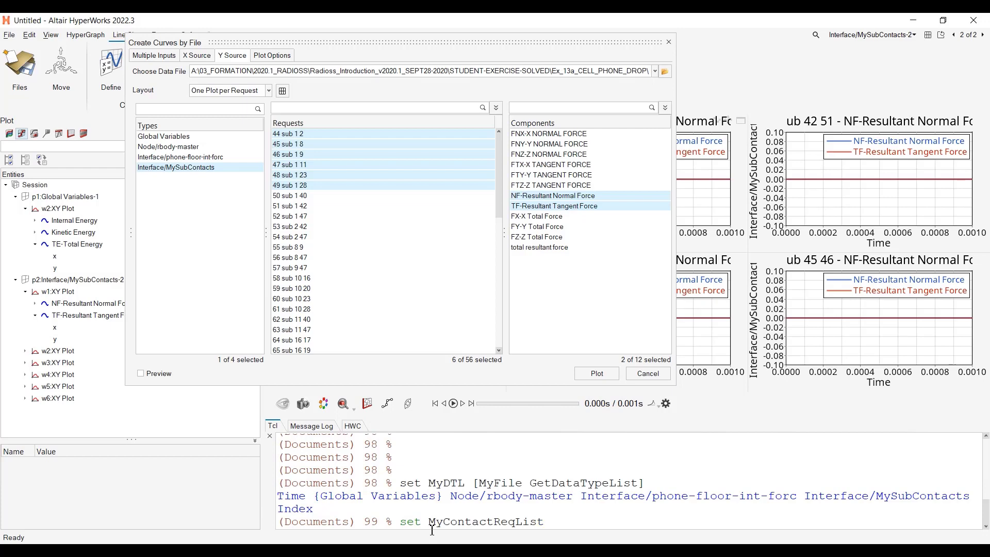
type("[")
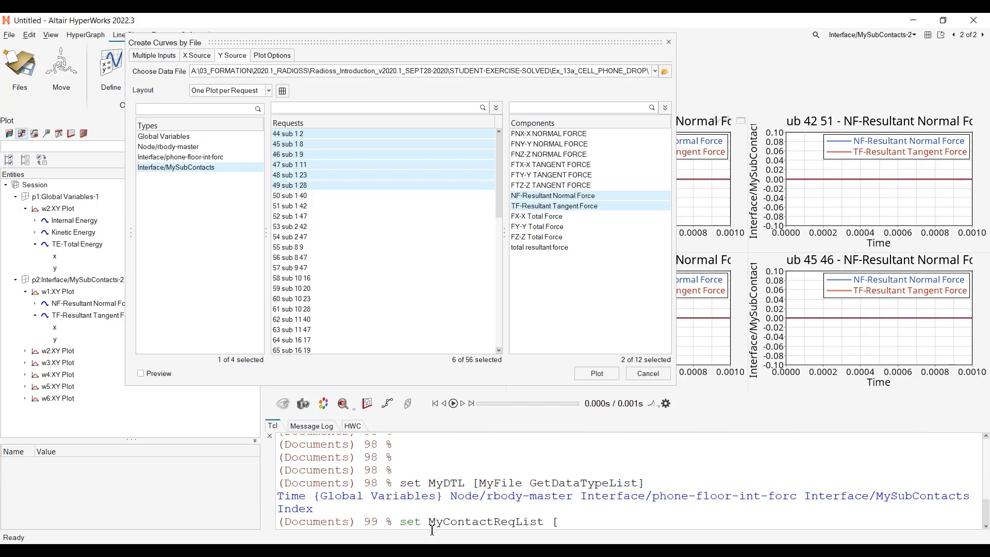
type("]")
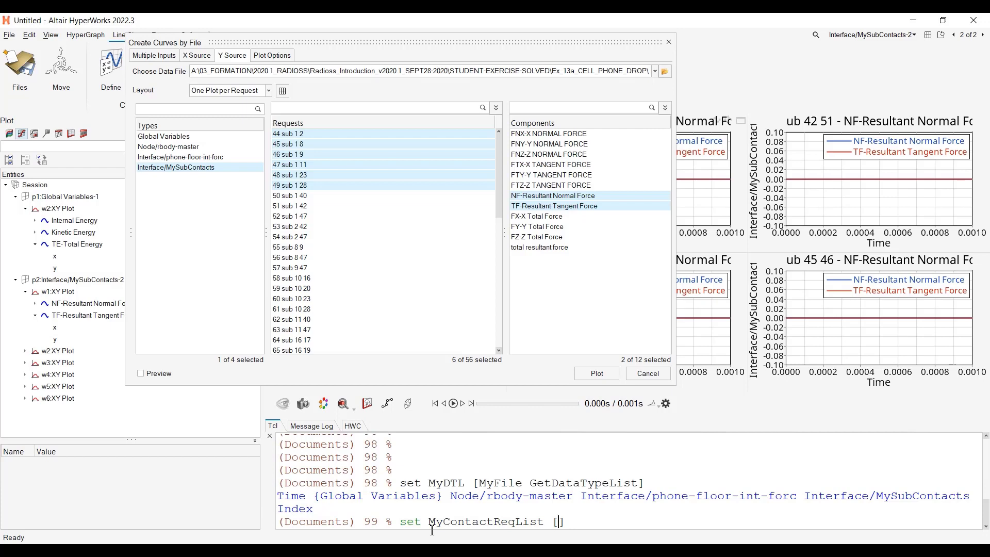
type("MyFile GetRequestList")
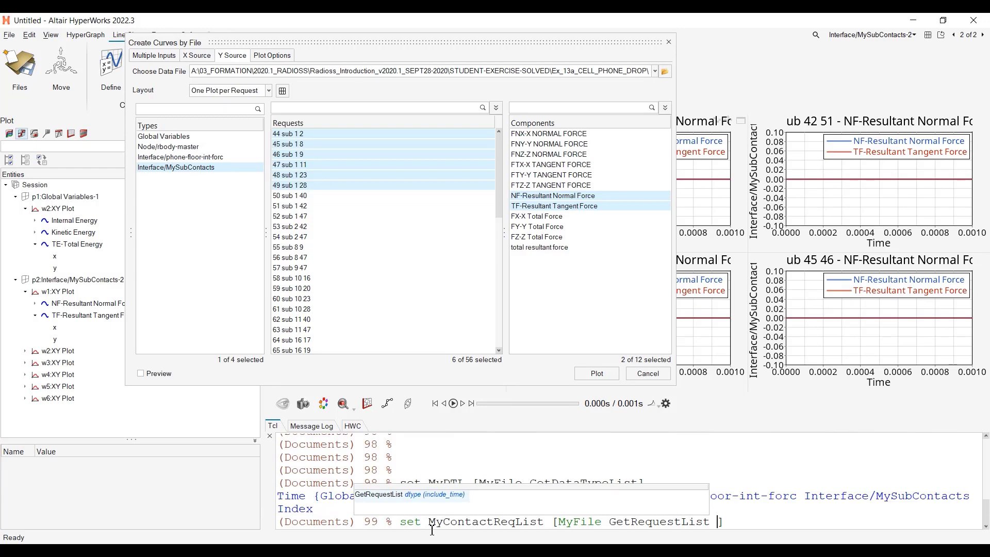
mouse_move(403, 494)
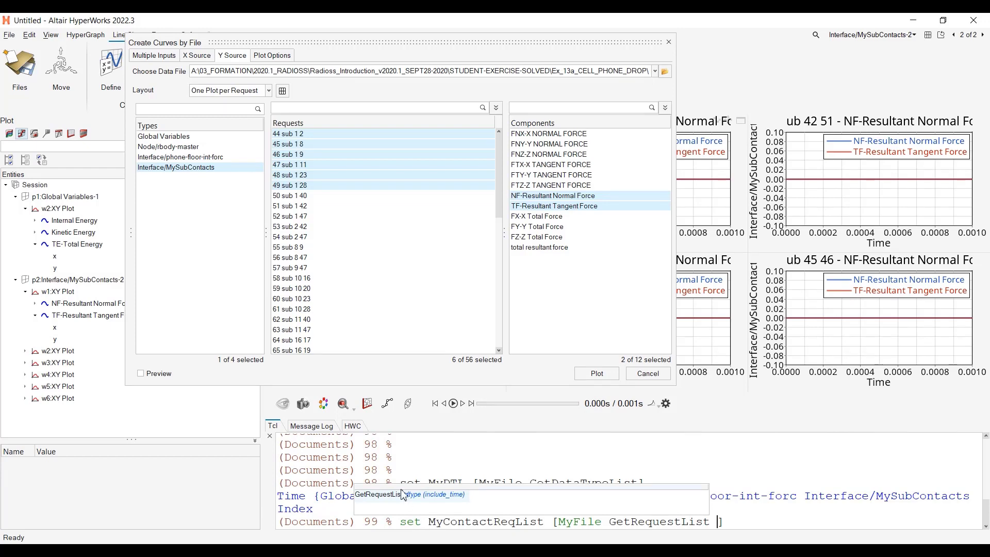
mouse_move(427, 510)
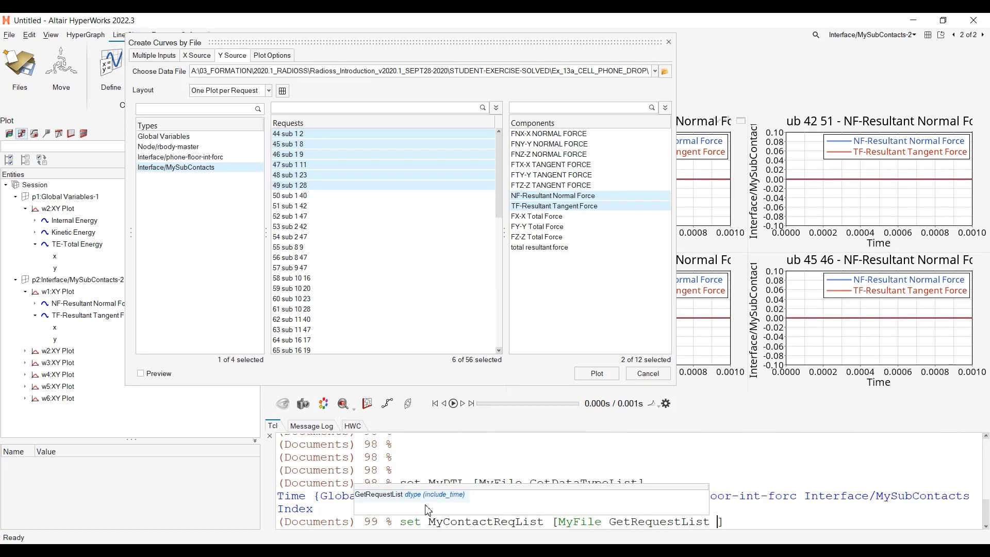
Finish with [lindex $MyDTL end-1], run it, and review requests 44 sub 1 2 through 99 sub 45 46
type("[]")
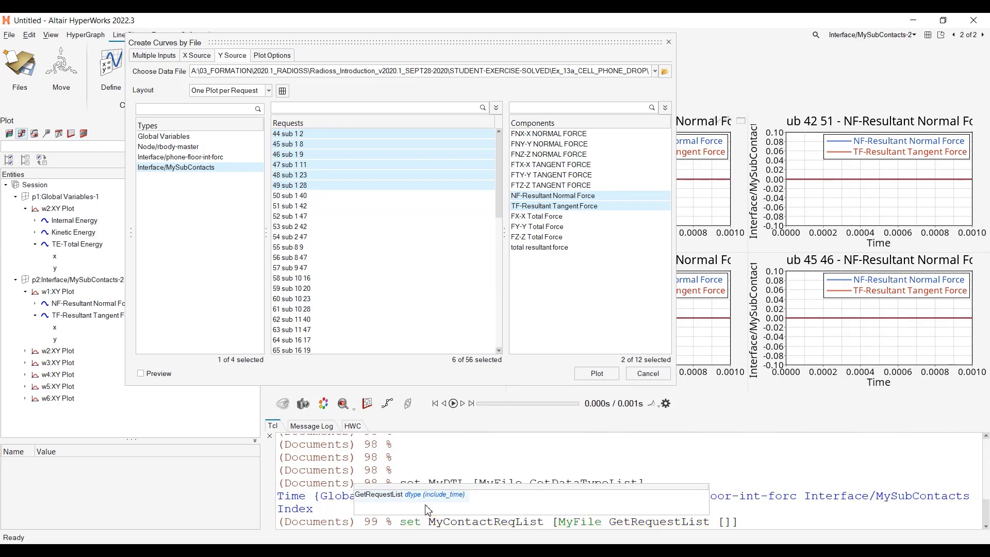
mouse_move(729, 539)
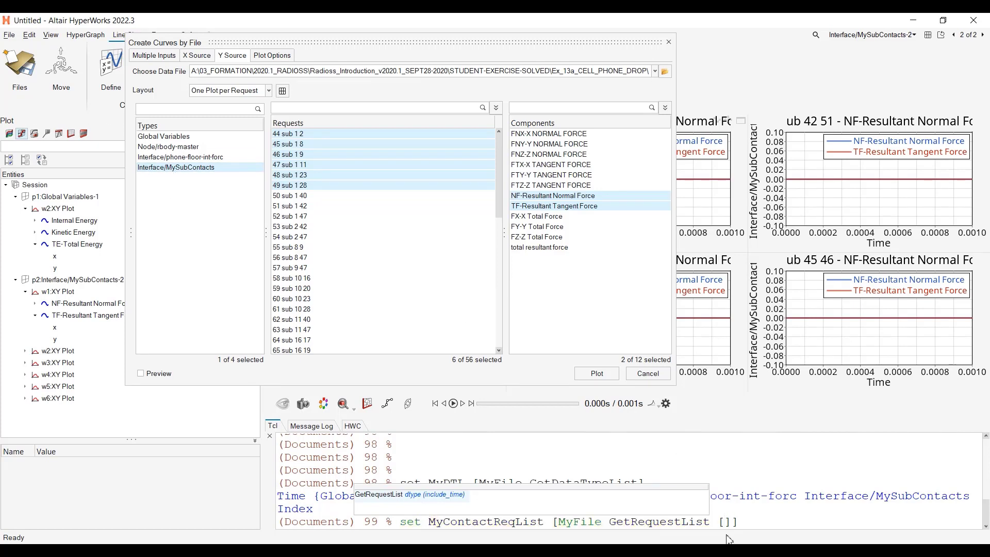
type("lindex")
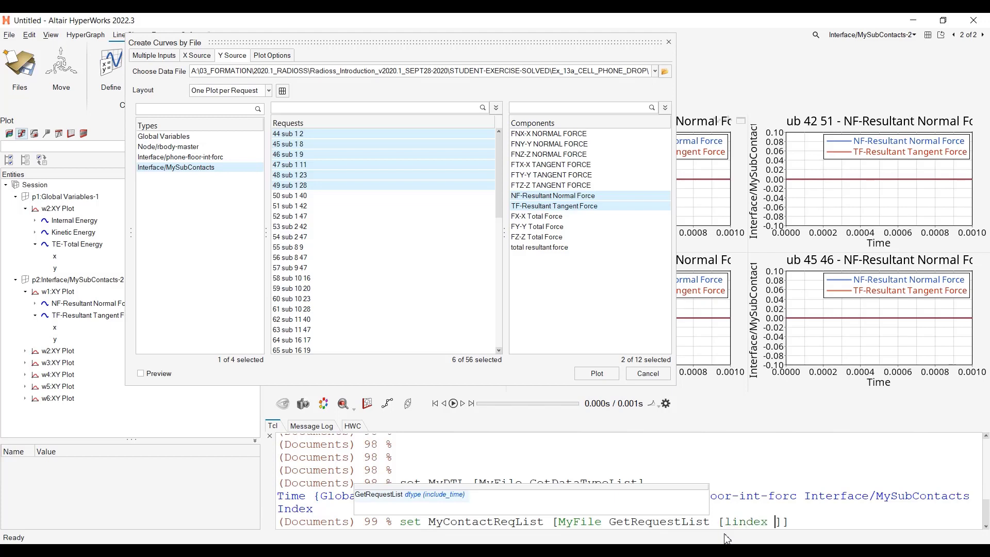
type("$")
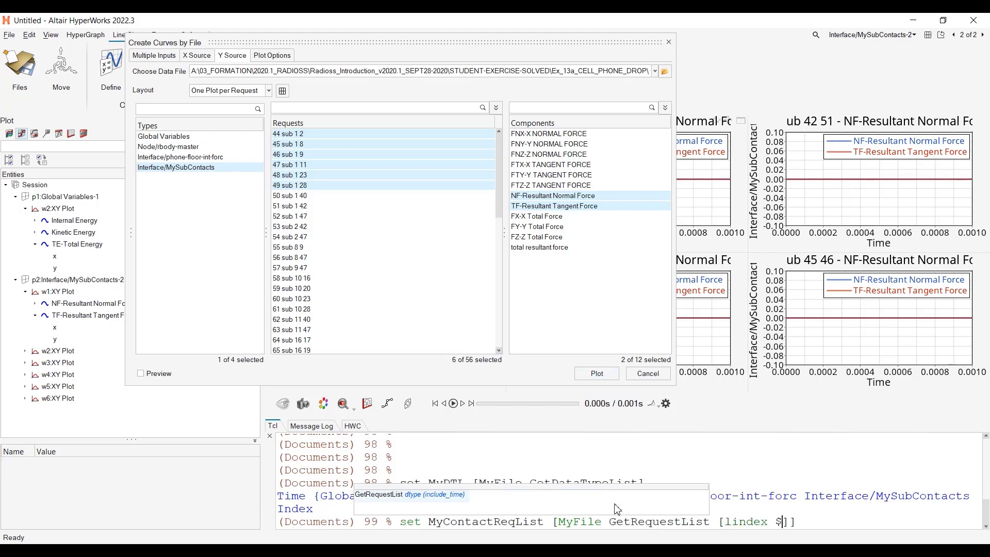
type("MyDTL")
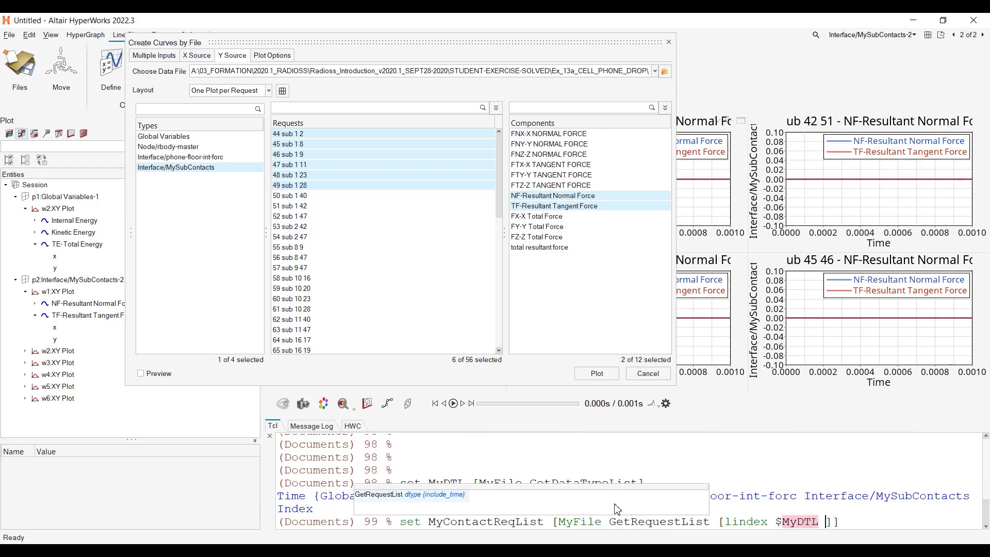
type("end-1")
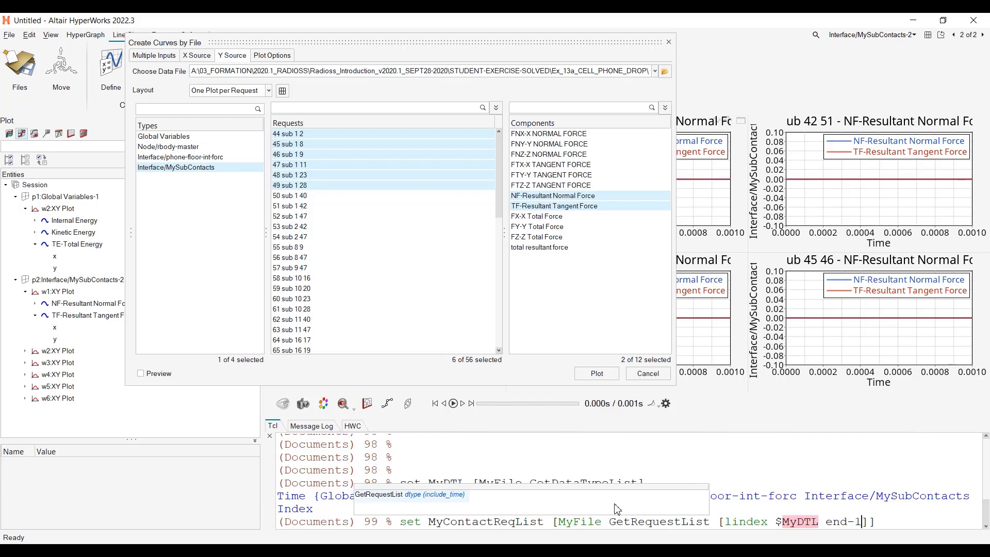
key("Return")
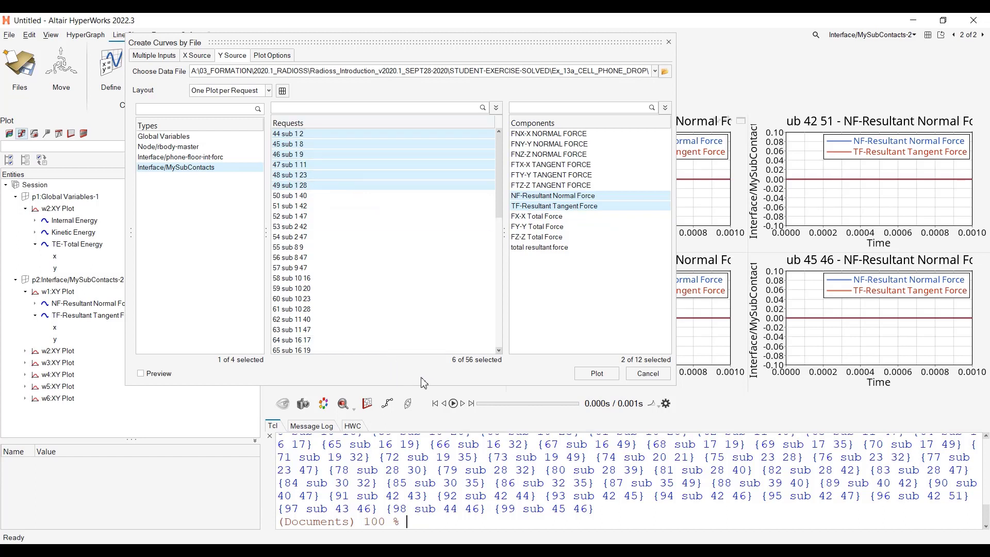
scroll("down", 3)
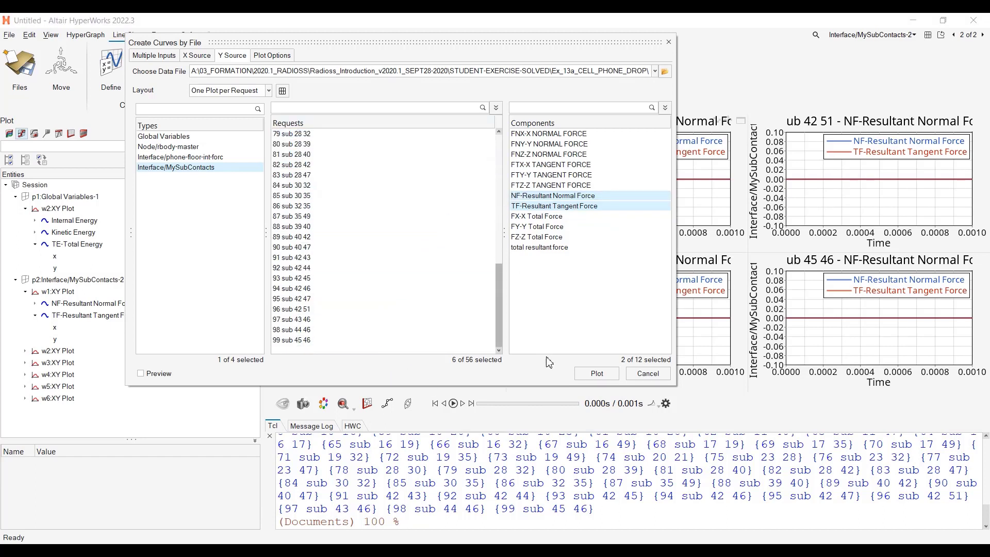
scroll("up", 3)
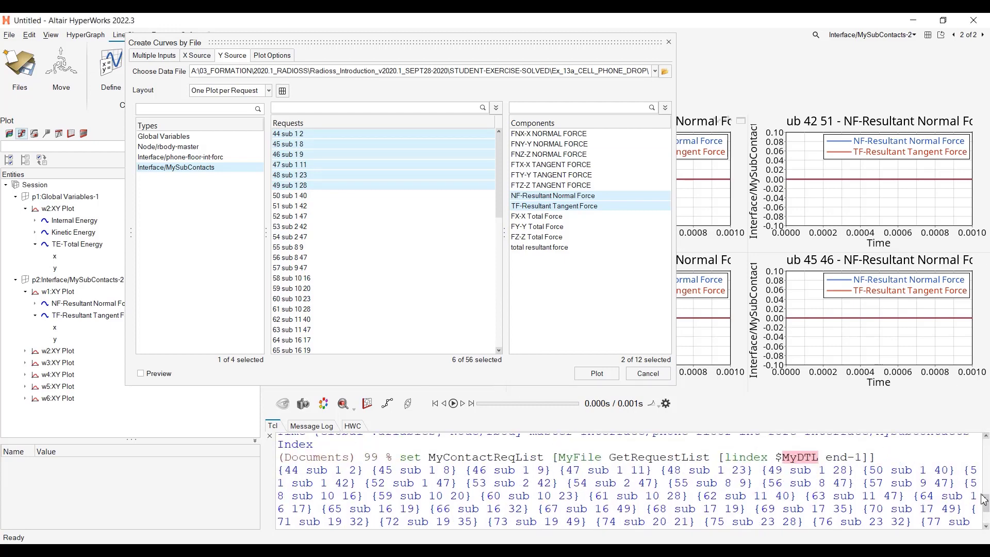
scroll("down", 3)
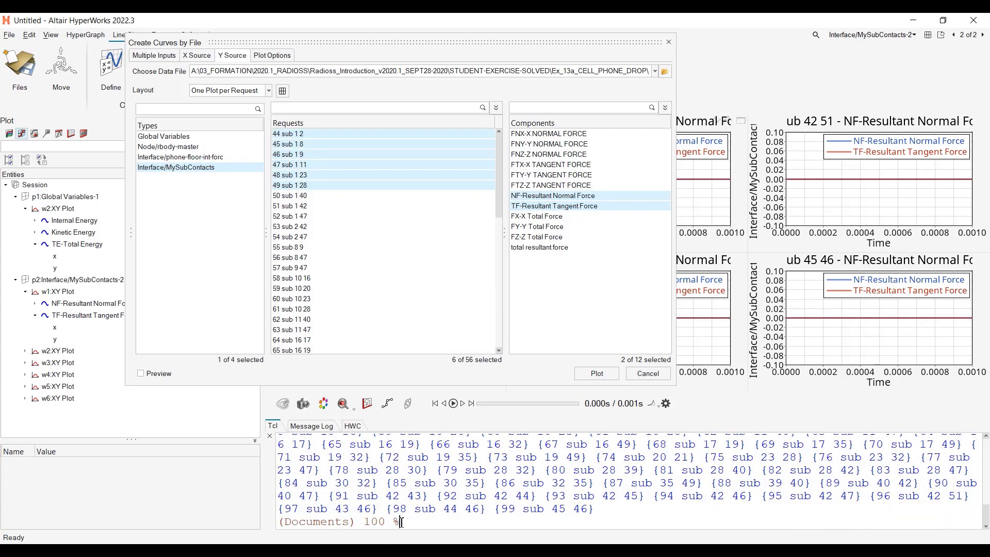
Run MyFile GetComponentList [lindex $MyDTL end-1] to print the contact force components
type("MyFile")
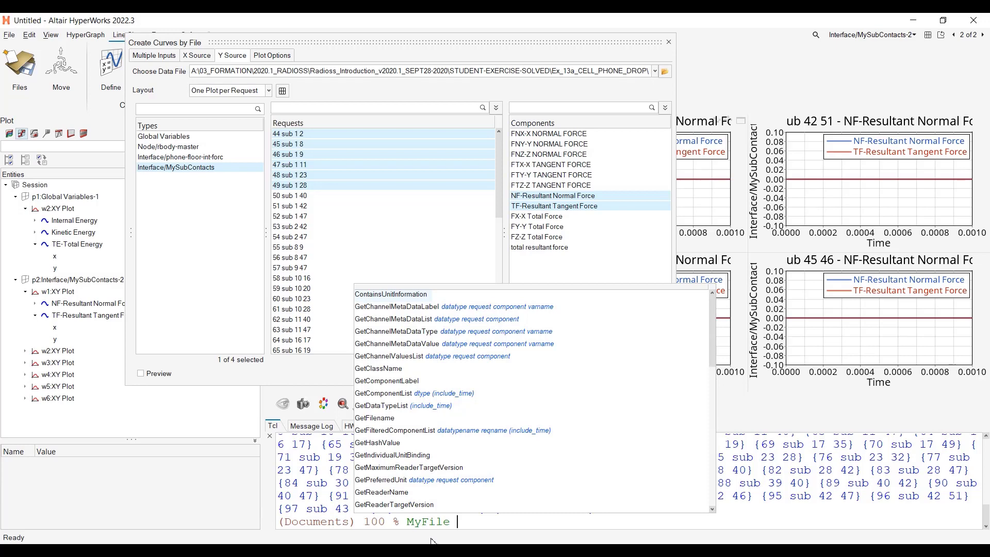
type("GetComponentList [")
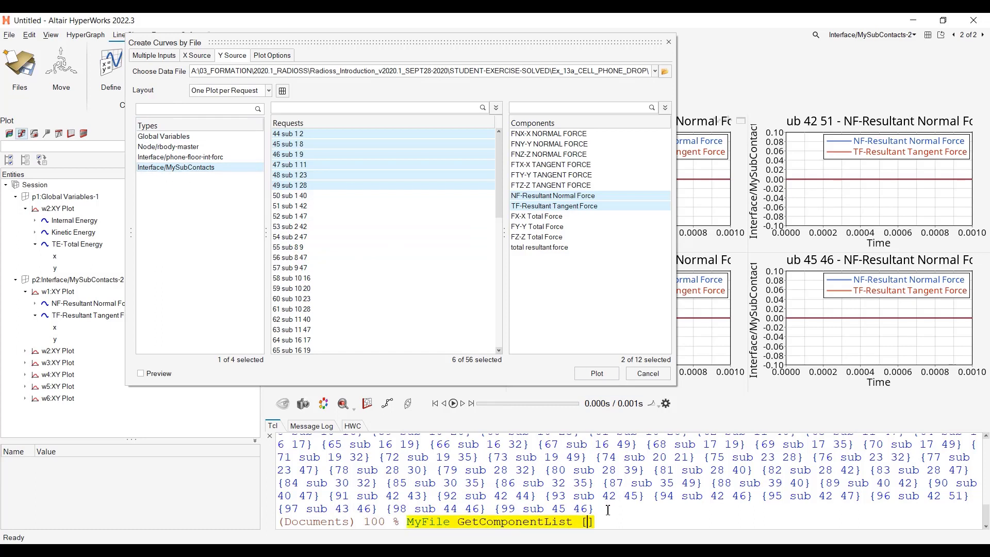
type("lindex M")
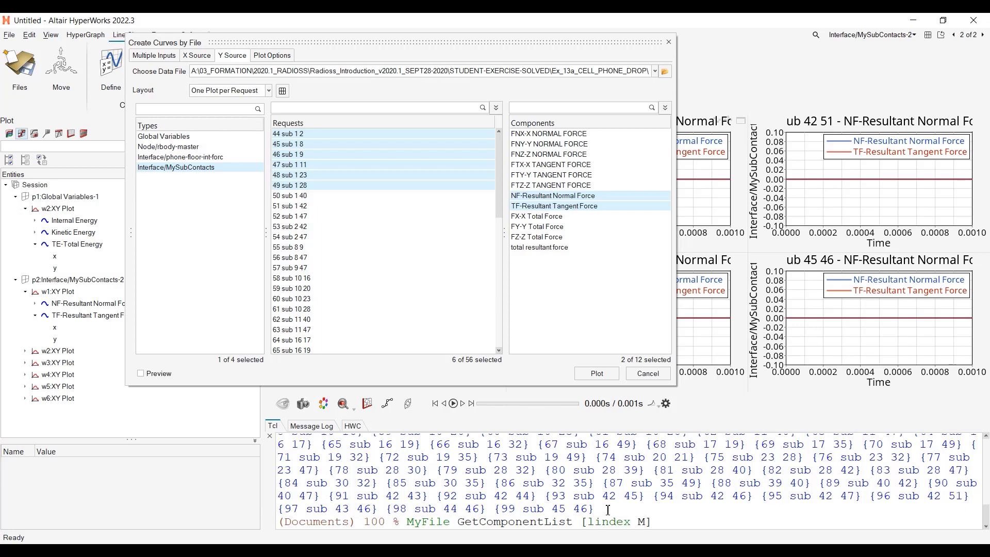
type("MyDTL")
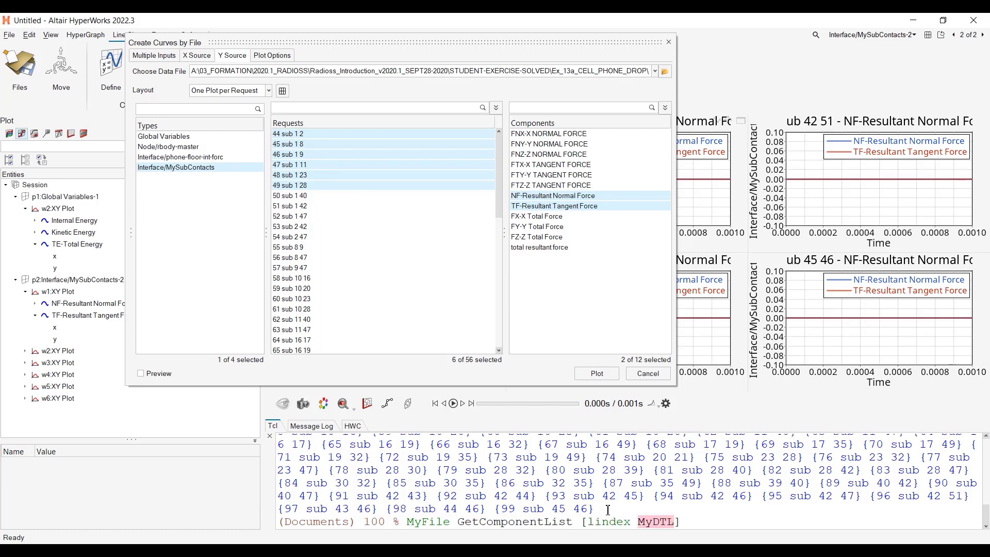
type("end-1")
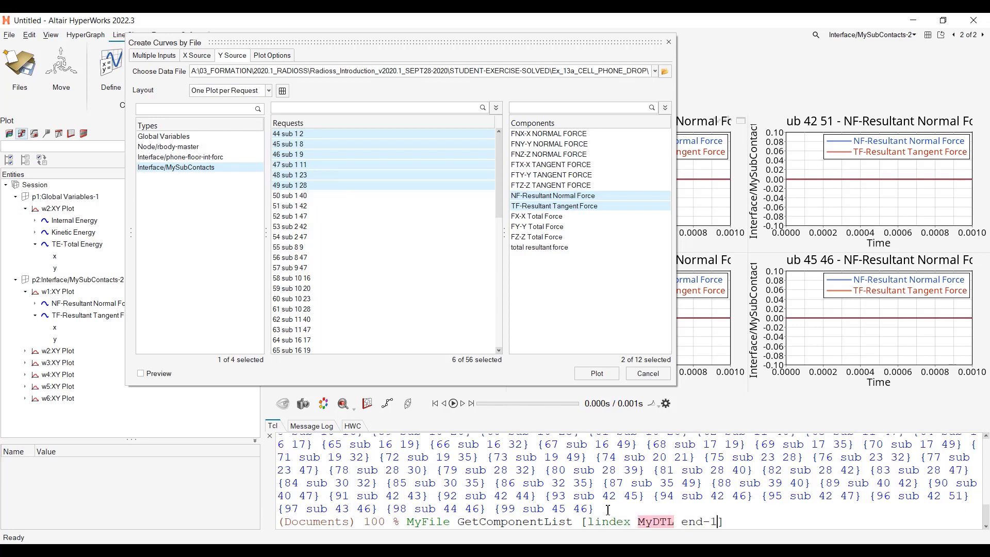
key("Return")
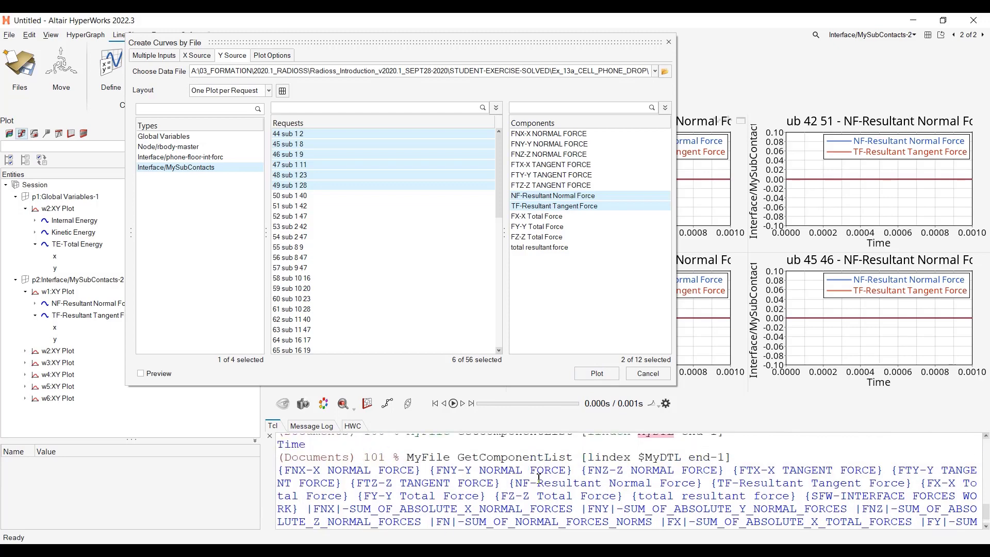
mouse_move(800, 465)
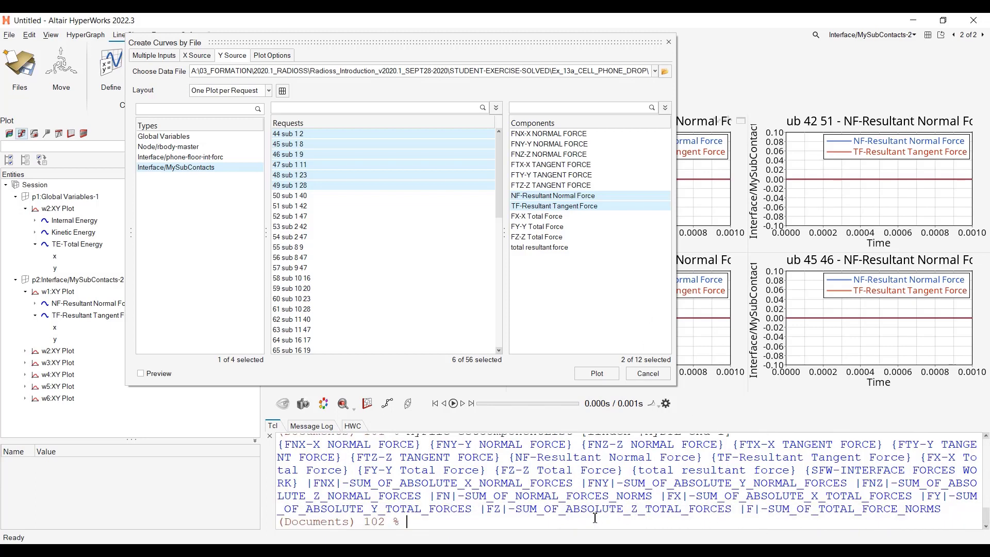
mouse_move(502, 527)
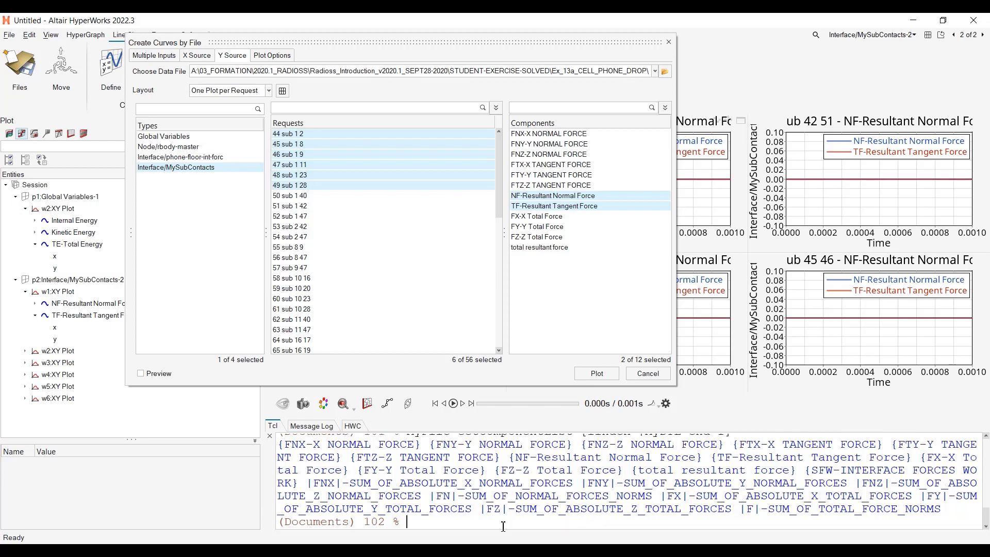
mouse_move(769, 493)
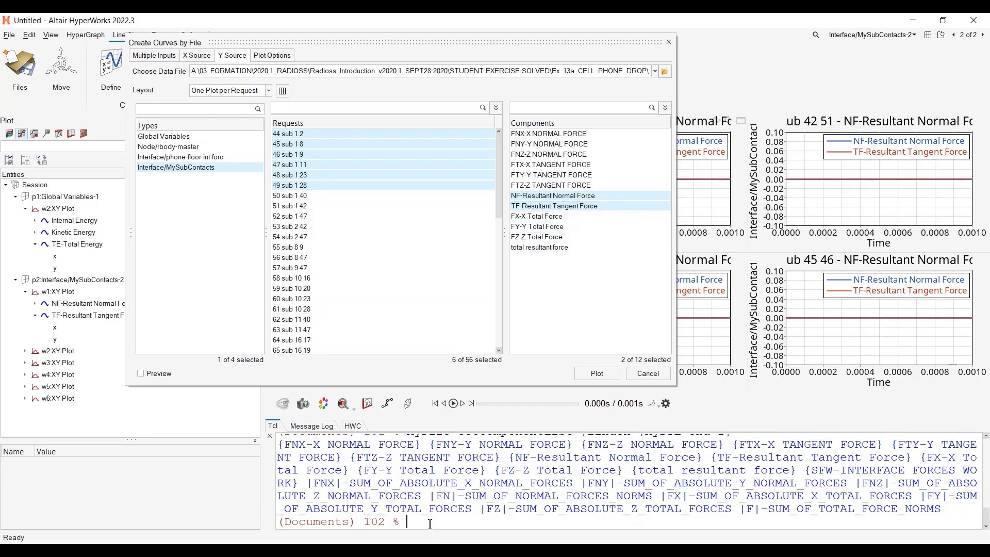
mouse_move(352, 426)
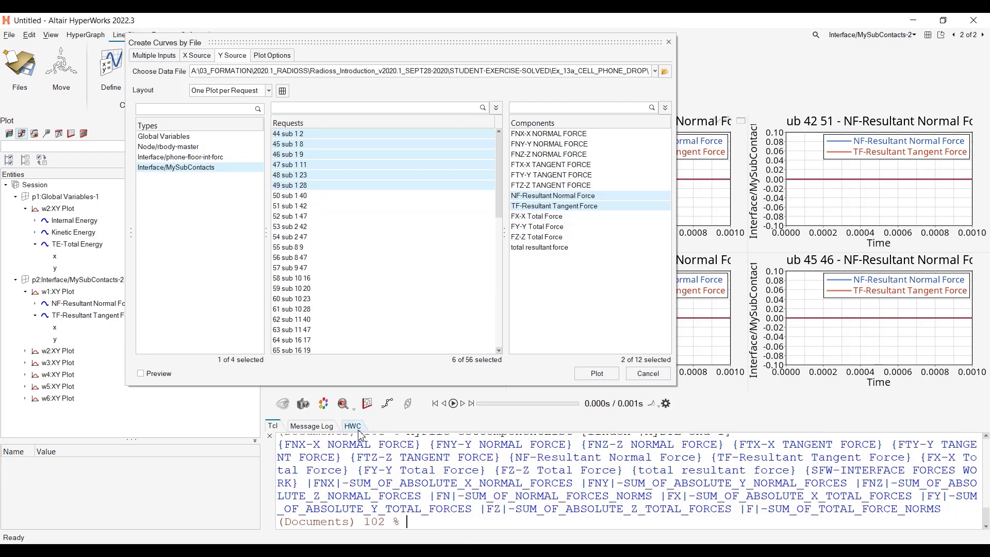
Show the HWC command history and pick the recorded xy load command
left_click(352, 425)
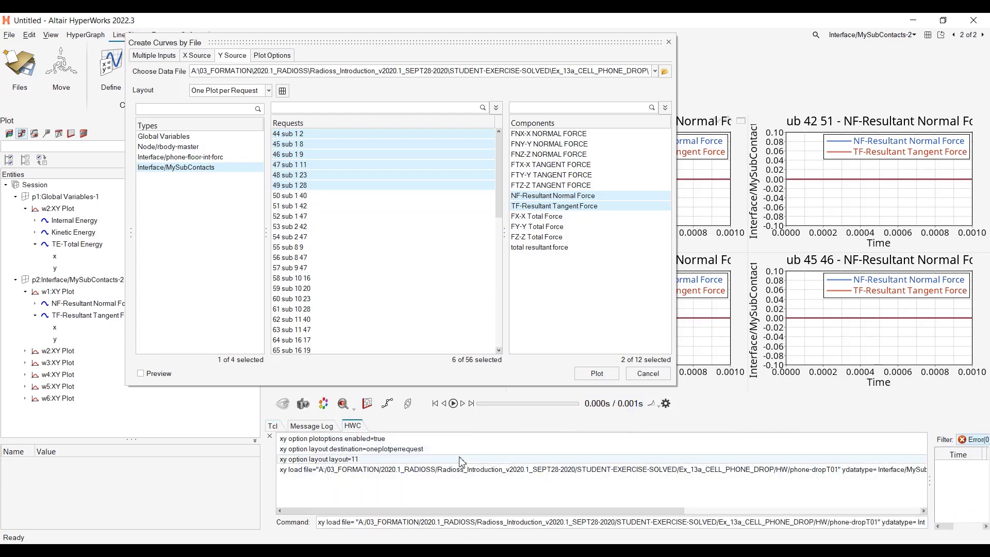
left_click(333, 438)
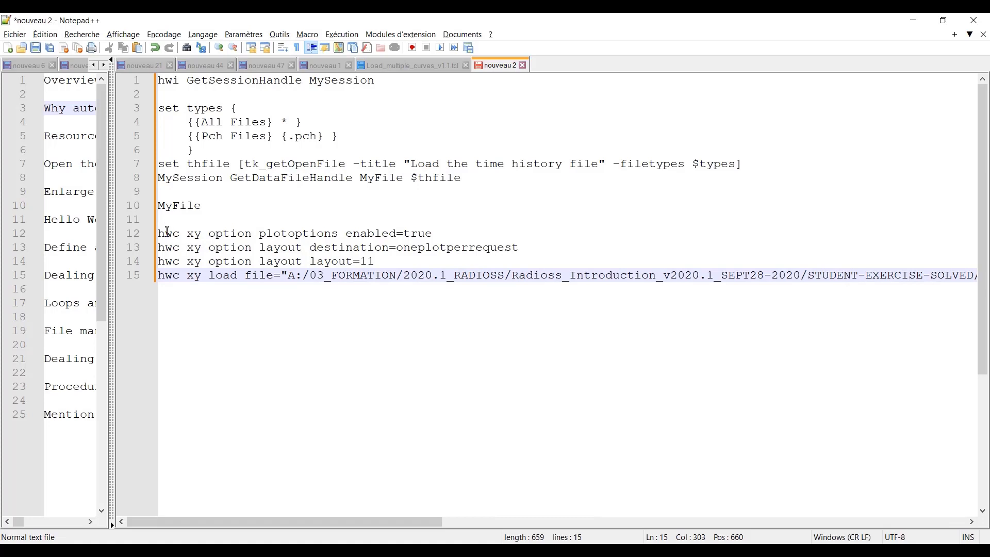
Replace the hardcoded file path in the xy load line with $thfile
left_click(288, 274)
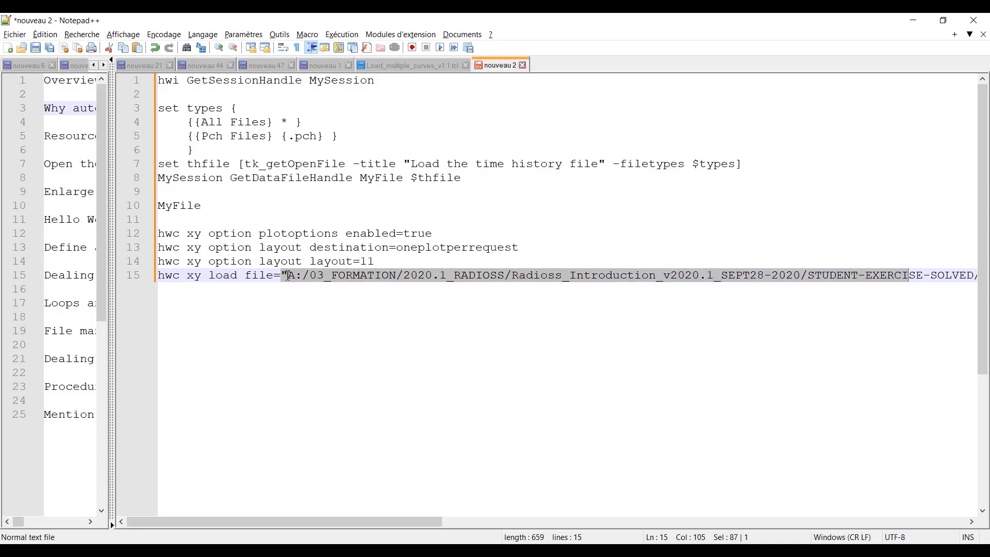
scroll("right", 3)
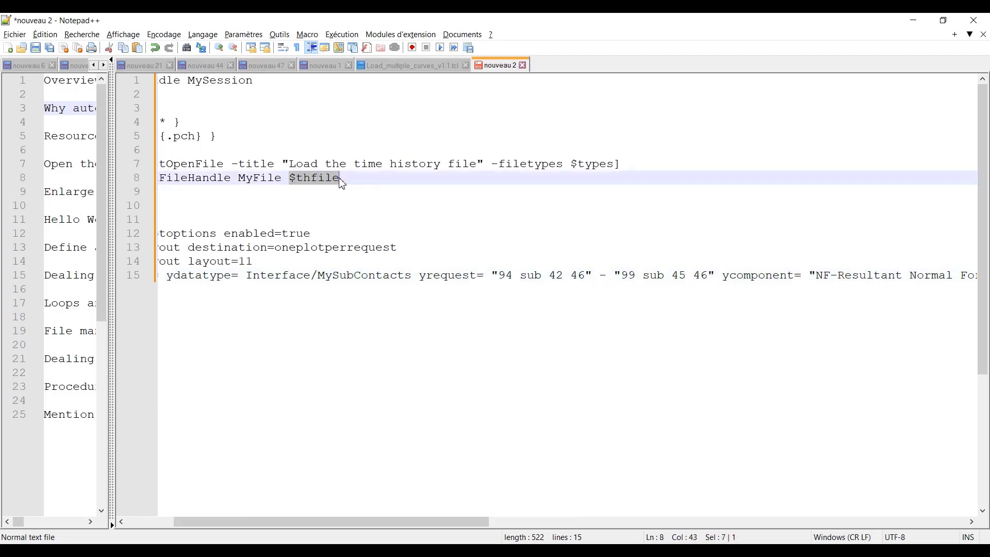
left_click(294, 274)
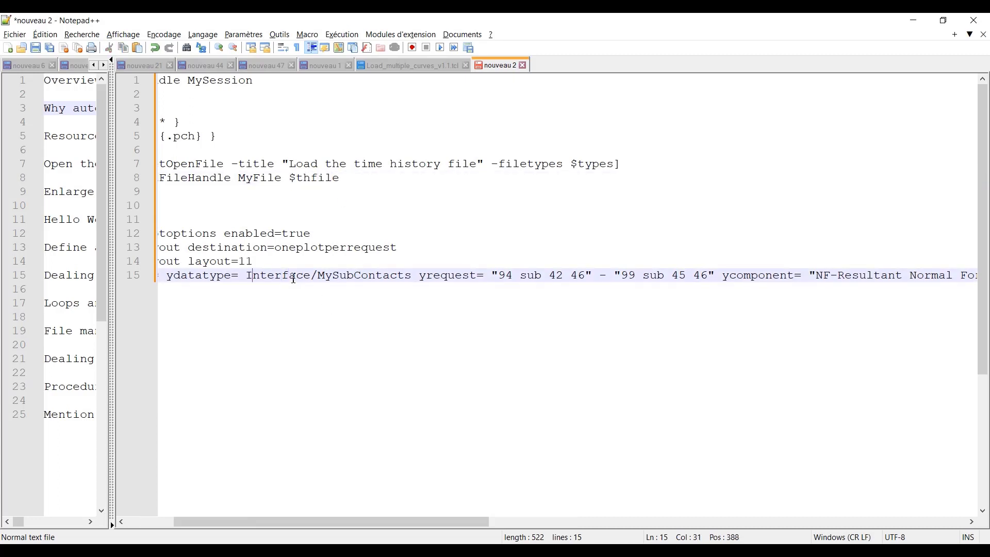
scroll("left", 3)
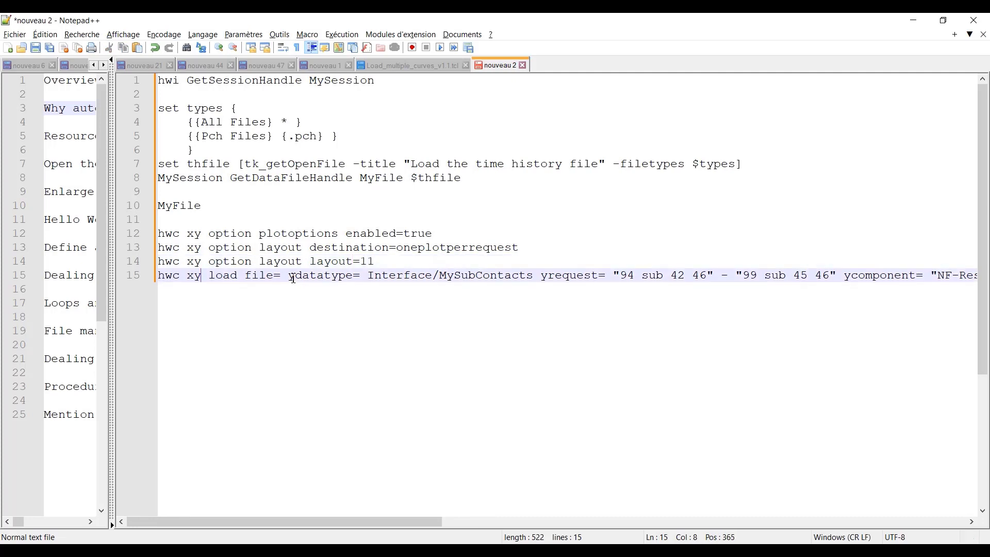
type("$thfile")
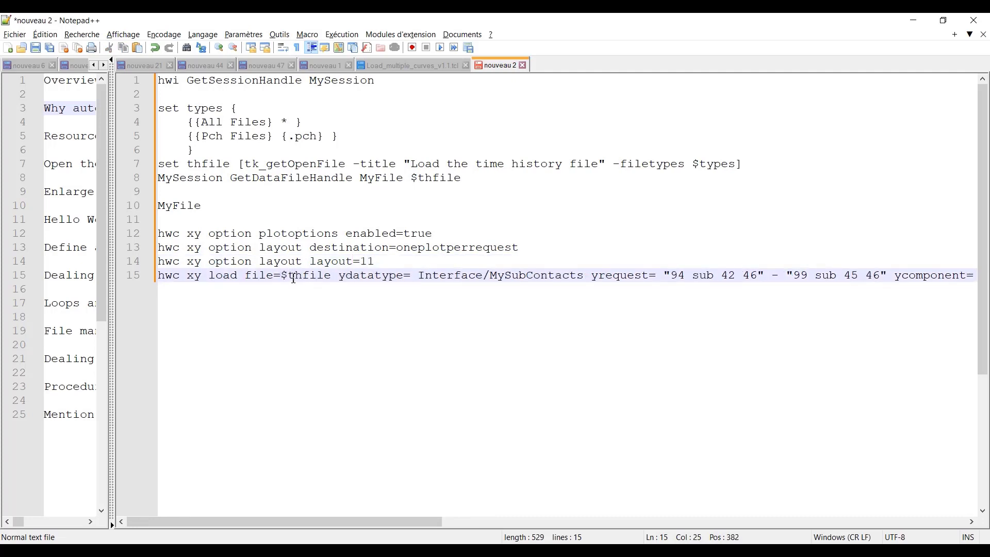
Replace the hardcoded first request name with [lindex $MyContactReqList end-5]
left_click(631, 274)
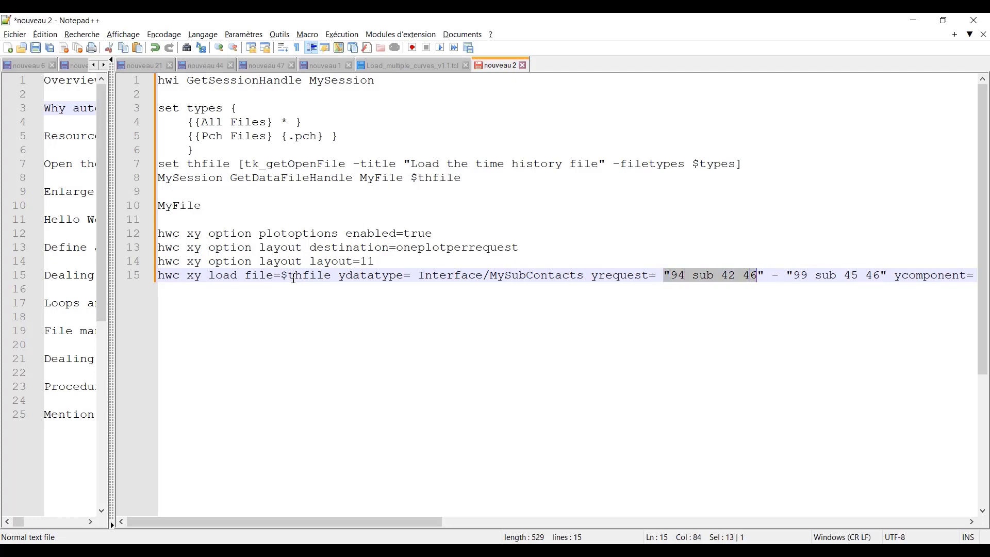
key("shift+Right")
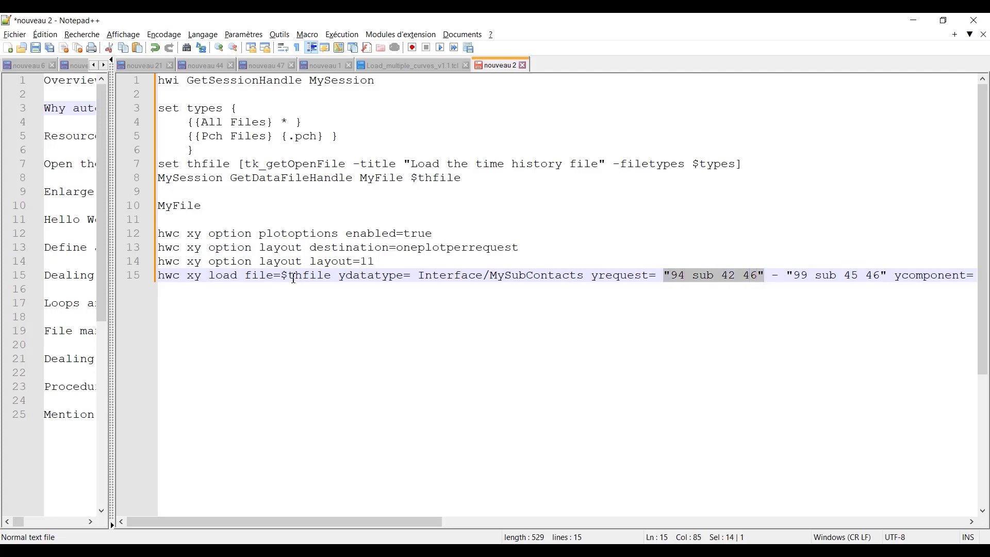
key("Delete")
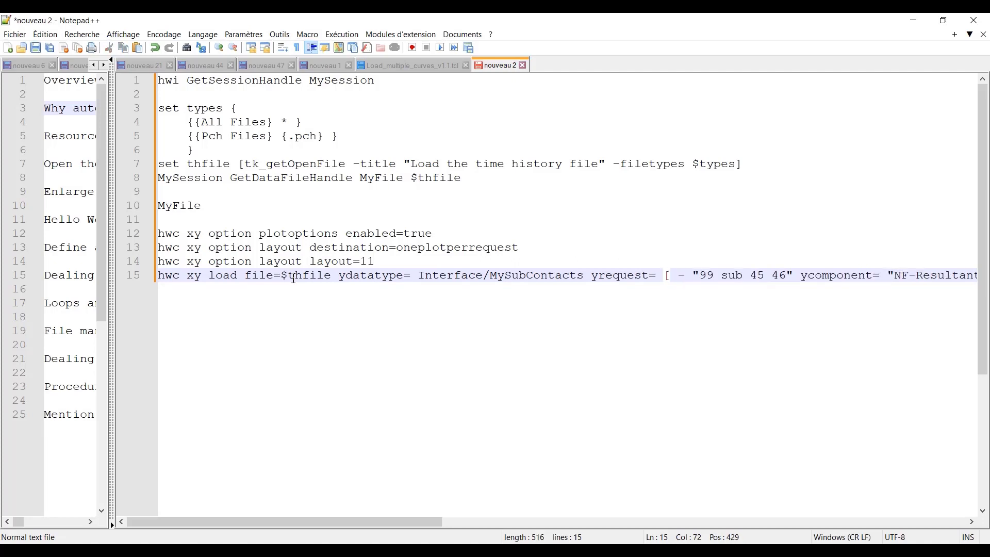
type("index")
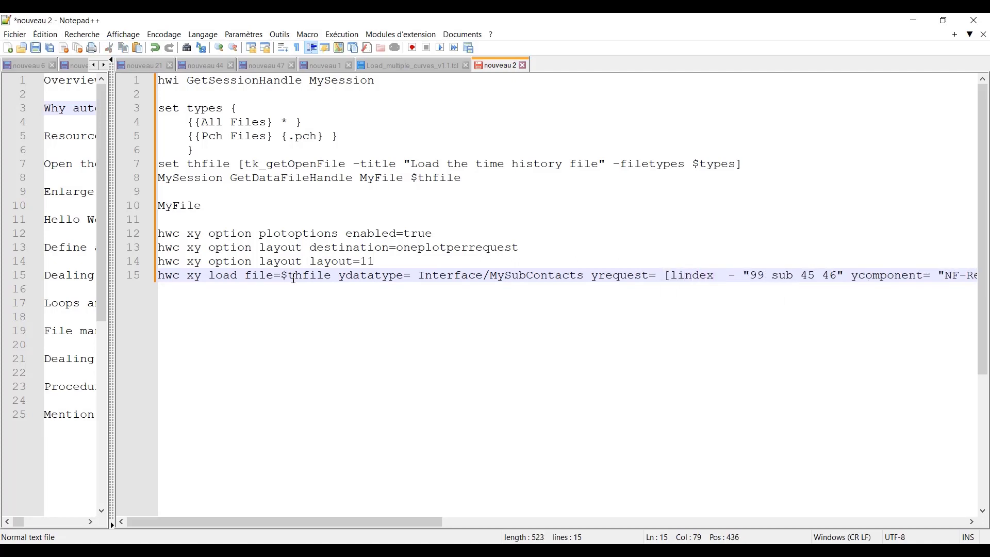
type("$MyContactRe")
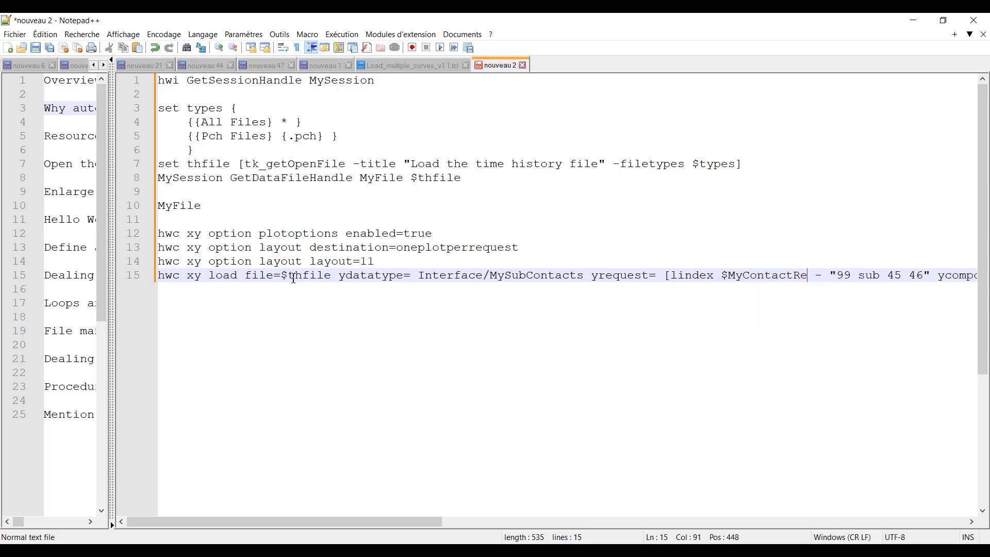
type("qList end-")
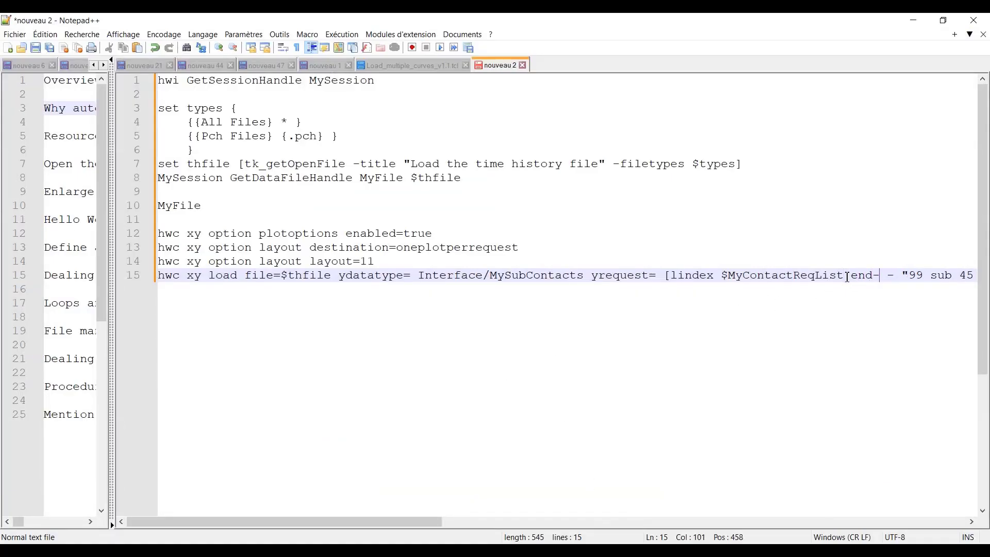
type("5]")
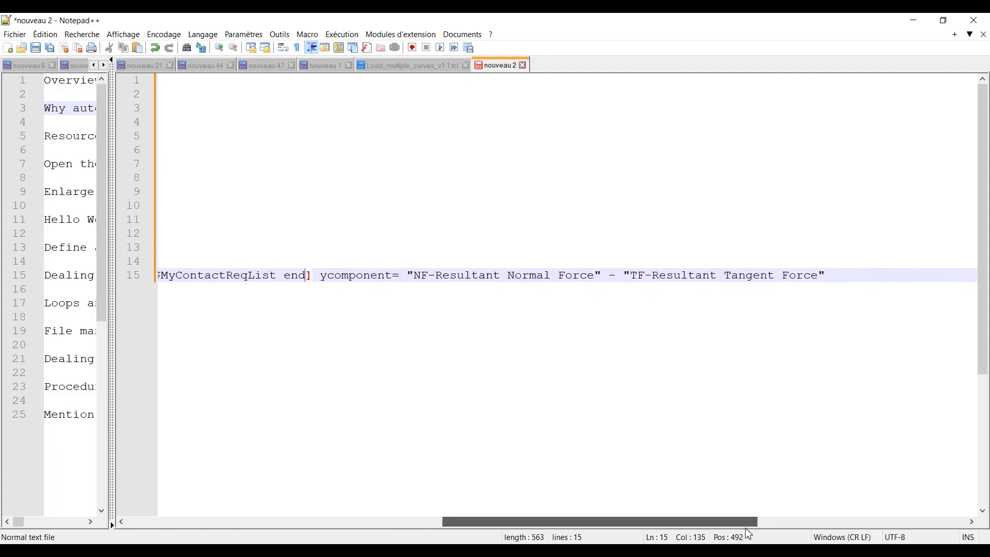
mouse_move(691, 270)
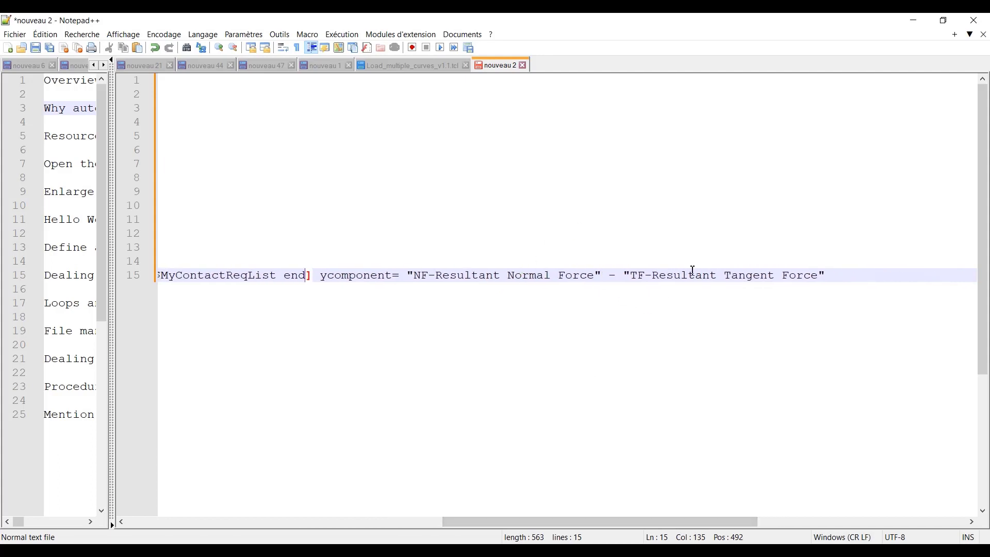
mouse_move(747, 300)
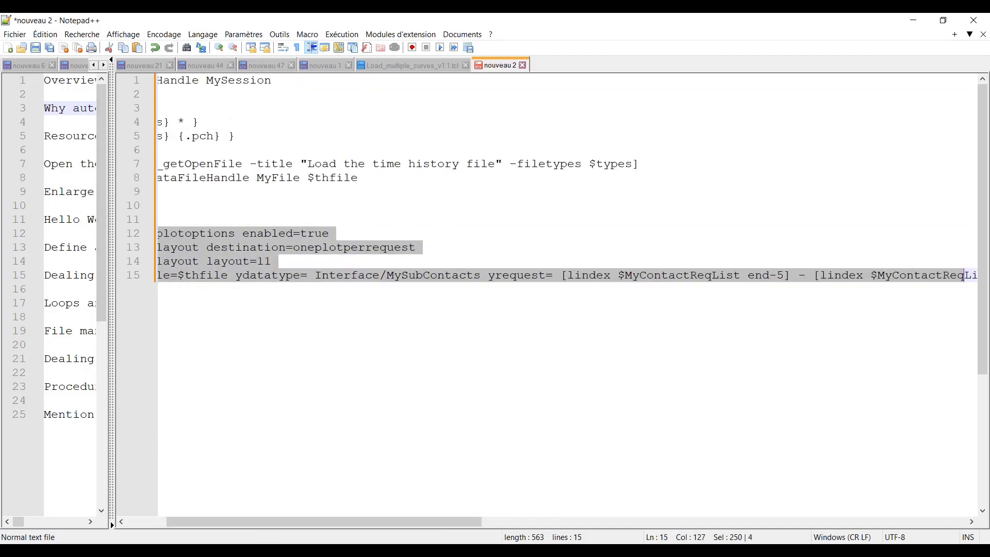
scroll("right", 3)
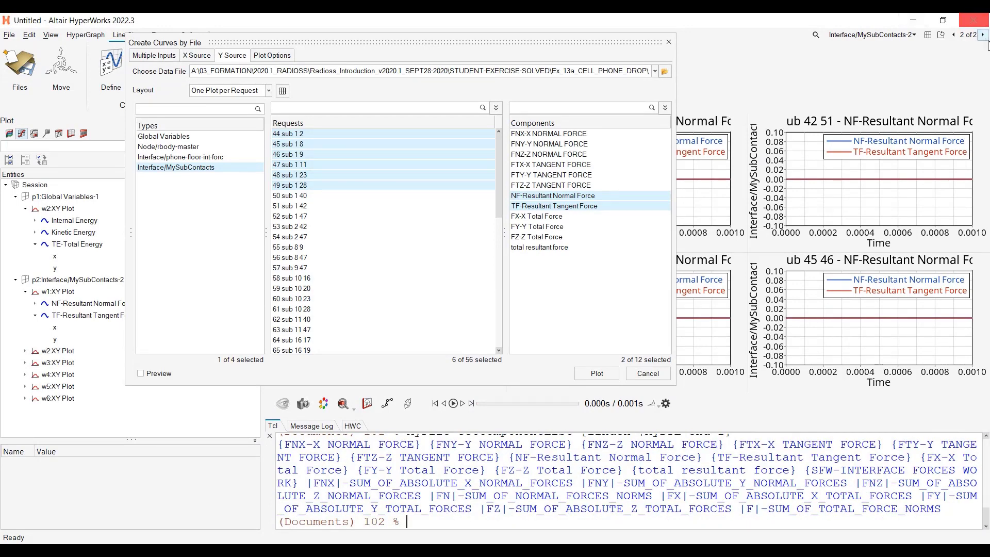
Plot the selected contact requests, accepting the Units Profile prompt, giving a third page of six force plots
left_click(593, 373)
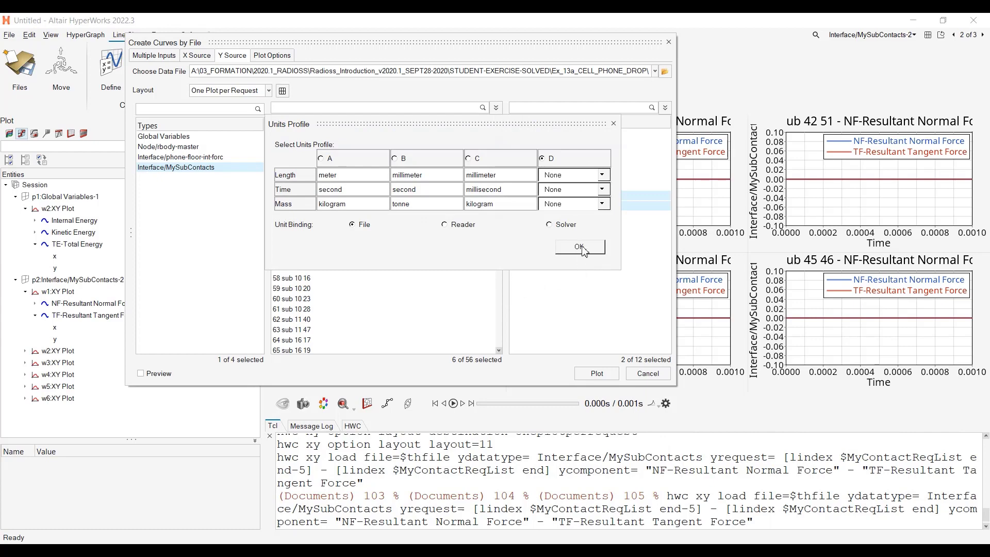
left_click(578, 247)
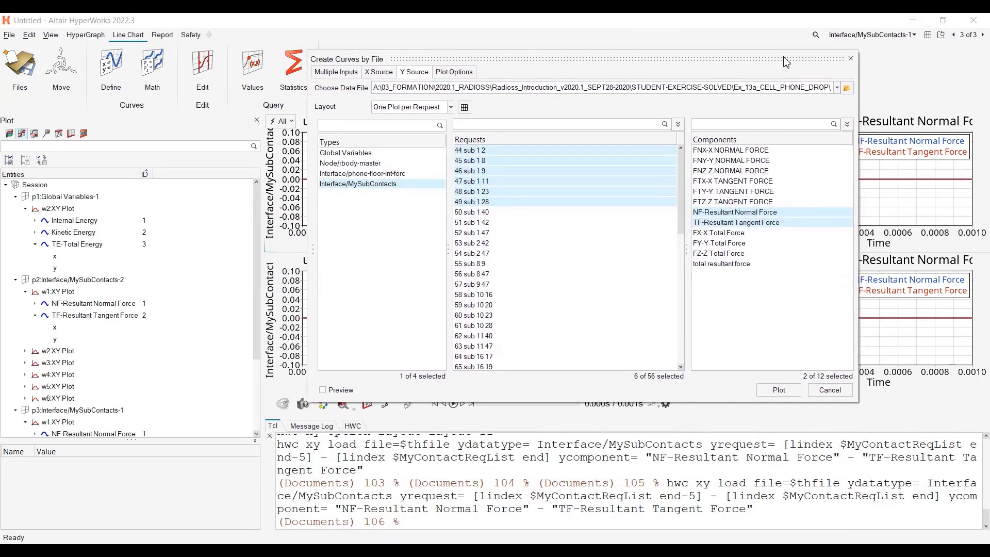
left_click(777, 390)
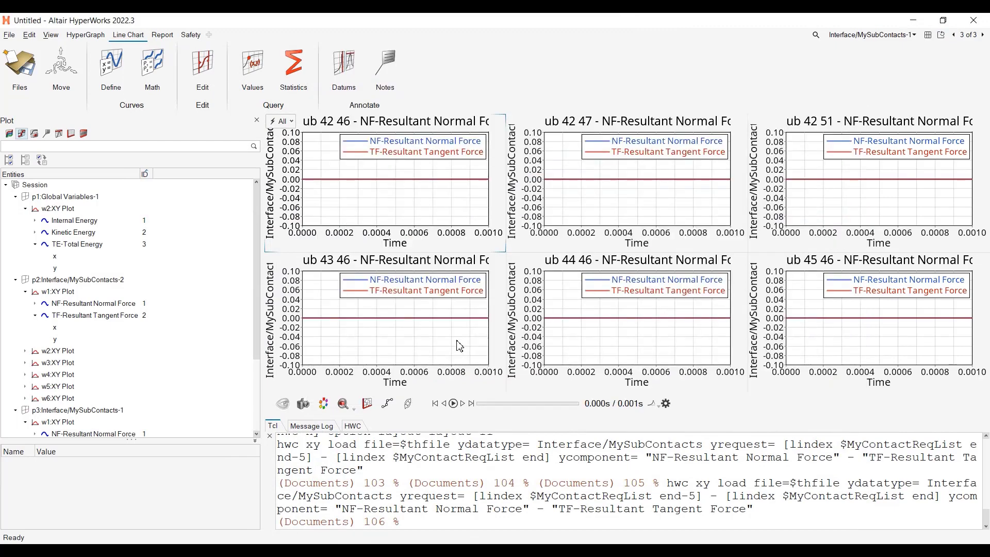
mouse_move(563, 299)
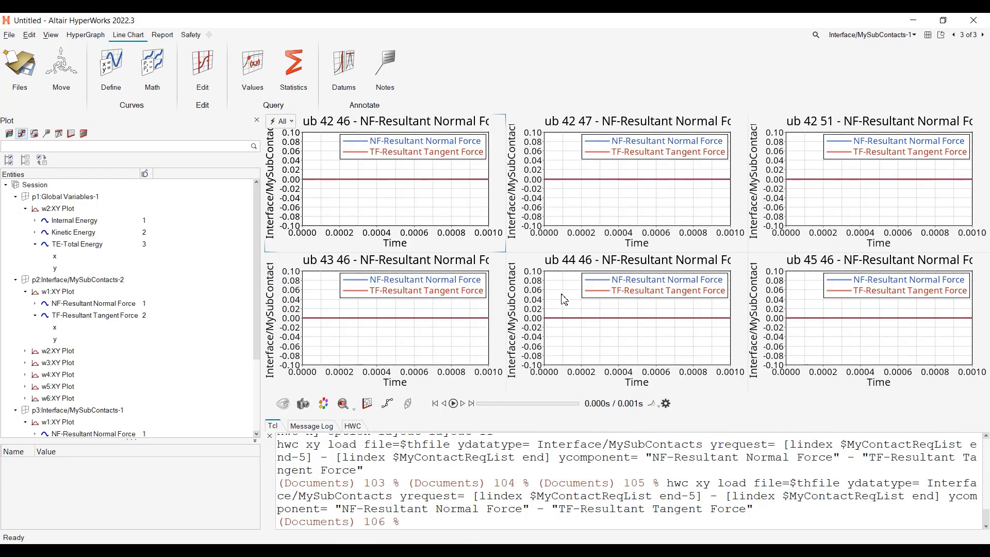
mouse_move(612, 245)
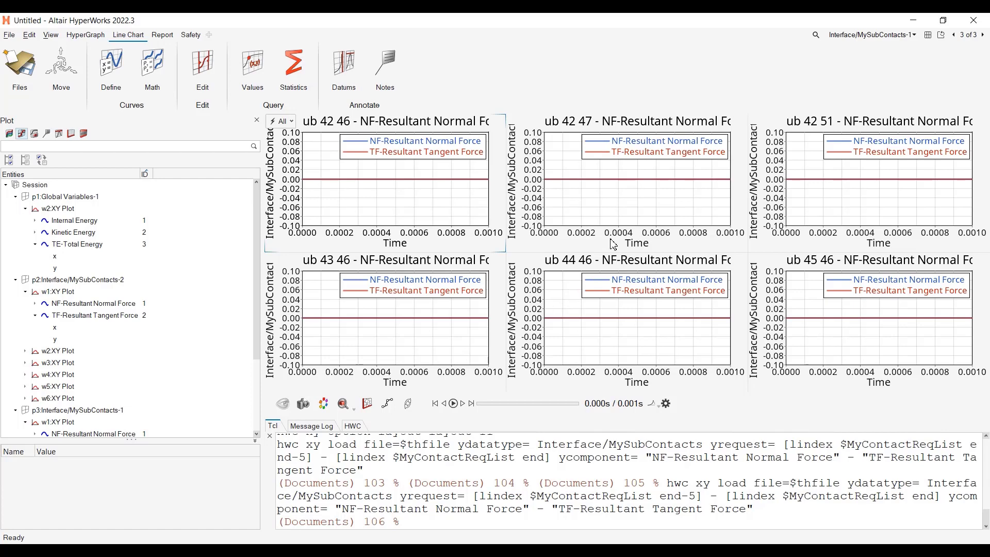
mouse_move(681, 222)
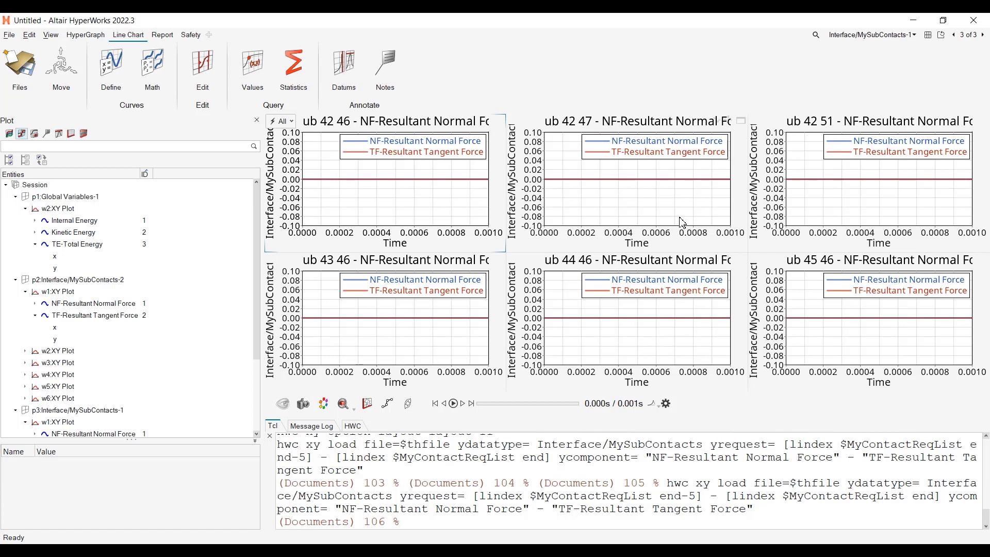
mouse_move(677, 220)
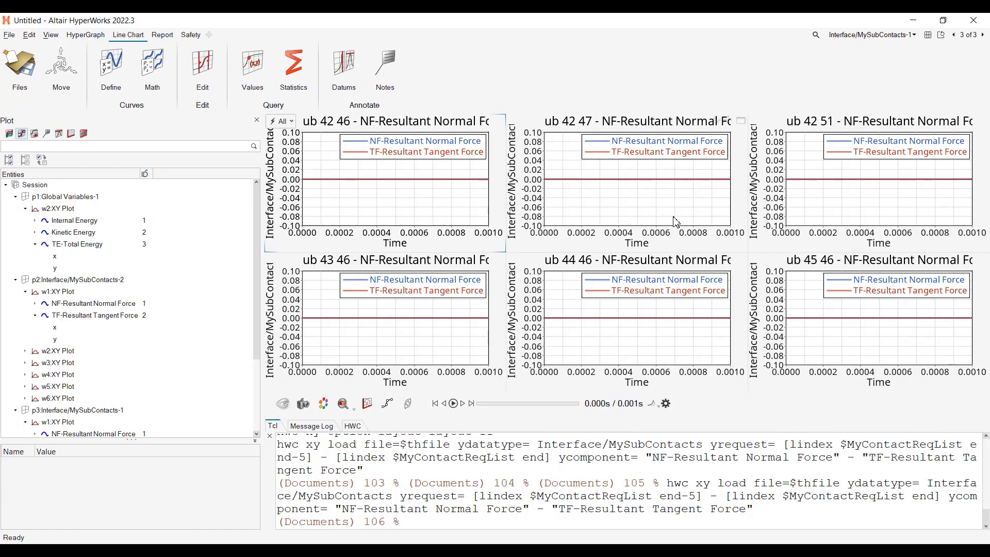
mouse_move(660, 201)
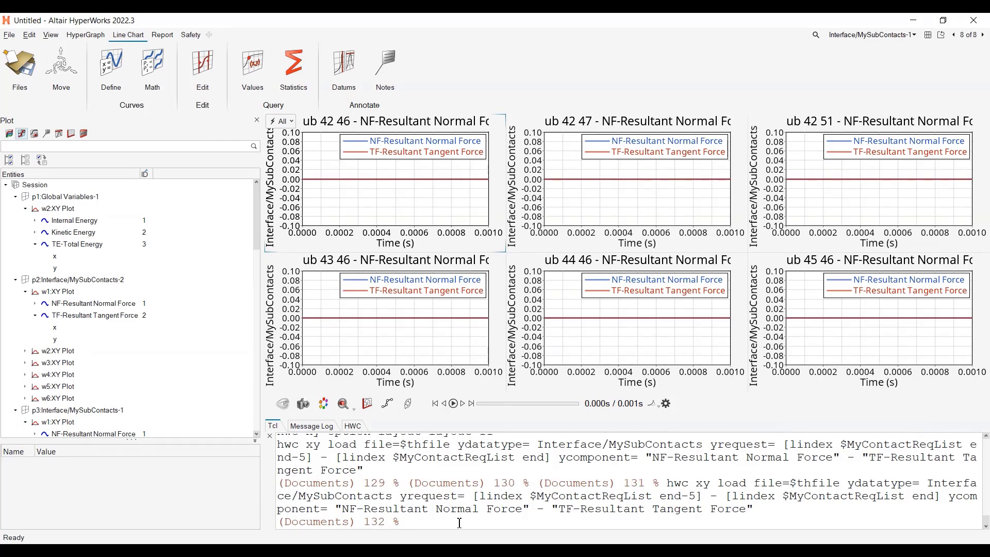
Run MyFile SetUnit "None None None" in the Tcl console to suppress the units popup
type("M")
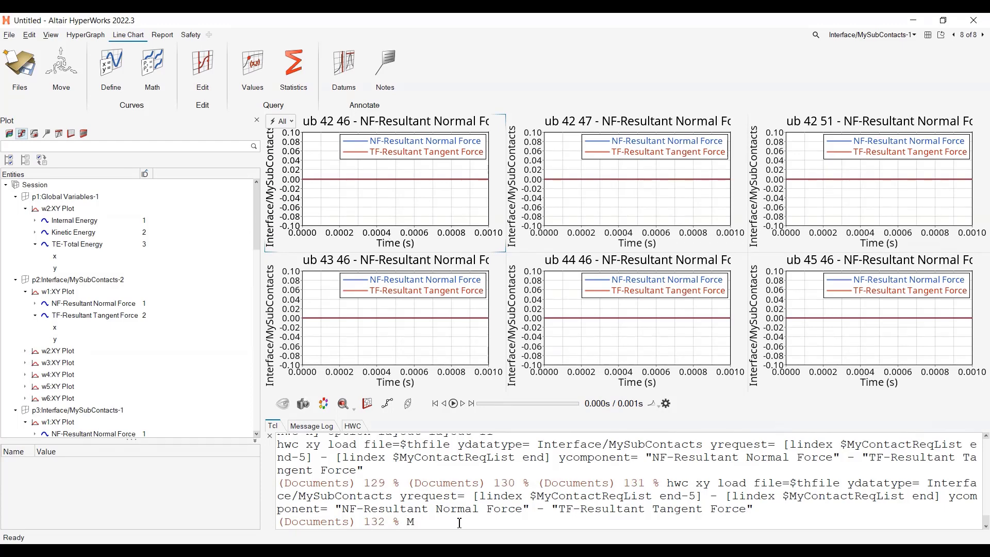
type("MyFile")
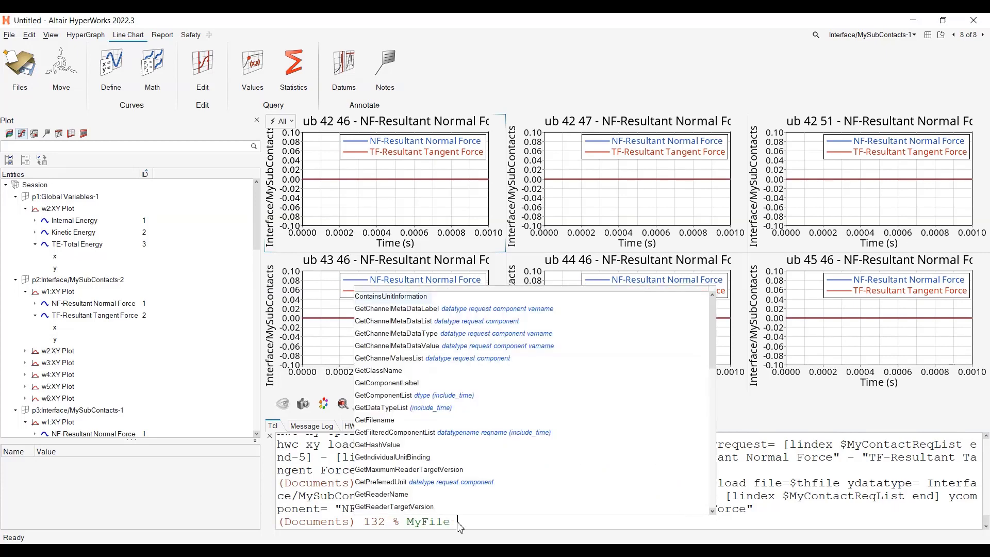
type("Set")
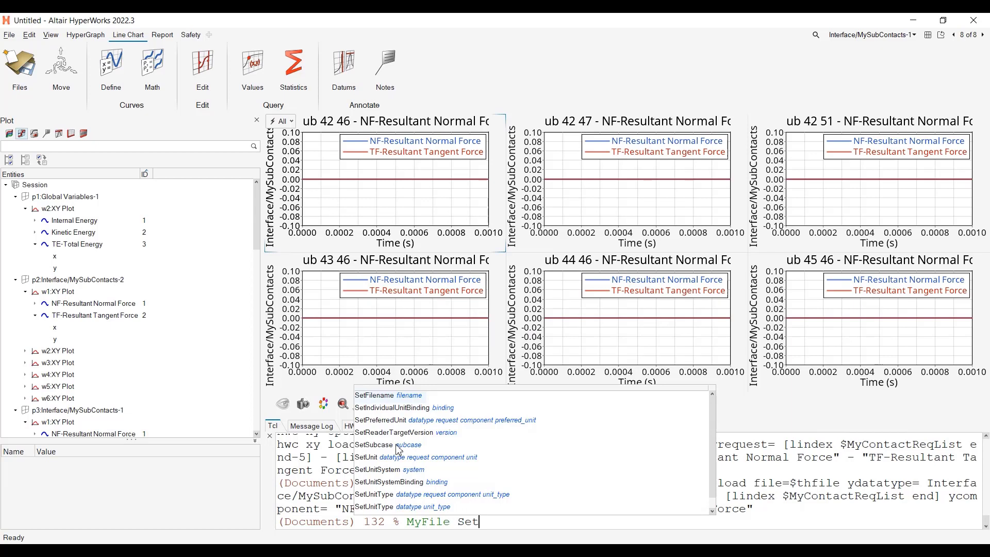
mouse_move(473, 516)
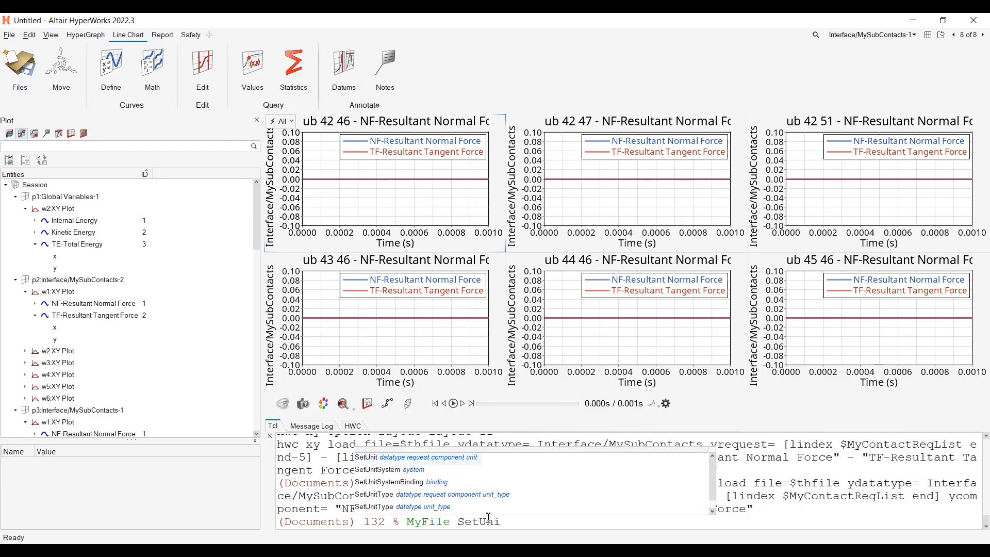
type("\"N")
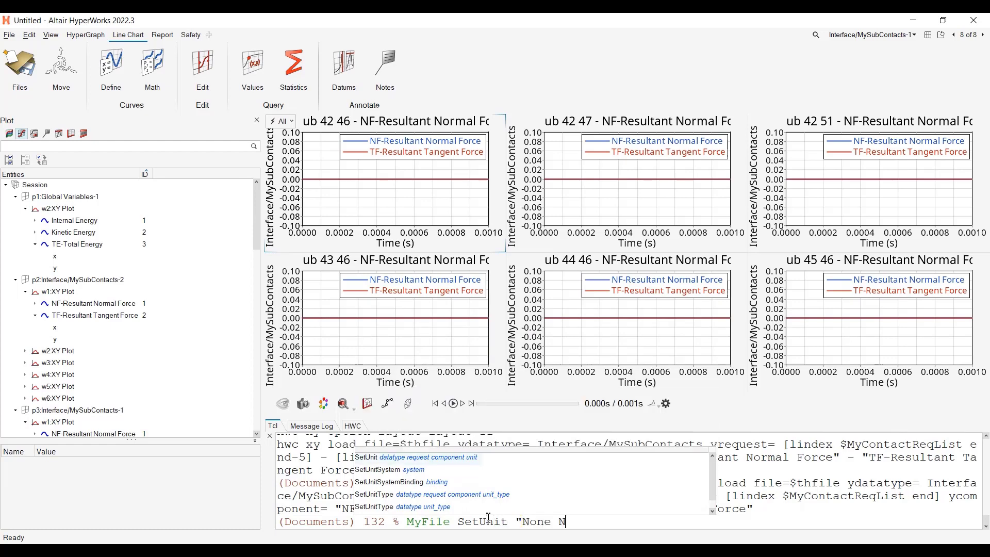
type("one None")
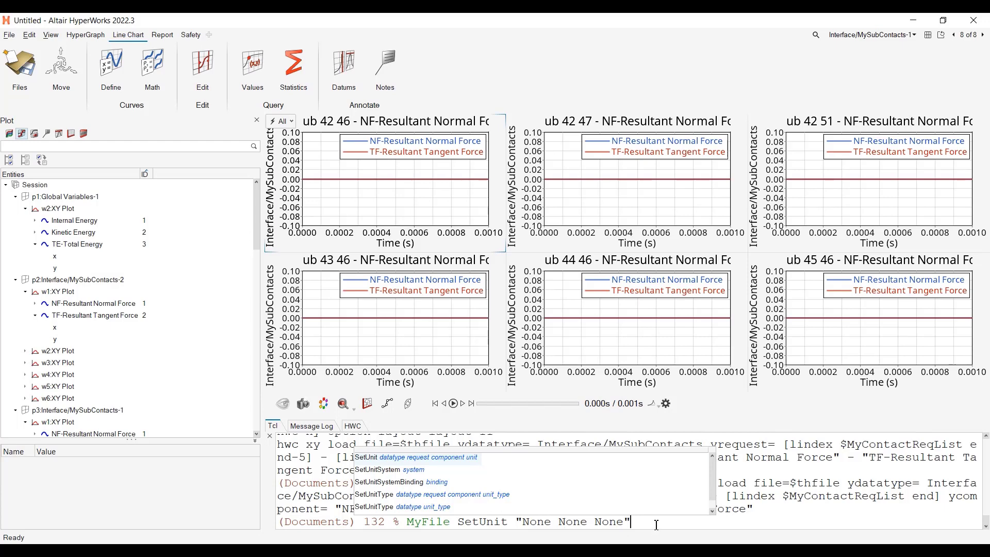
key("Return")
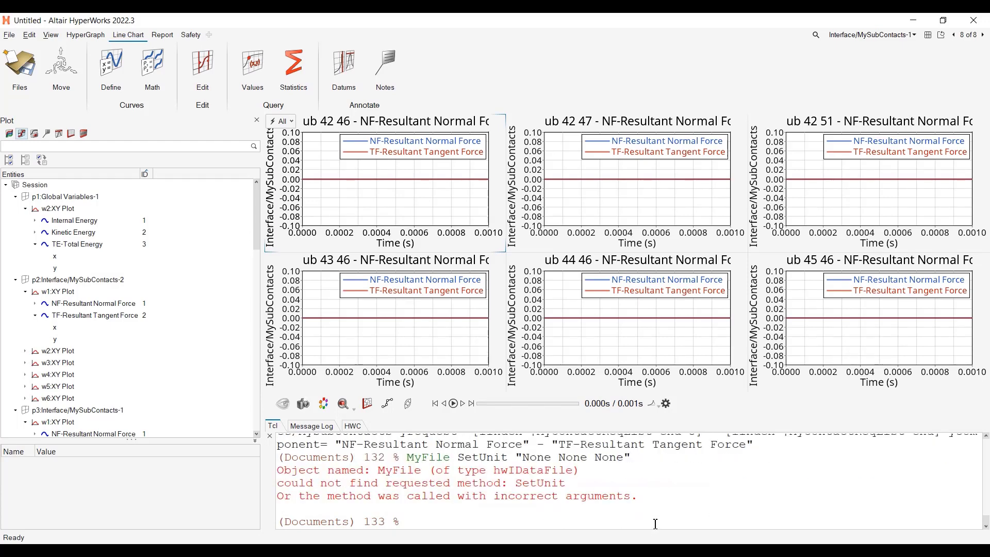
Retry the MyFile SetUnit "None None None" call, which fails with a method-not-found error
type("MyFile SetUnit \"None None None\"")
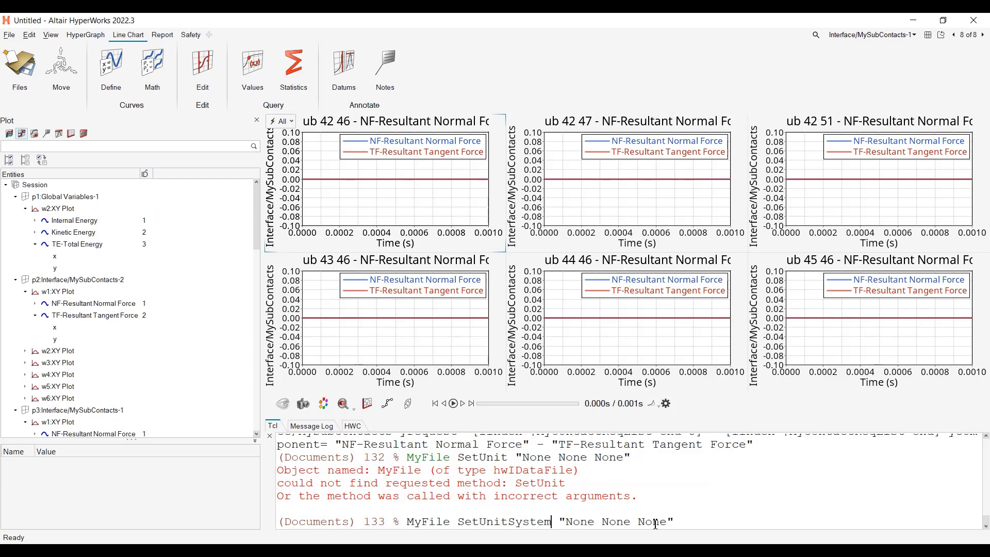
key("Return")
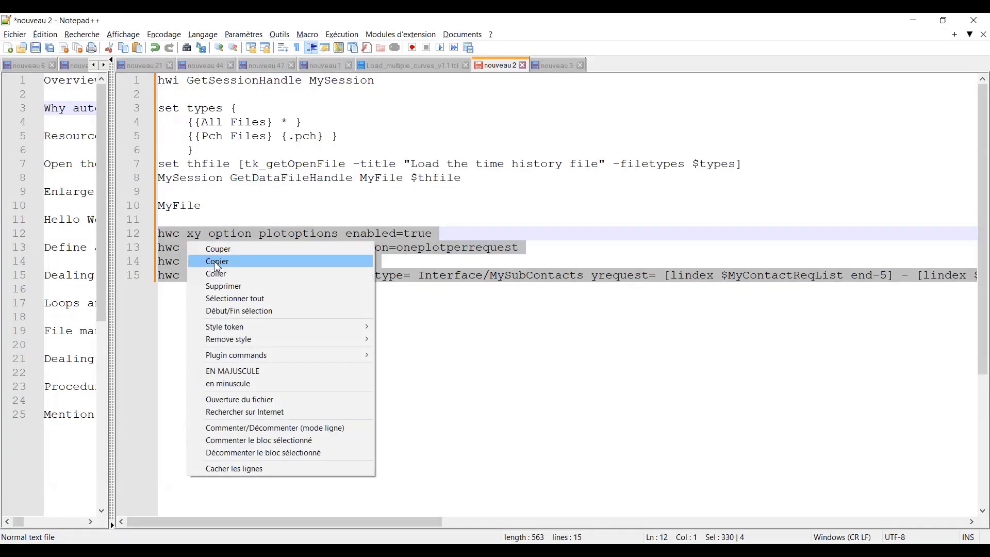
Copy the hwc plot-option and xy load lines 12–15 for rerunning in the Tcl console
left_click(217, 260)
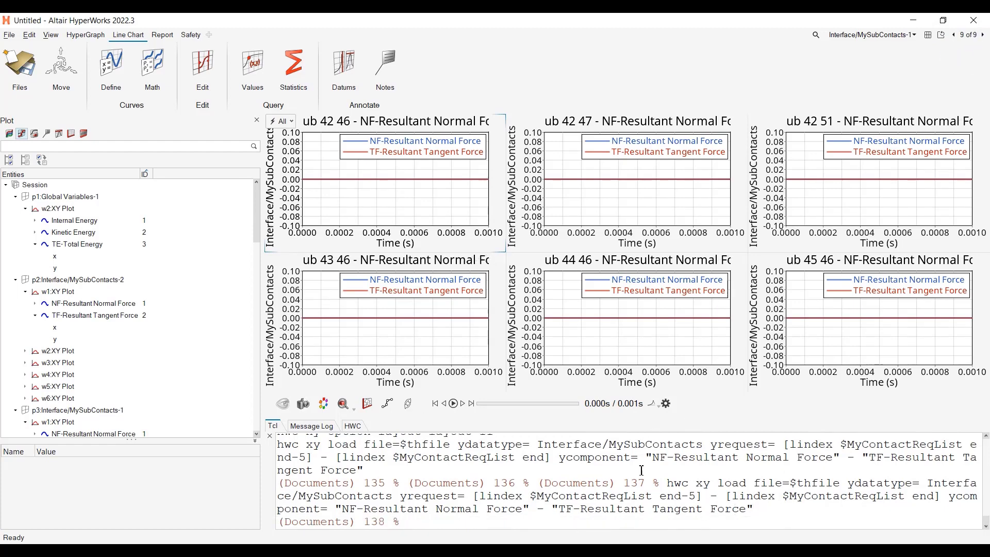
mouse_move(660, 516)
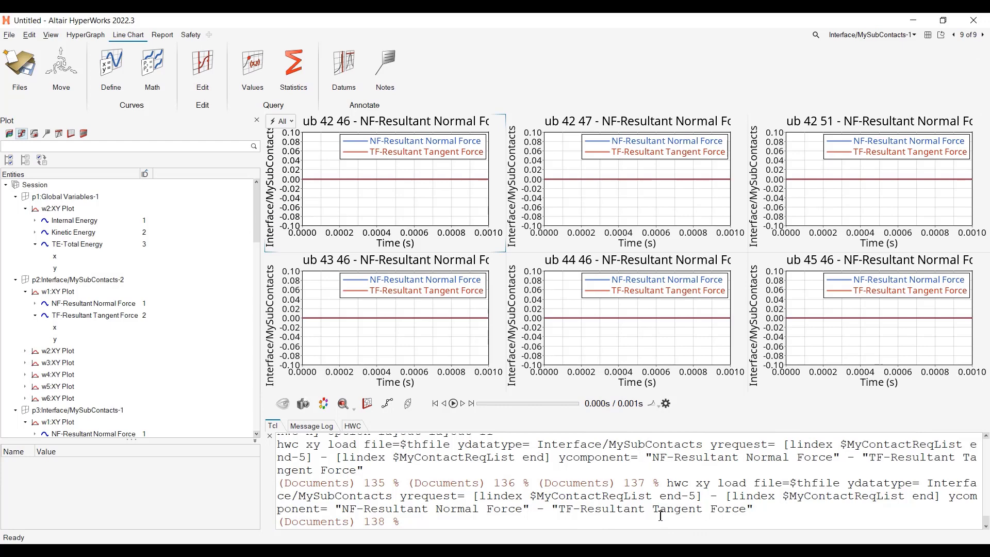
mouse_move(655, 527)
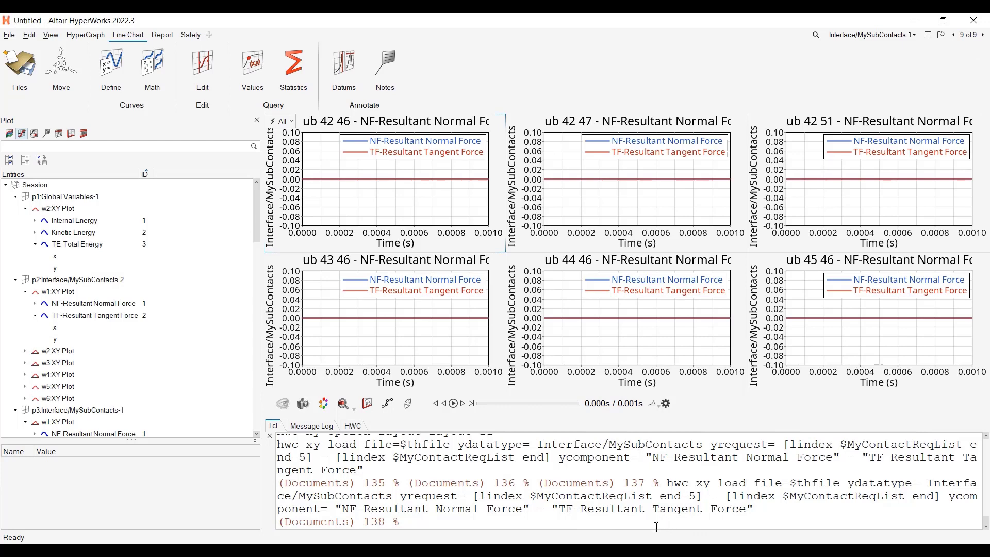